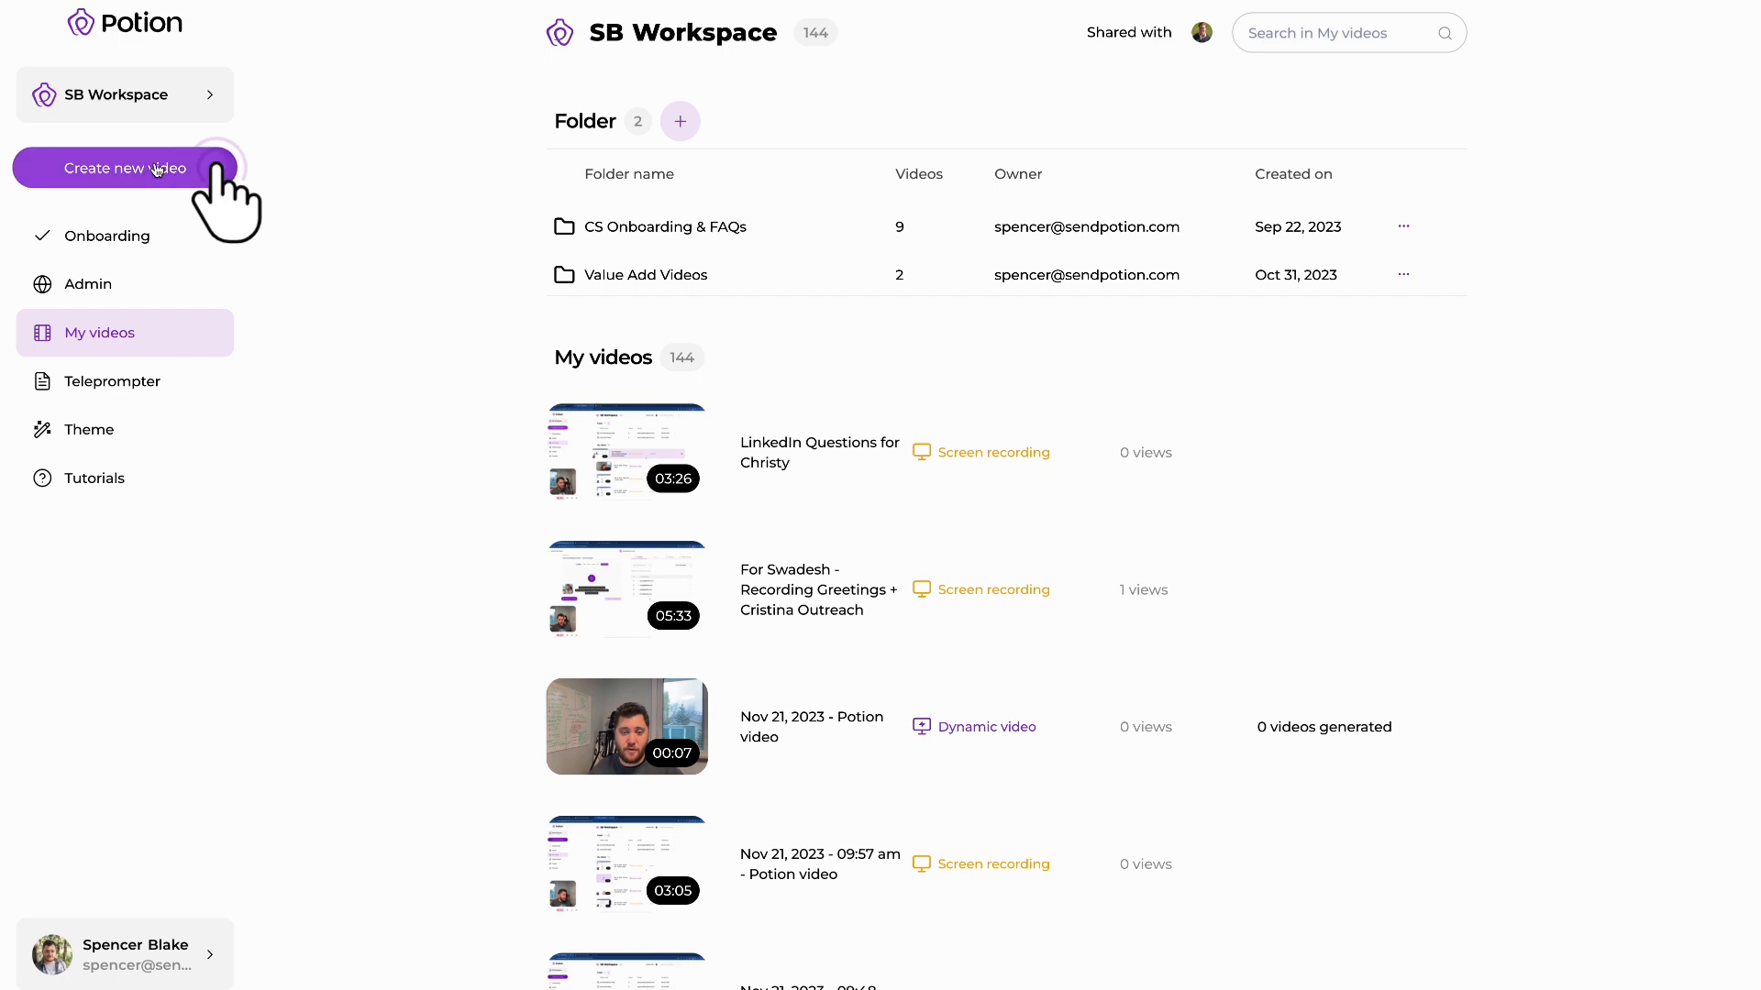
Start a new Dynamic video with greeting and background personalization.
{"action": "left_click", "coordinate": [125, 167]}
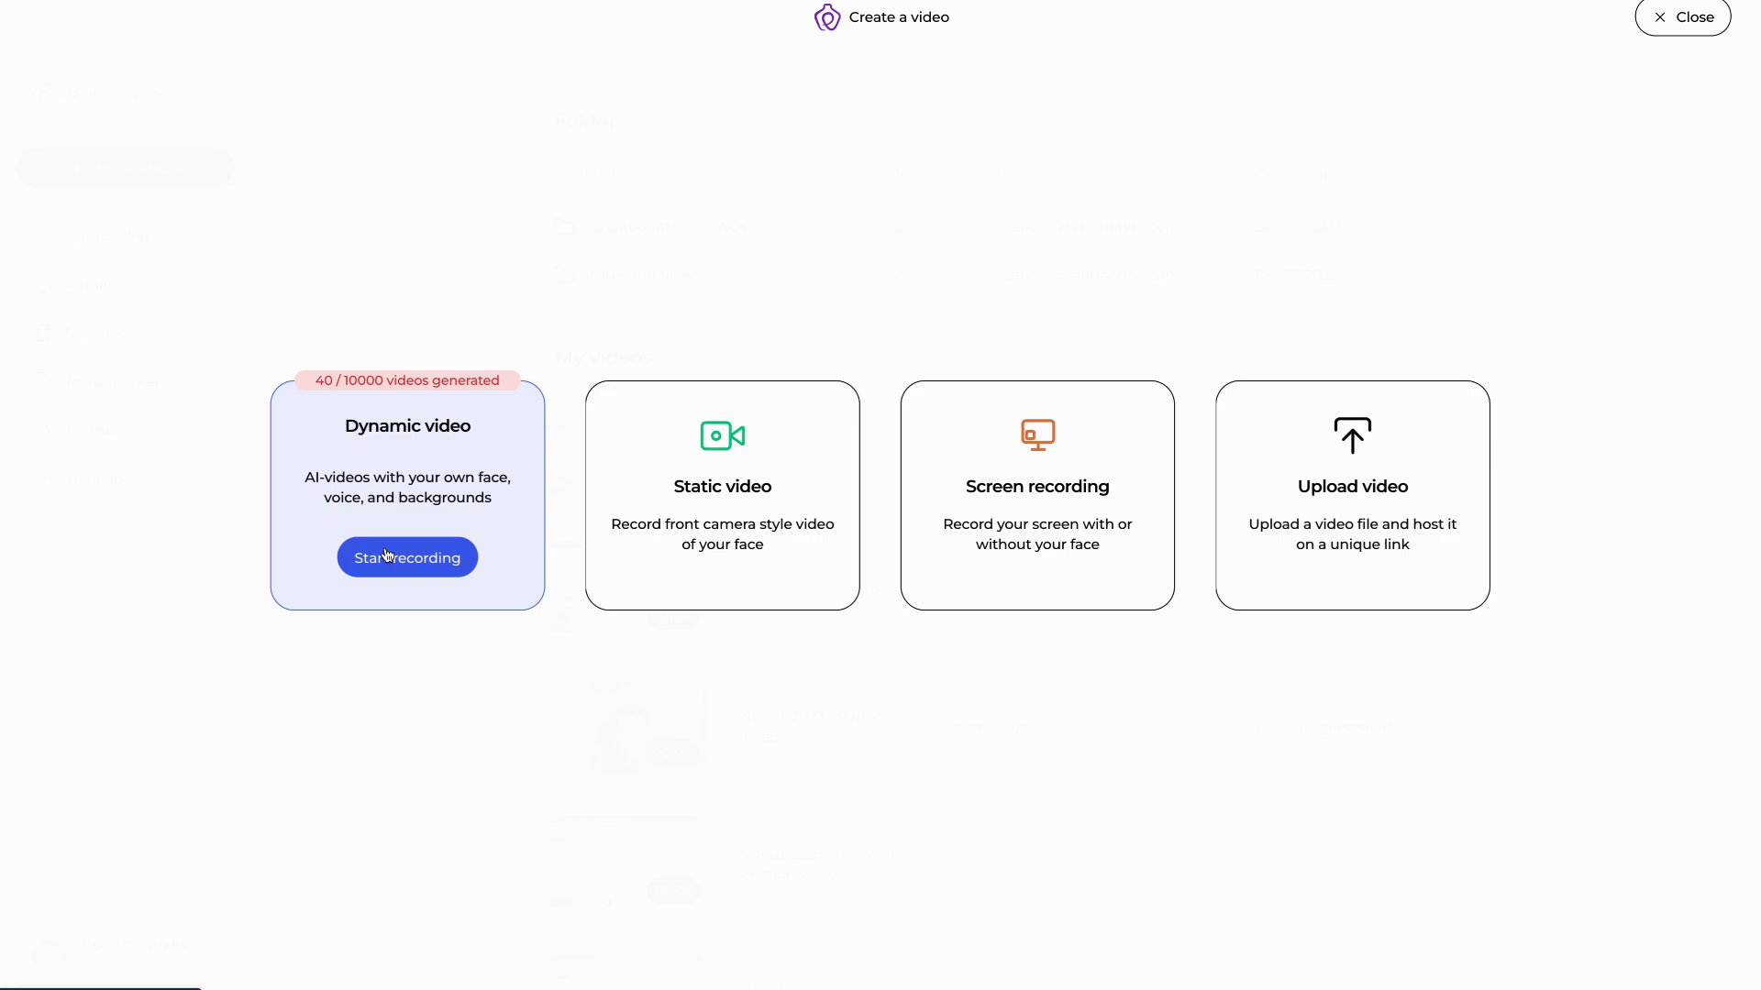
{"action": "left_click", "coordinate": [407, 557]}
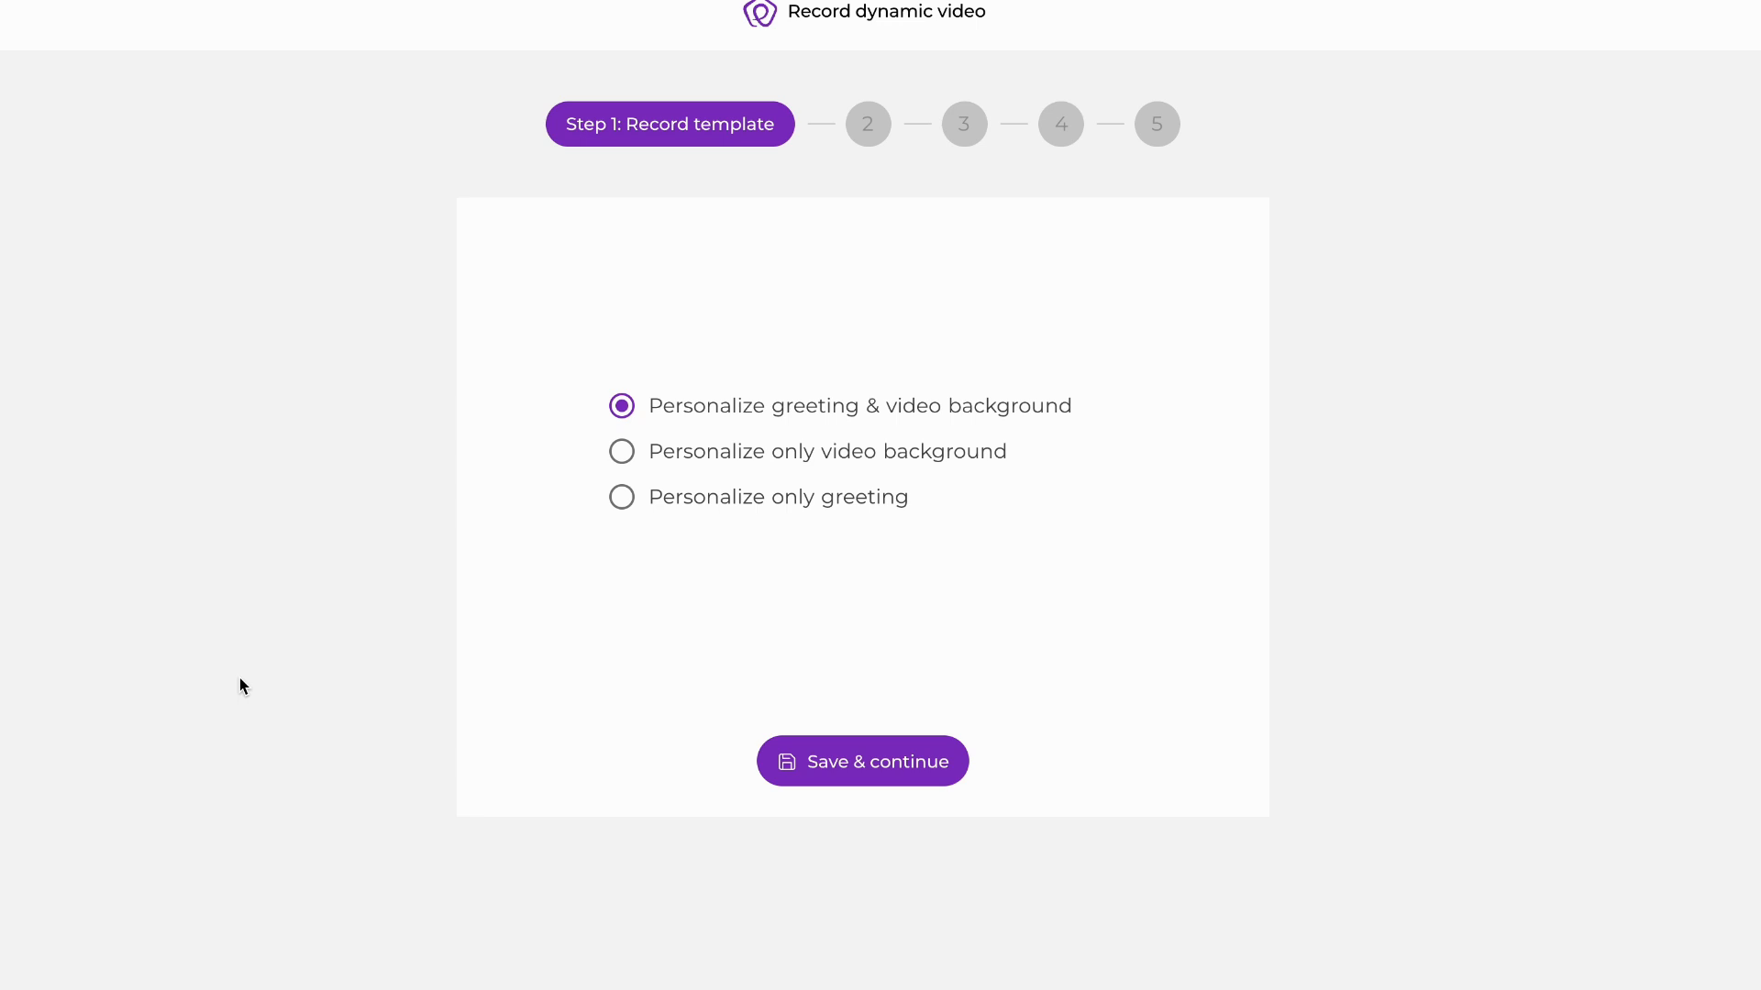
{"action": "mouse_move", "coordinate": [813, 760]}
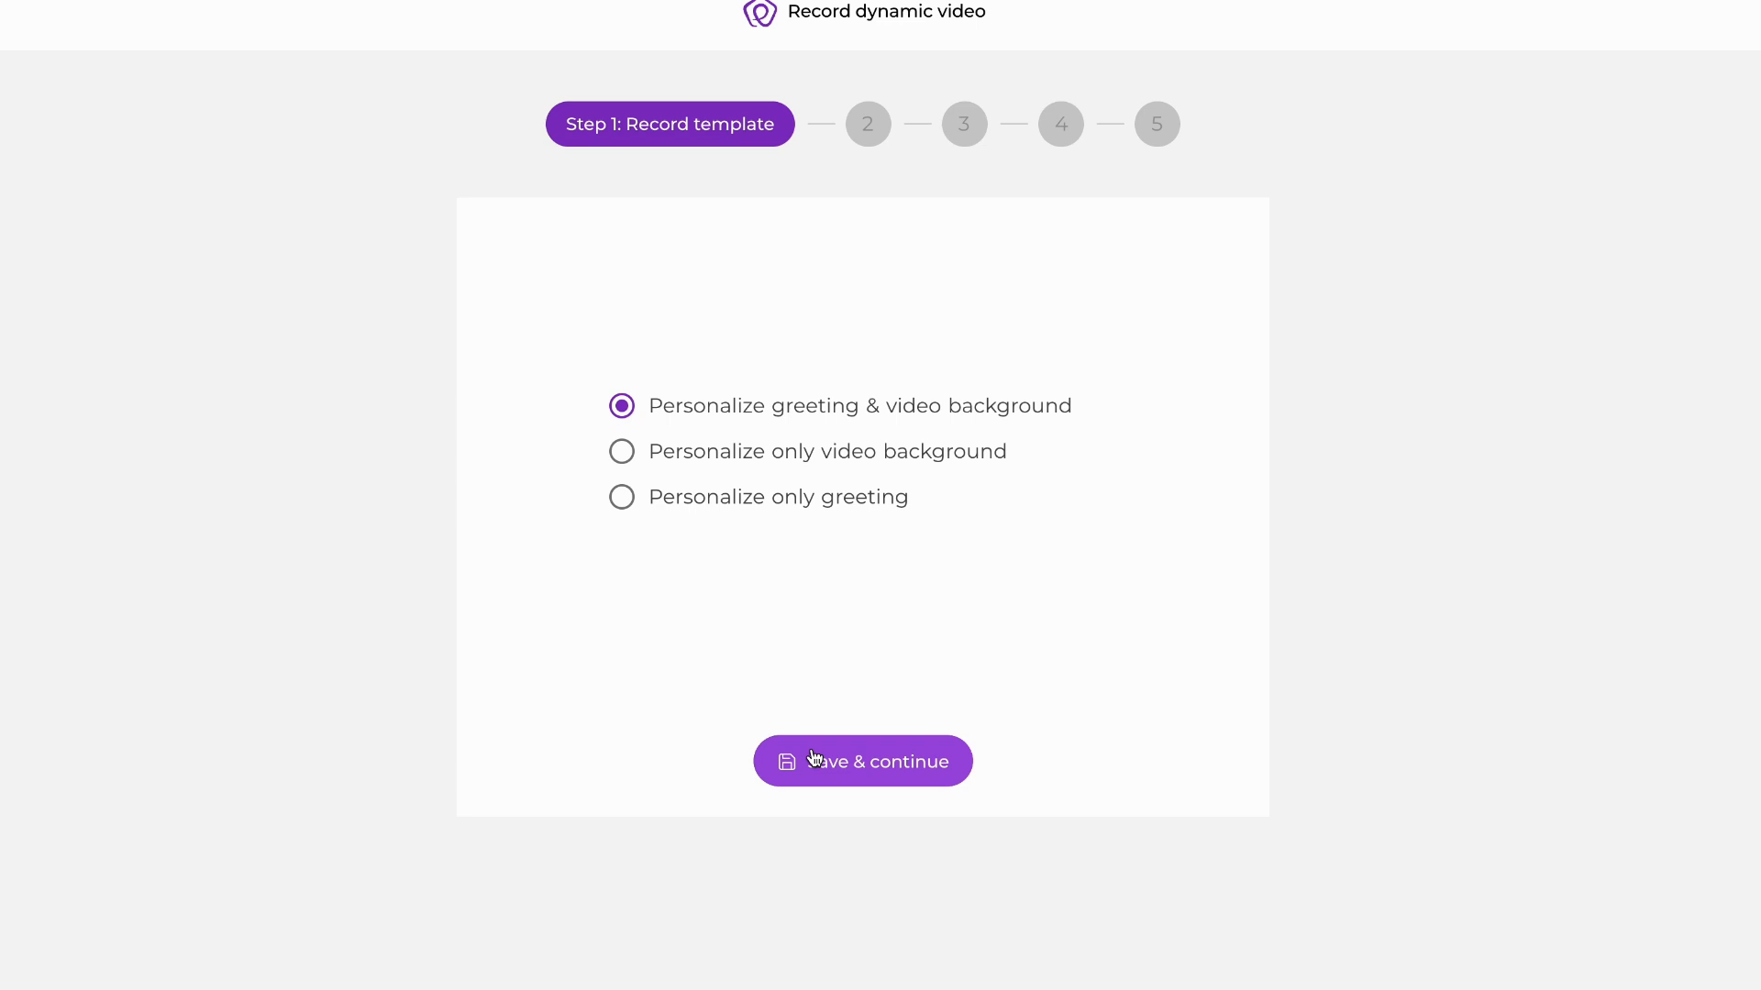
Confirm the personalization choice and record the template clip of yourself.
{"action": "left_click", "coordinate": [861, 761]}
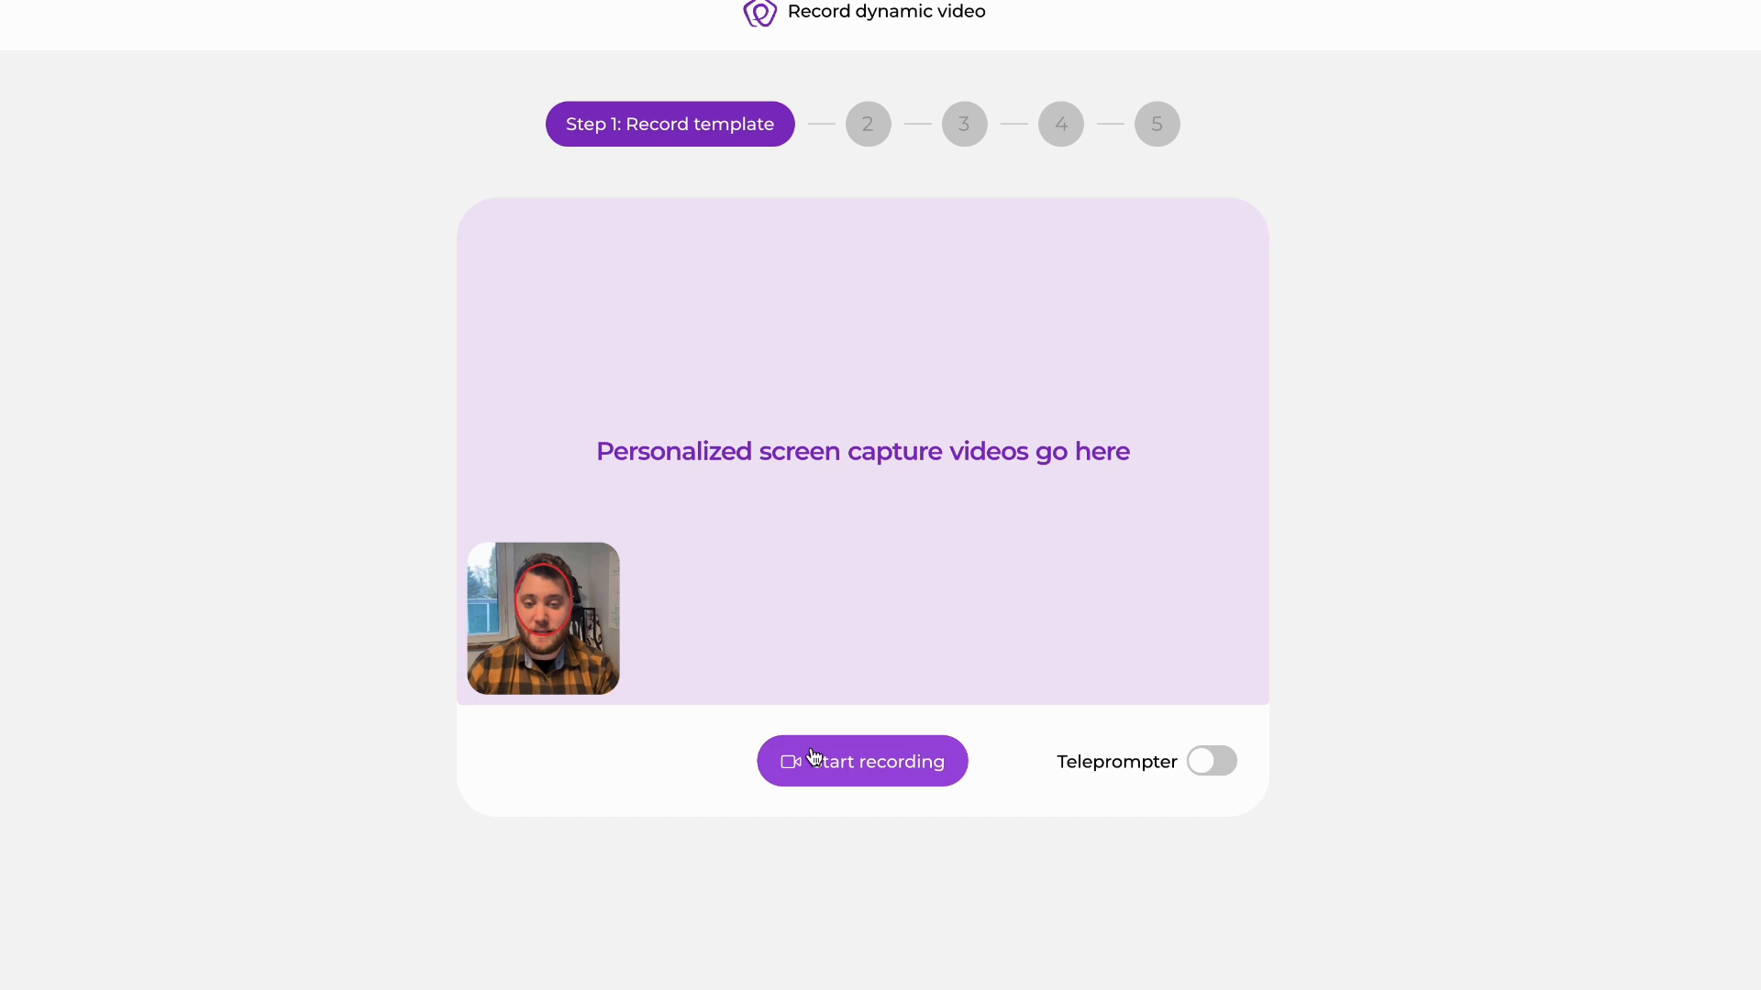
{"action": "left_click", "coordinate": [861, 761]}
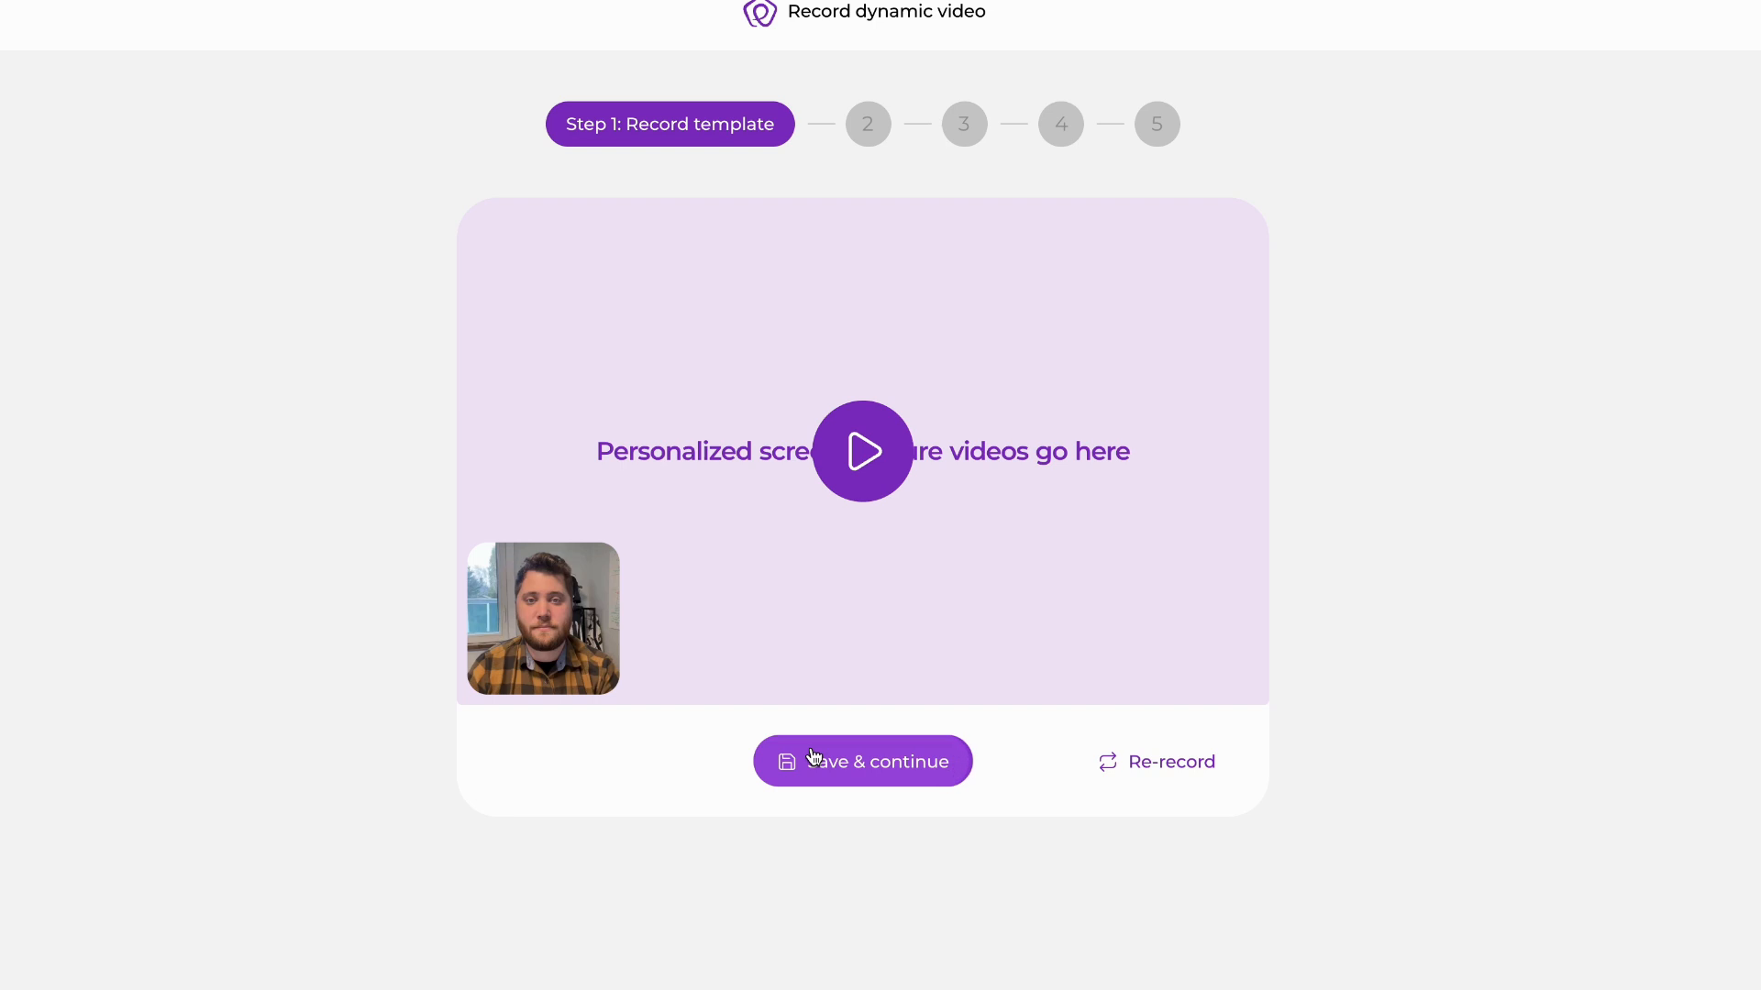
{"action": "mouse_move", "coordinate": [862, 451]}
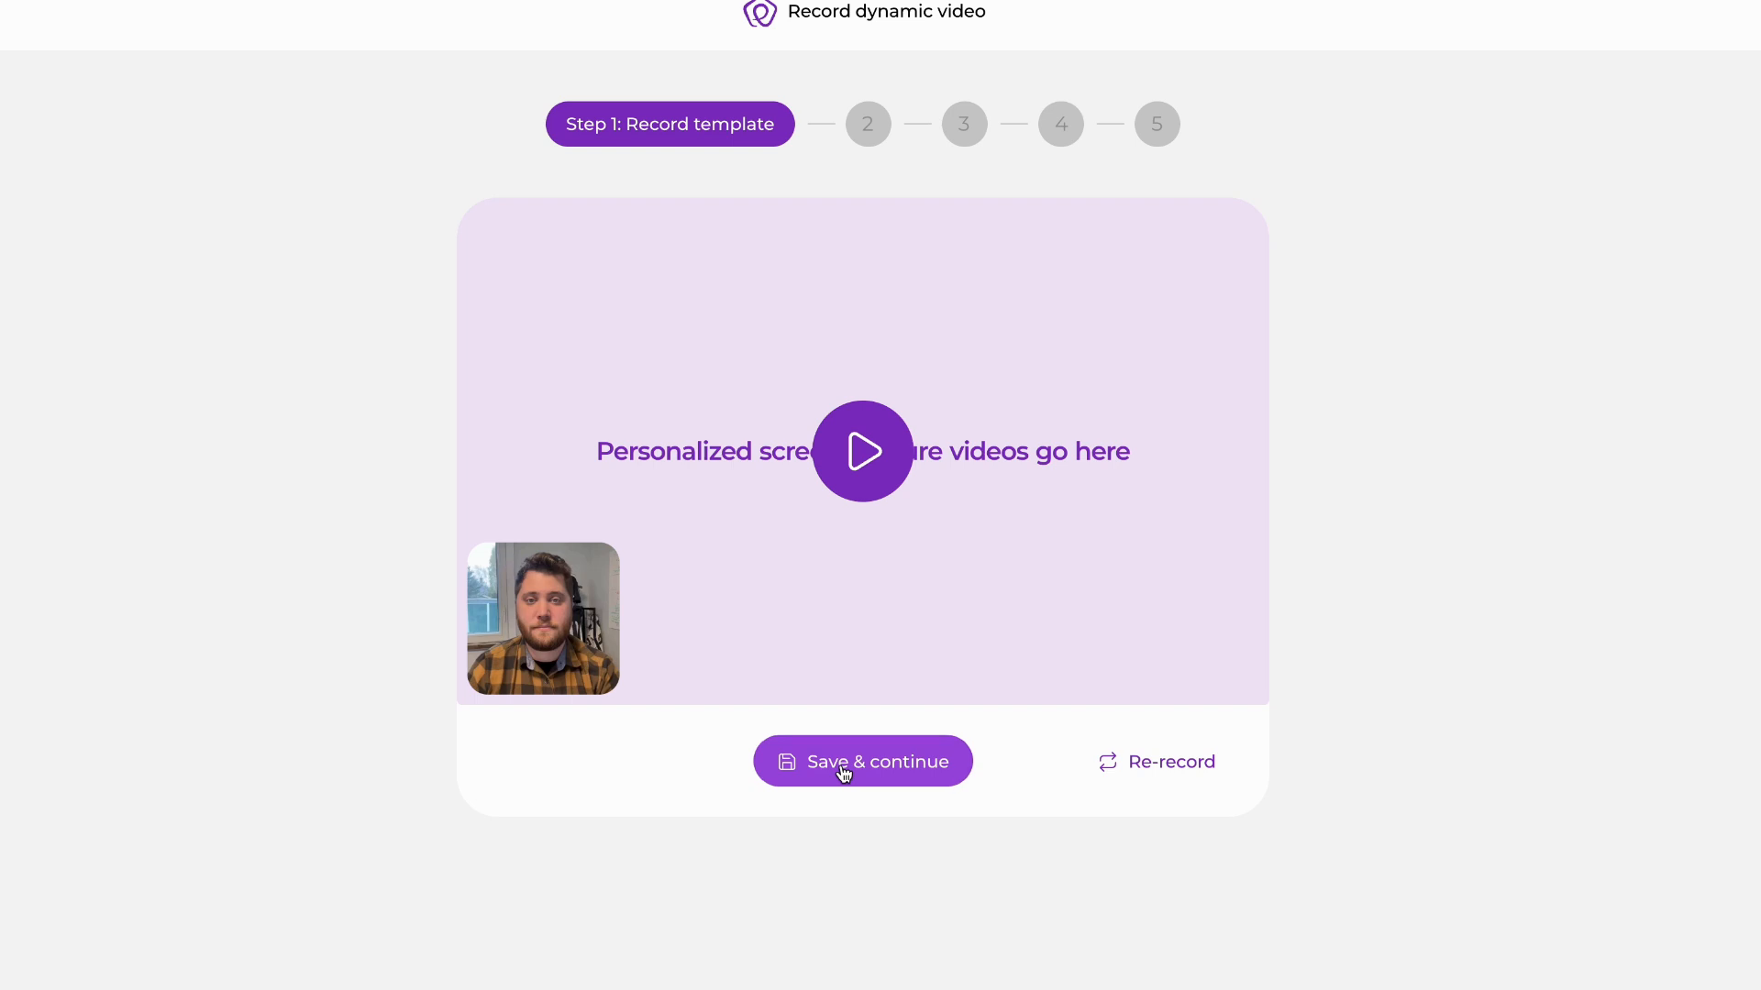
{"action": "mouse_move", "coordinate": [1095, 781]}
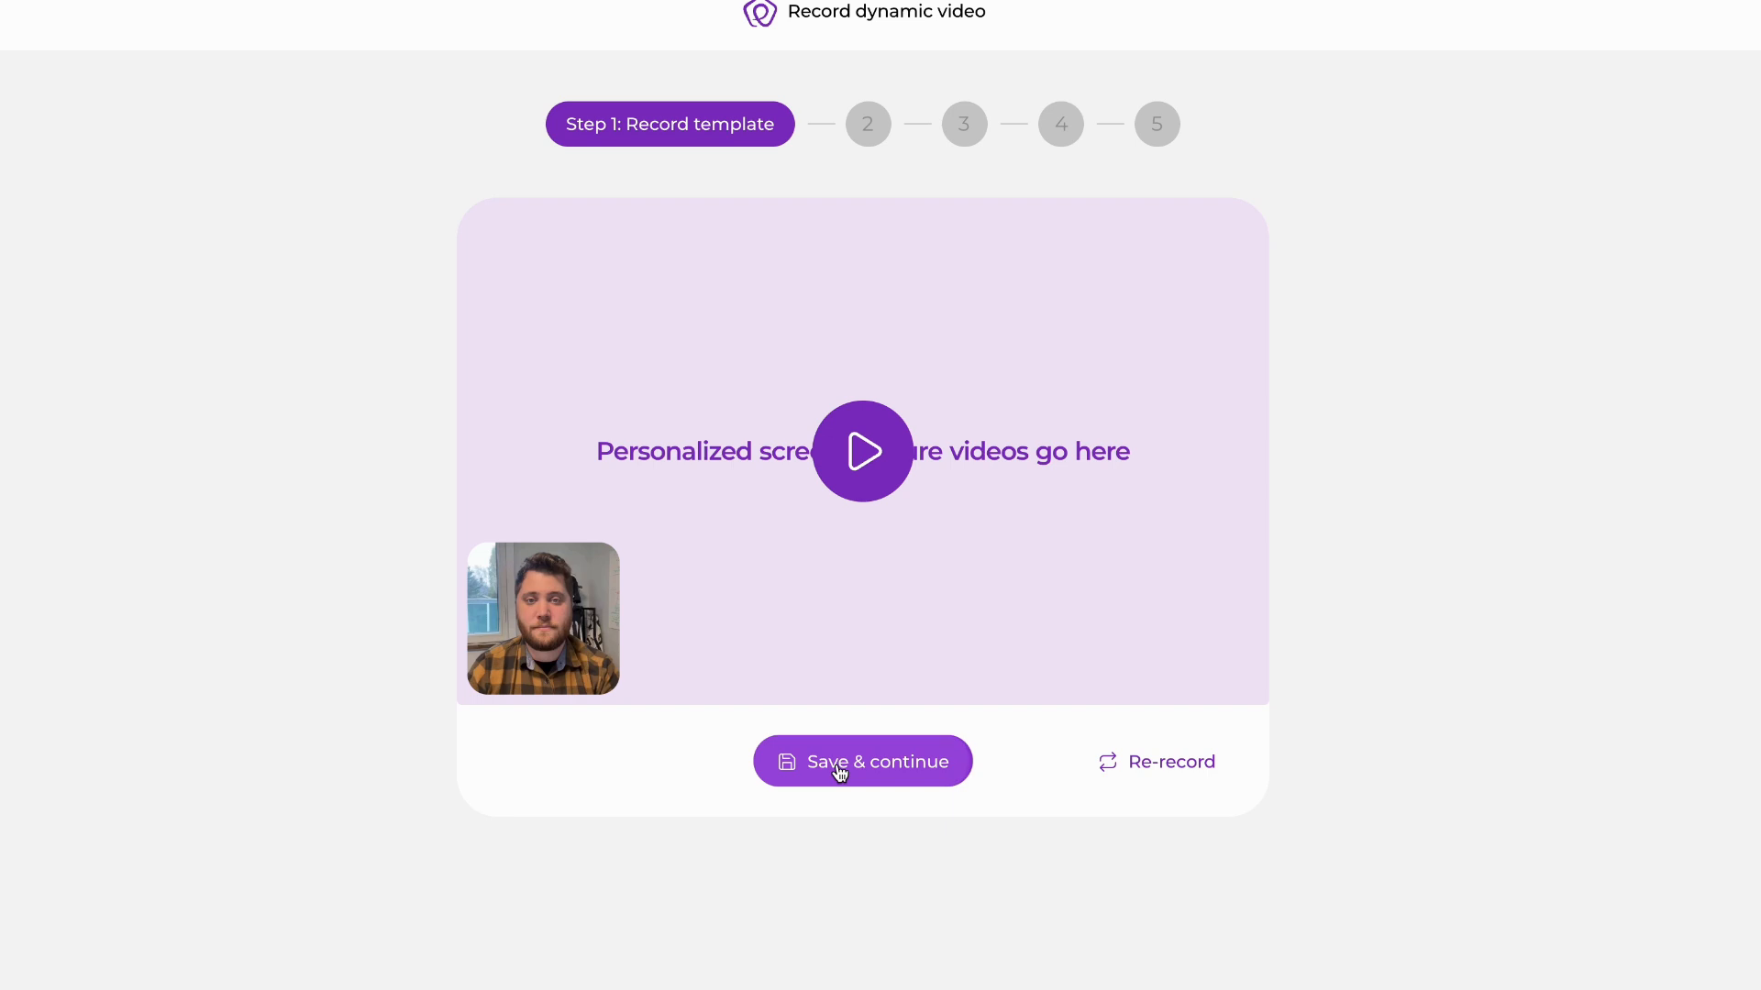
Save the template and choose 'Hey there.' as the personalized greeting.
{"action": "left_click", "coordinate": [861, 761]}
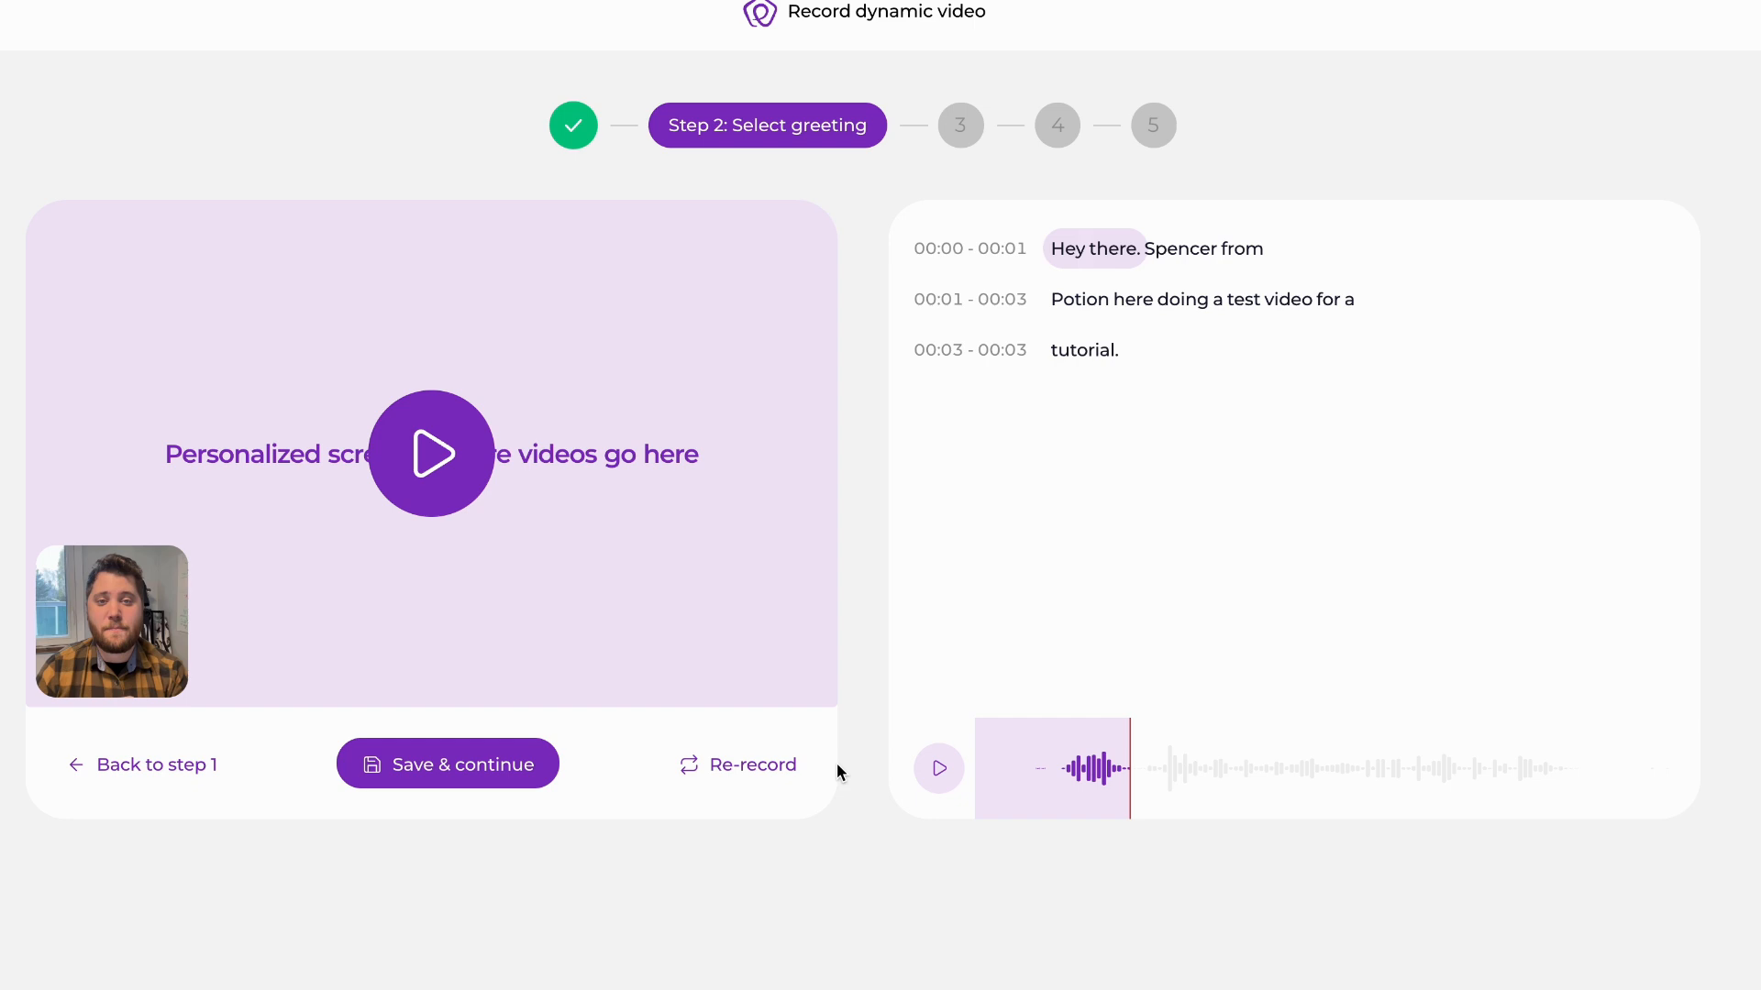
{"action": "mouse_move", "coordinate": [1131, 332]}
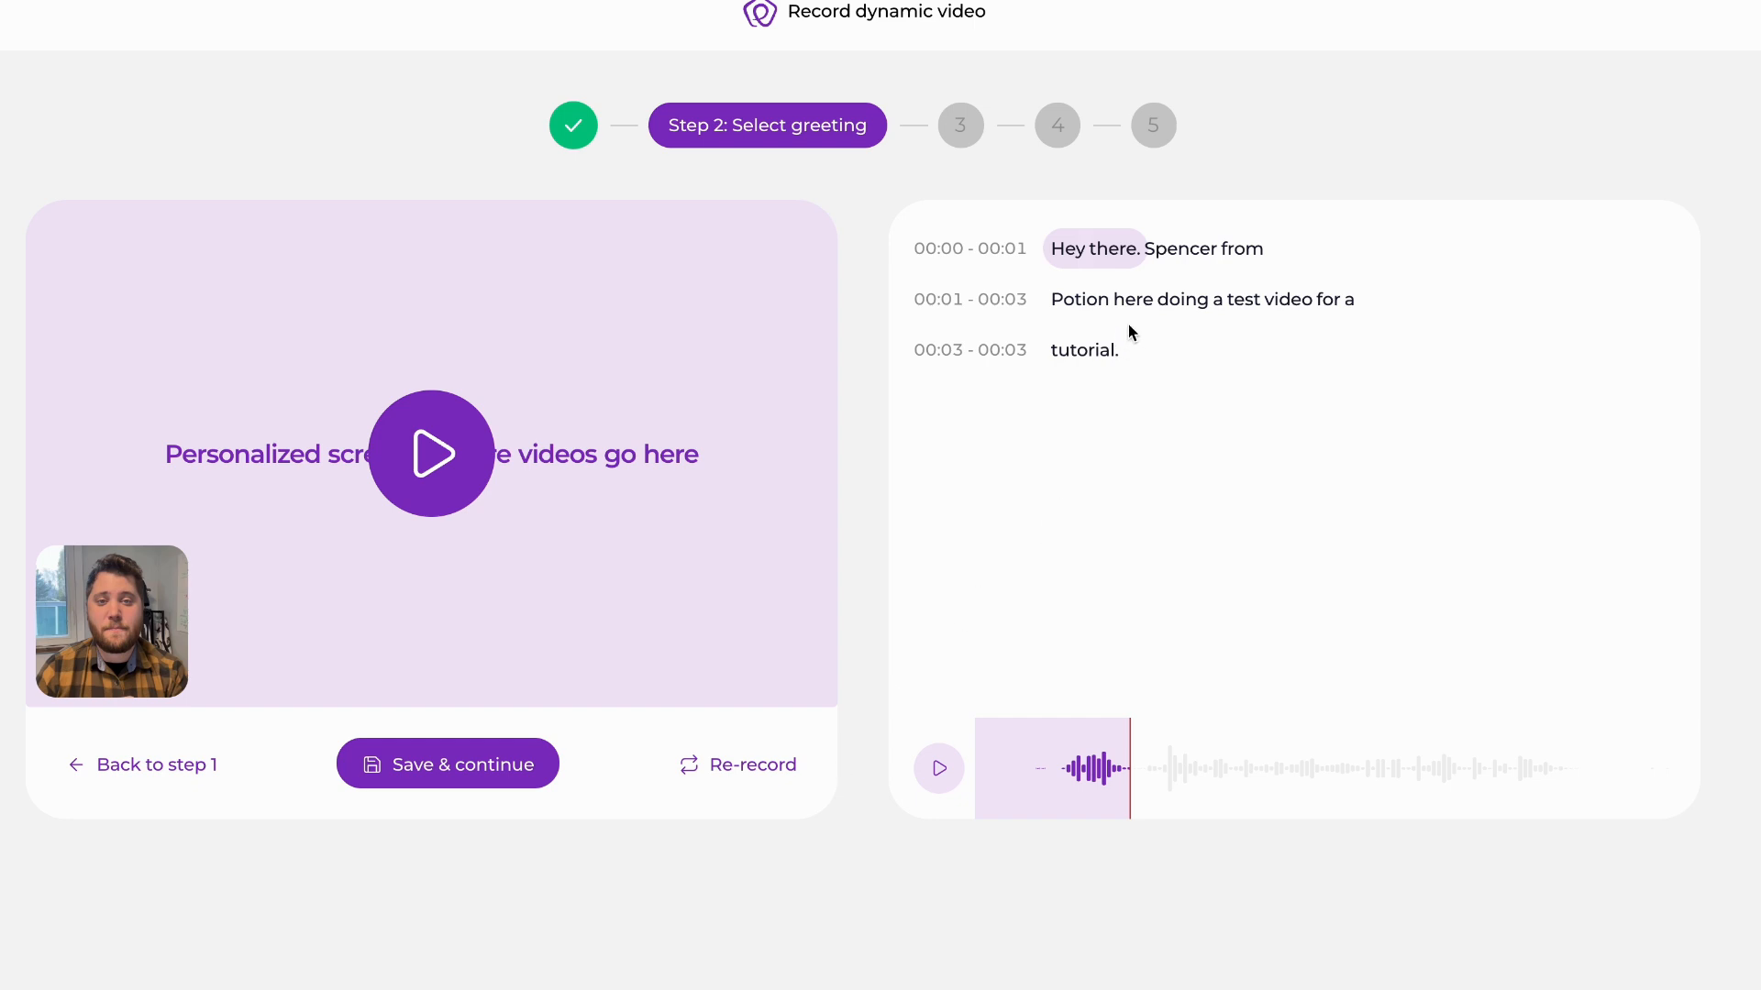
{"action": "mouse_move", "coordinate": [1099, 245]}
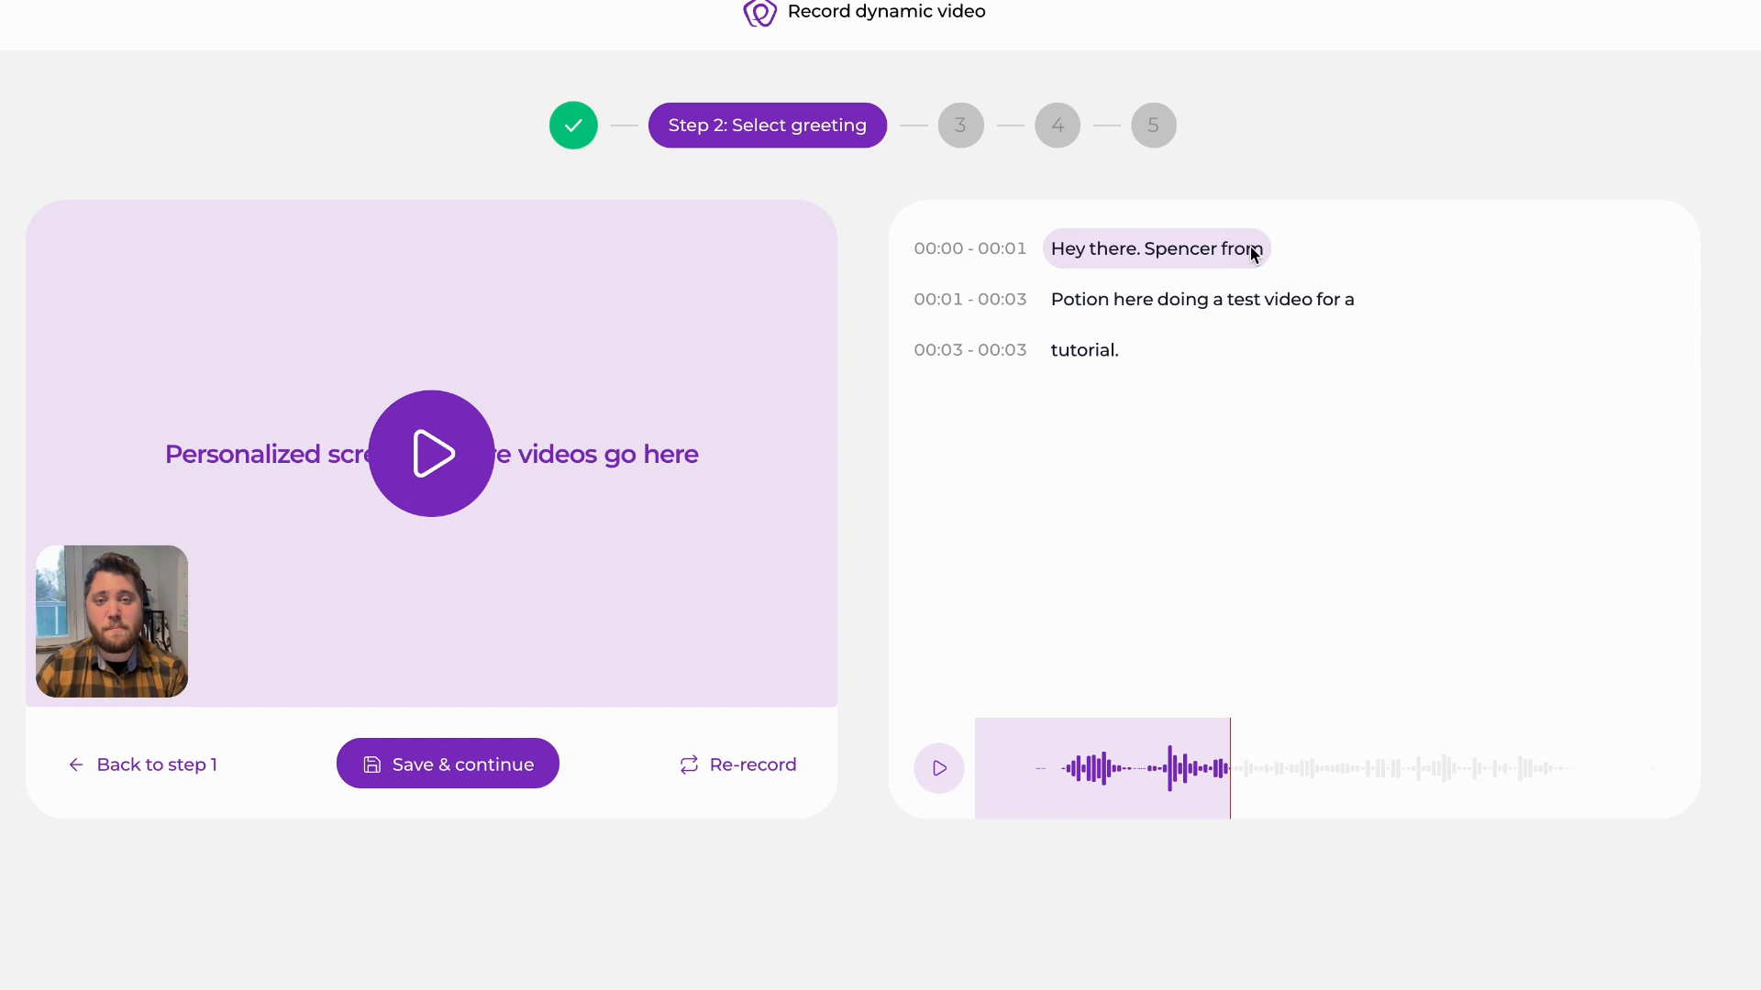
{"action": "mouse_move", "coordinate": [1189, 256]}
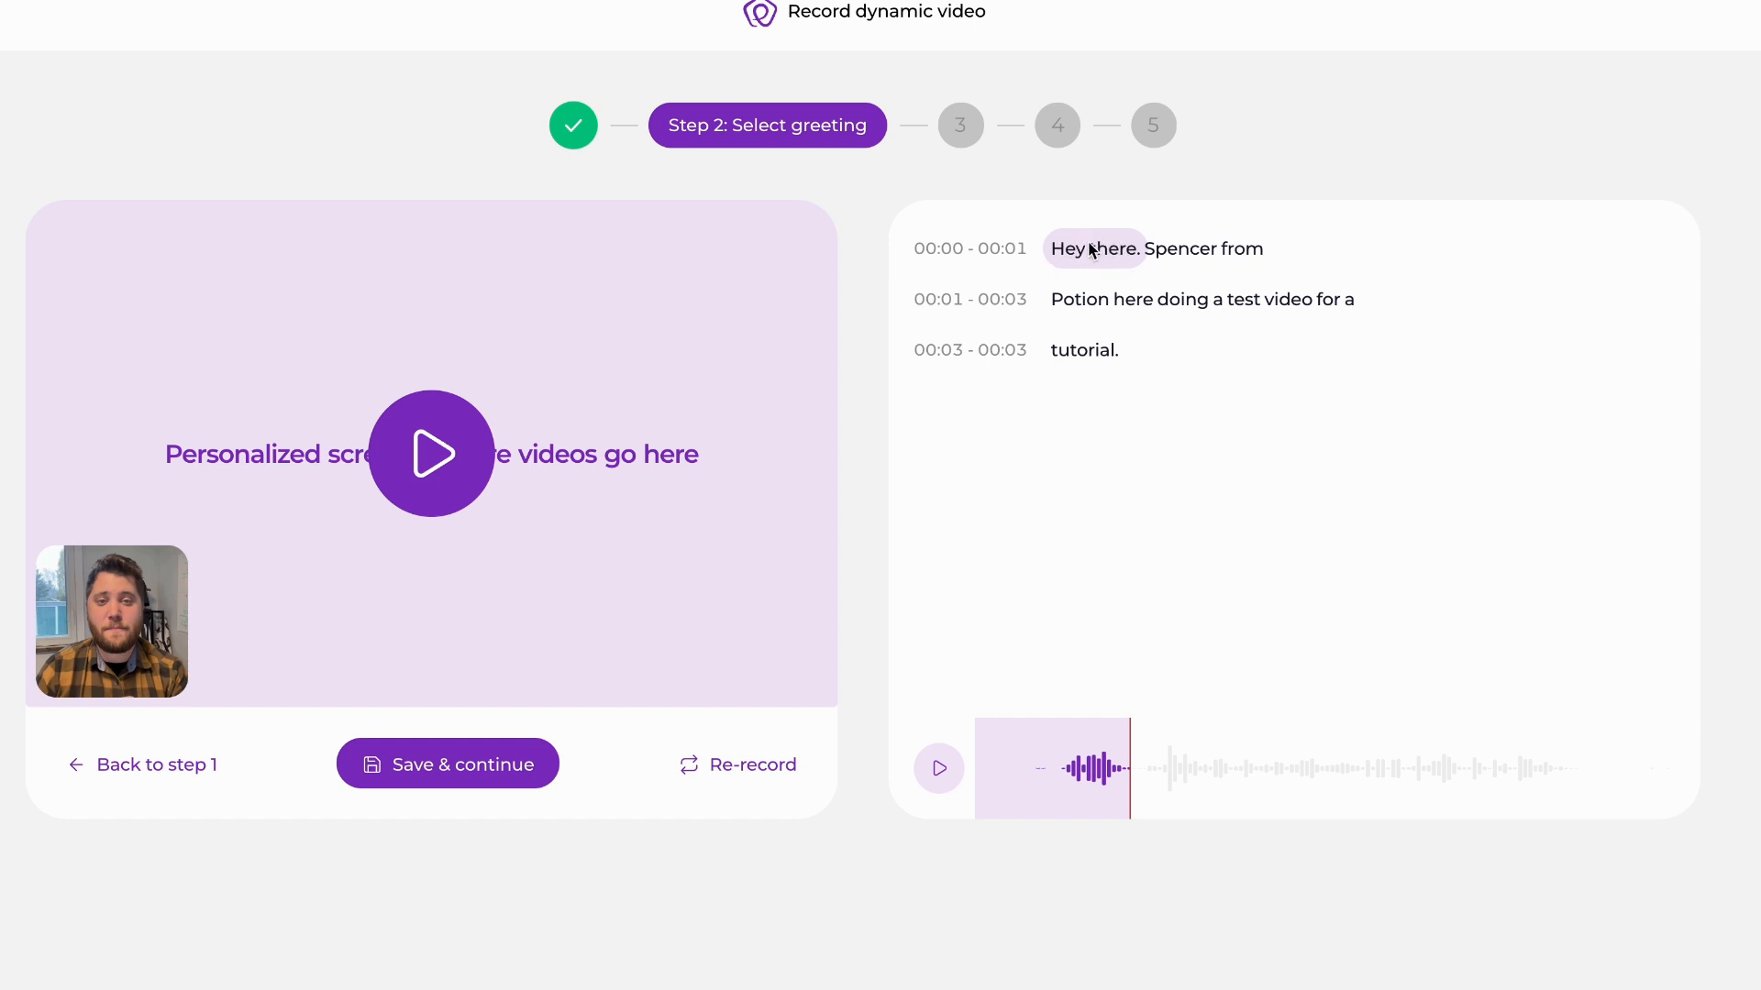
{"action": "mouse_move", "coordinate": [1081, 768]}
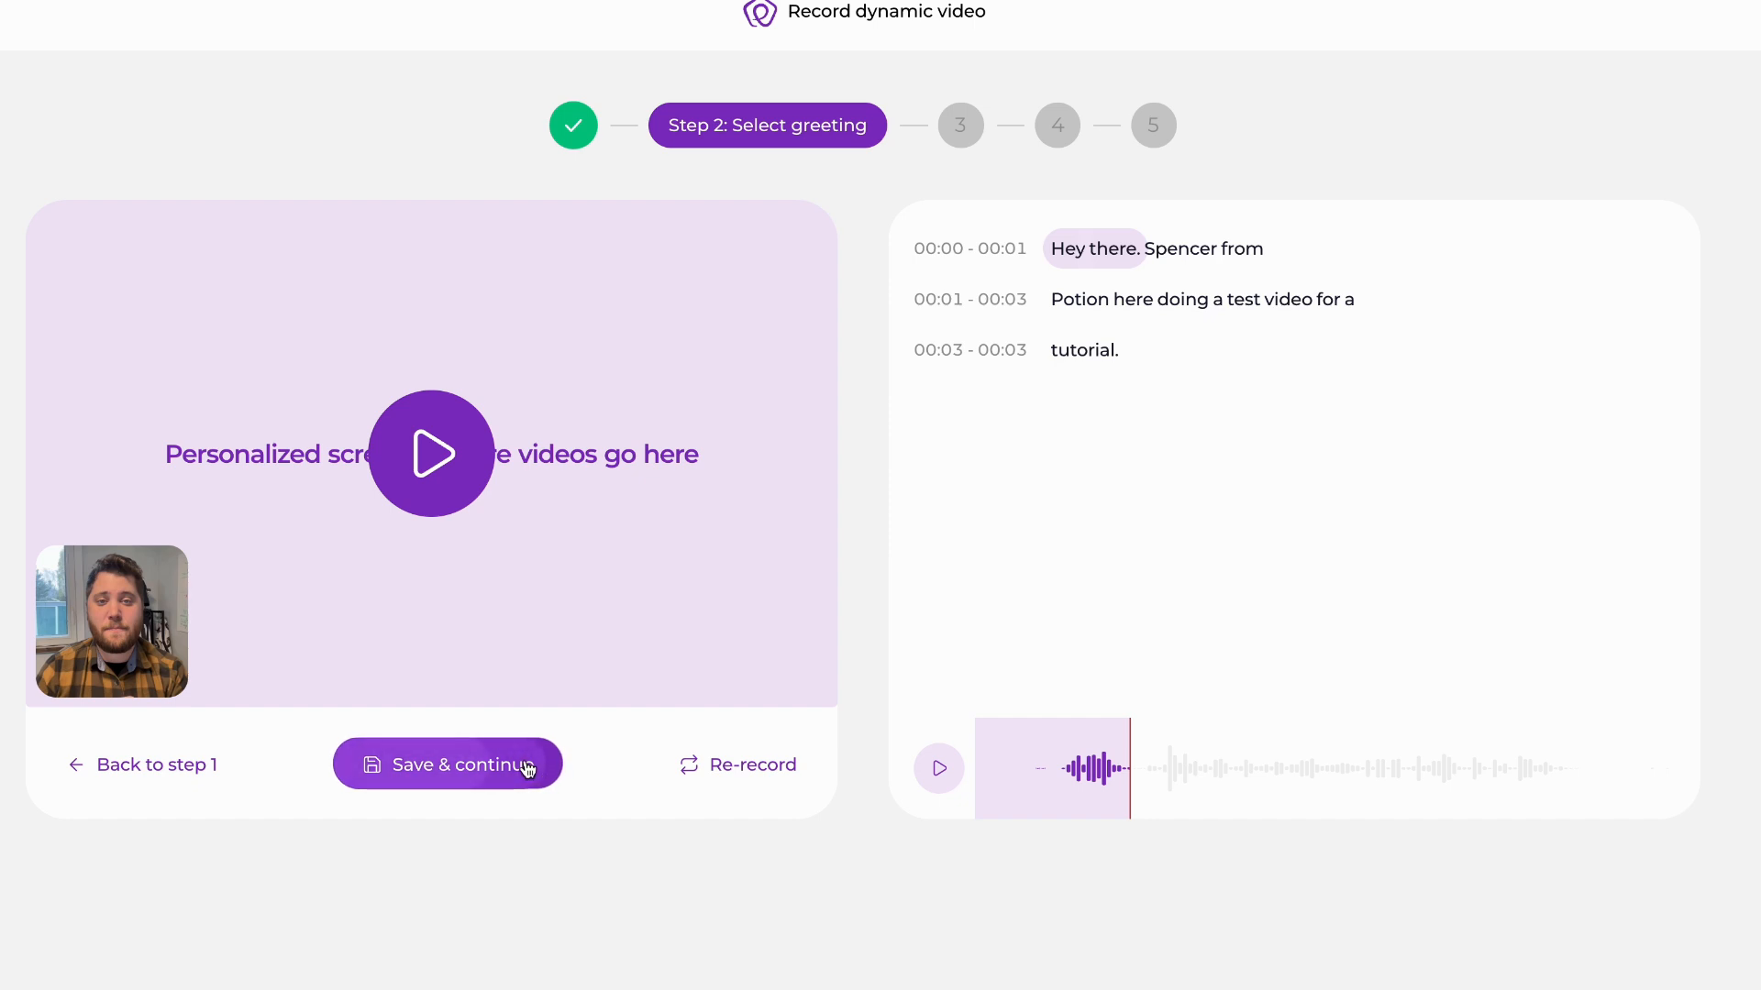
{"action": "left_click", "coordinate": [447, 764]}
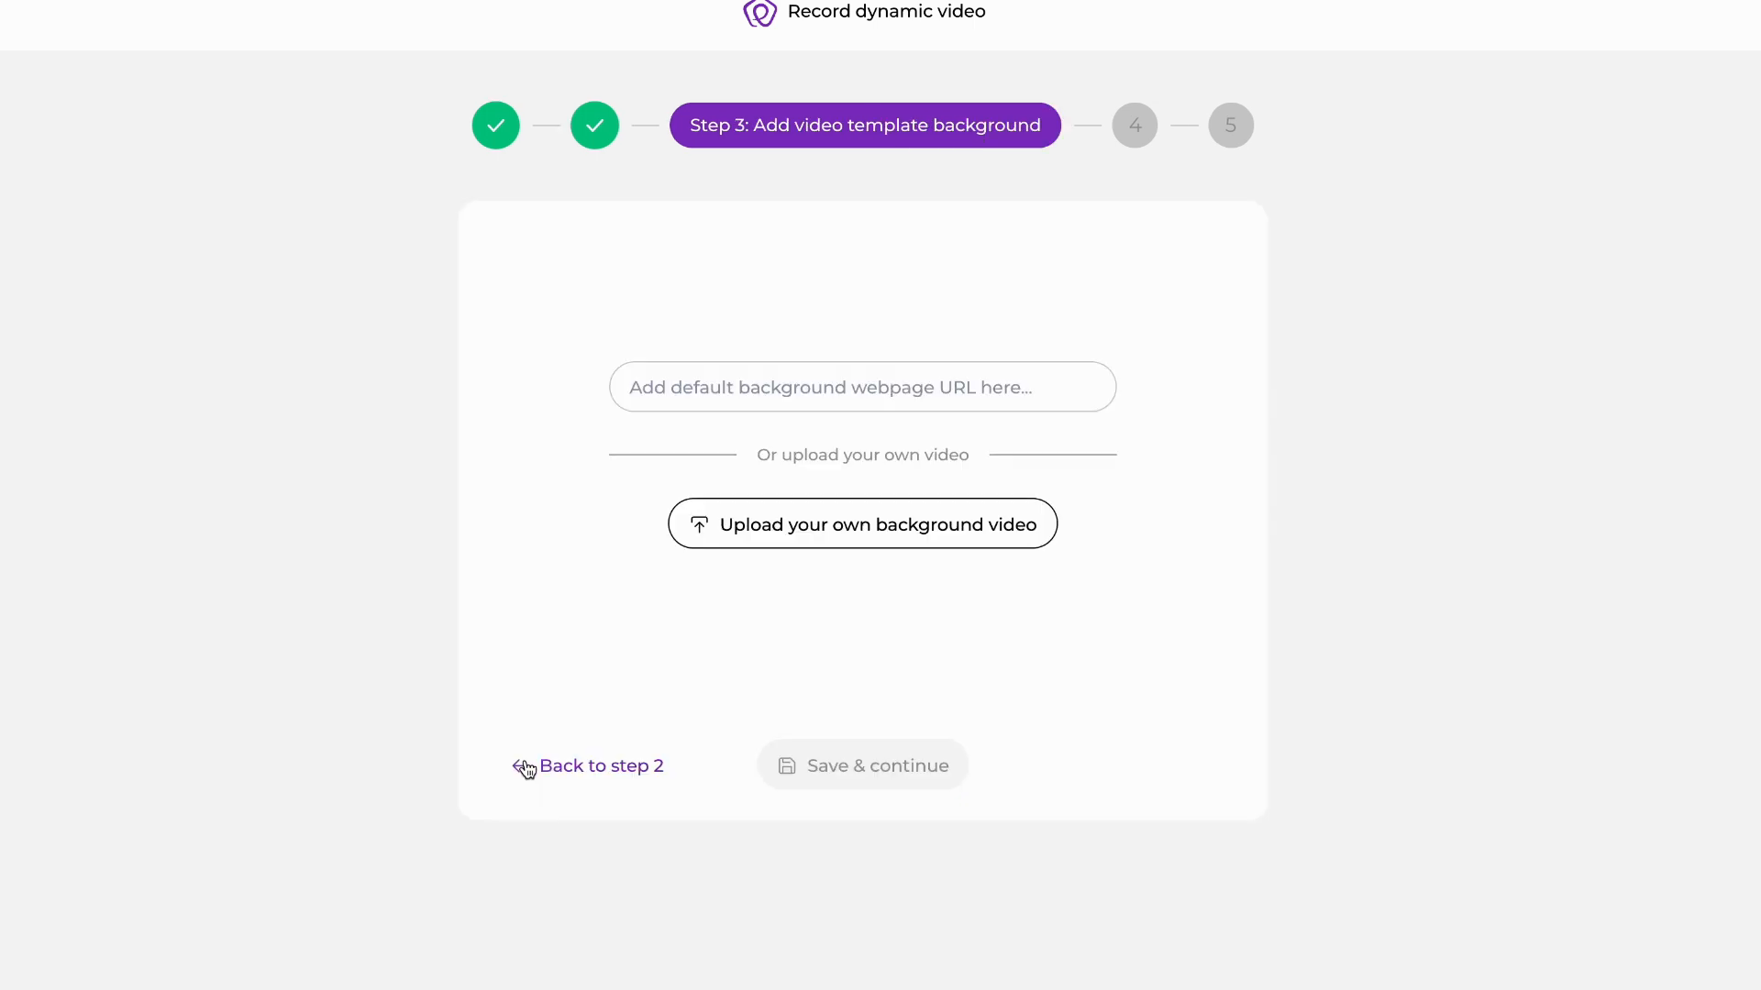
Enter sendpotion.com as the default background URL and save.
{"action": "type", "text": "s"}
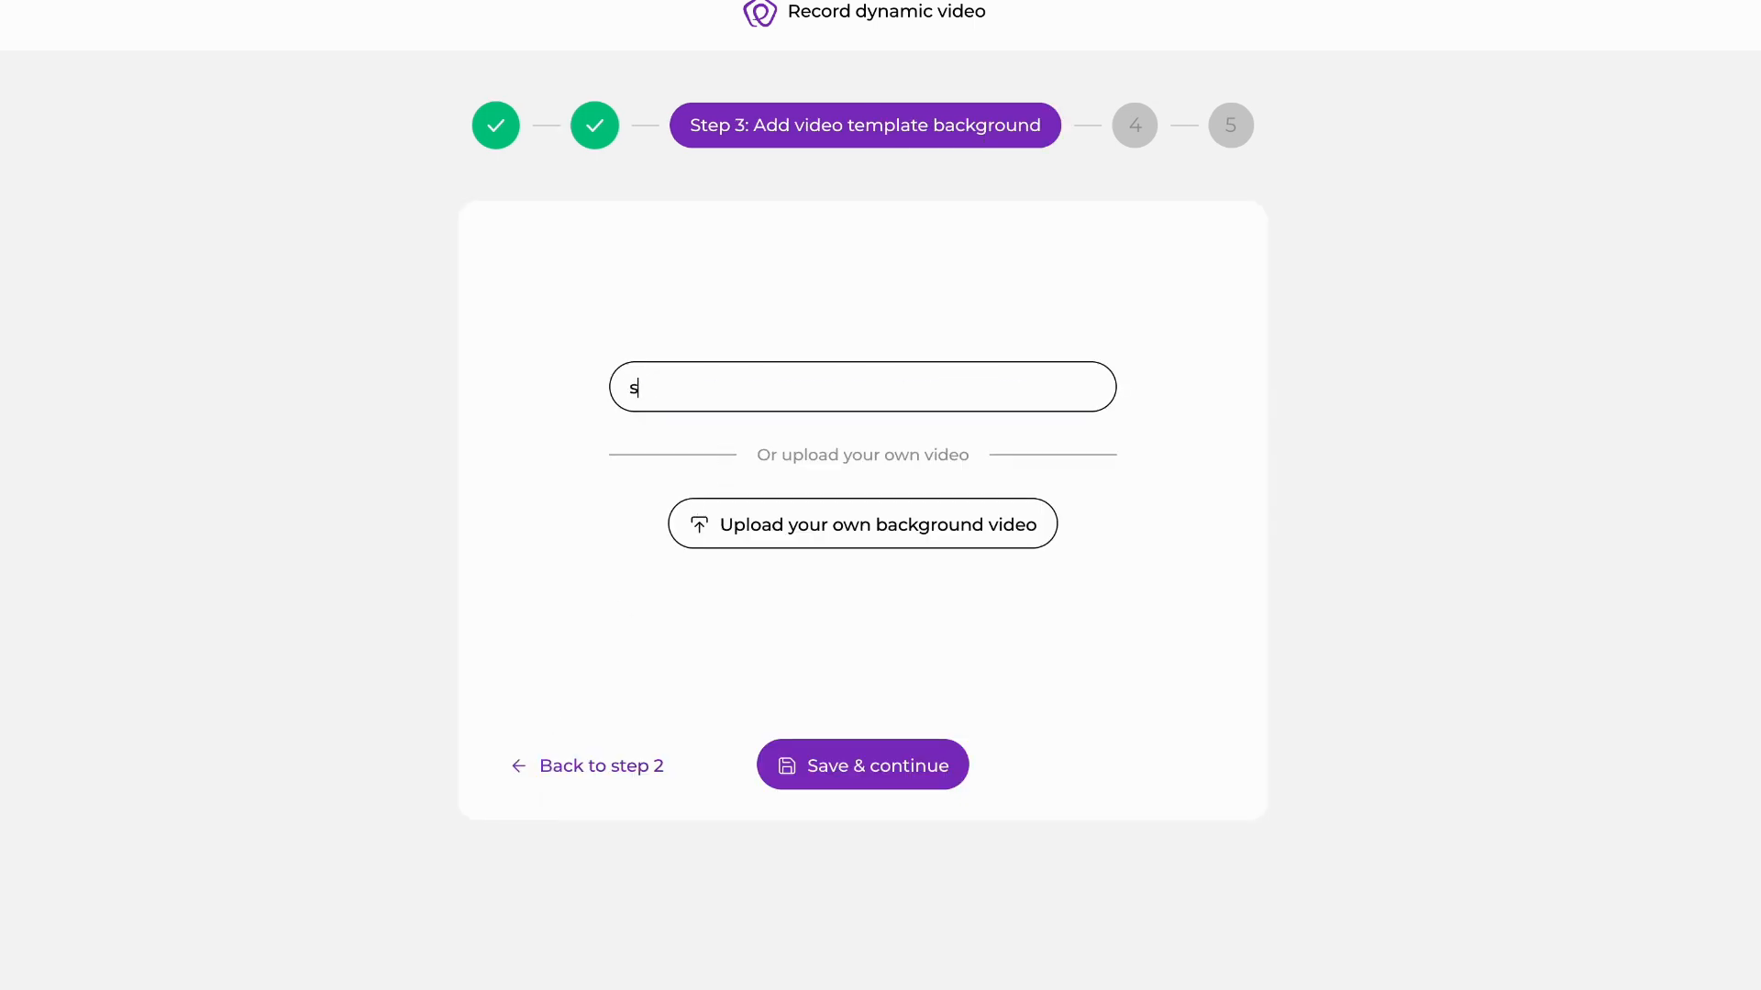
{"action": "type", "text": "endpotion.c"}
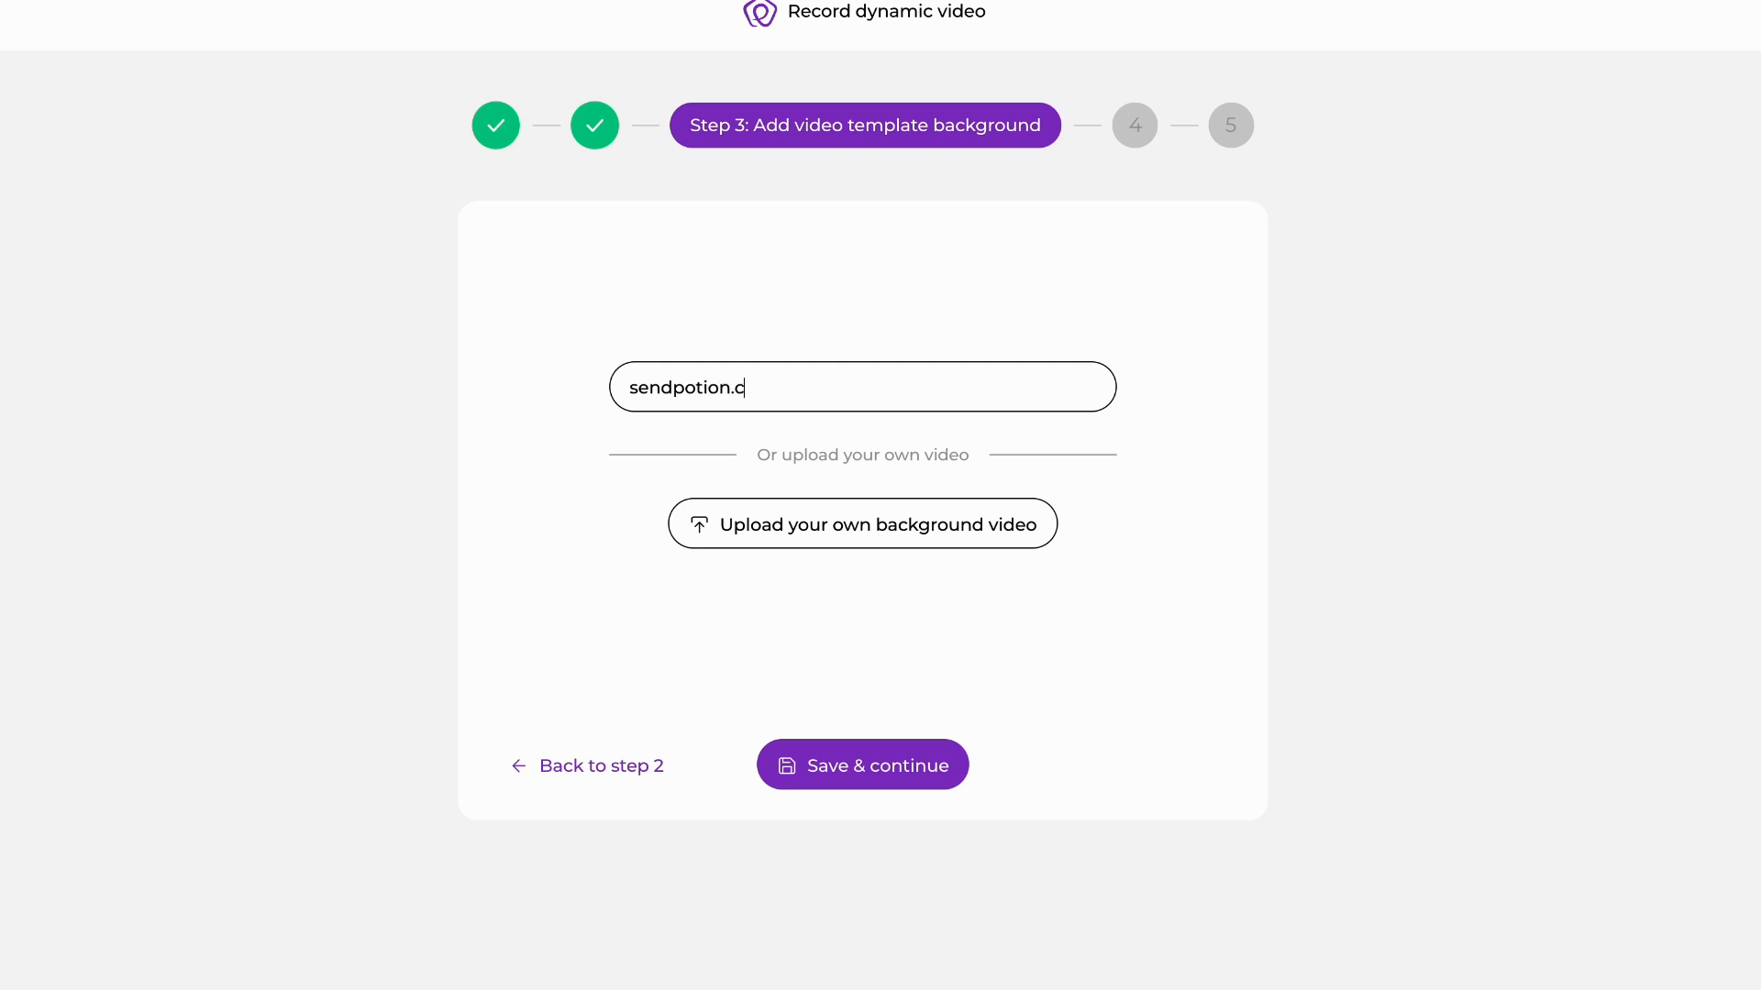
{"action": "type", "text": "om"}
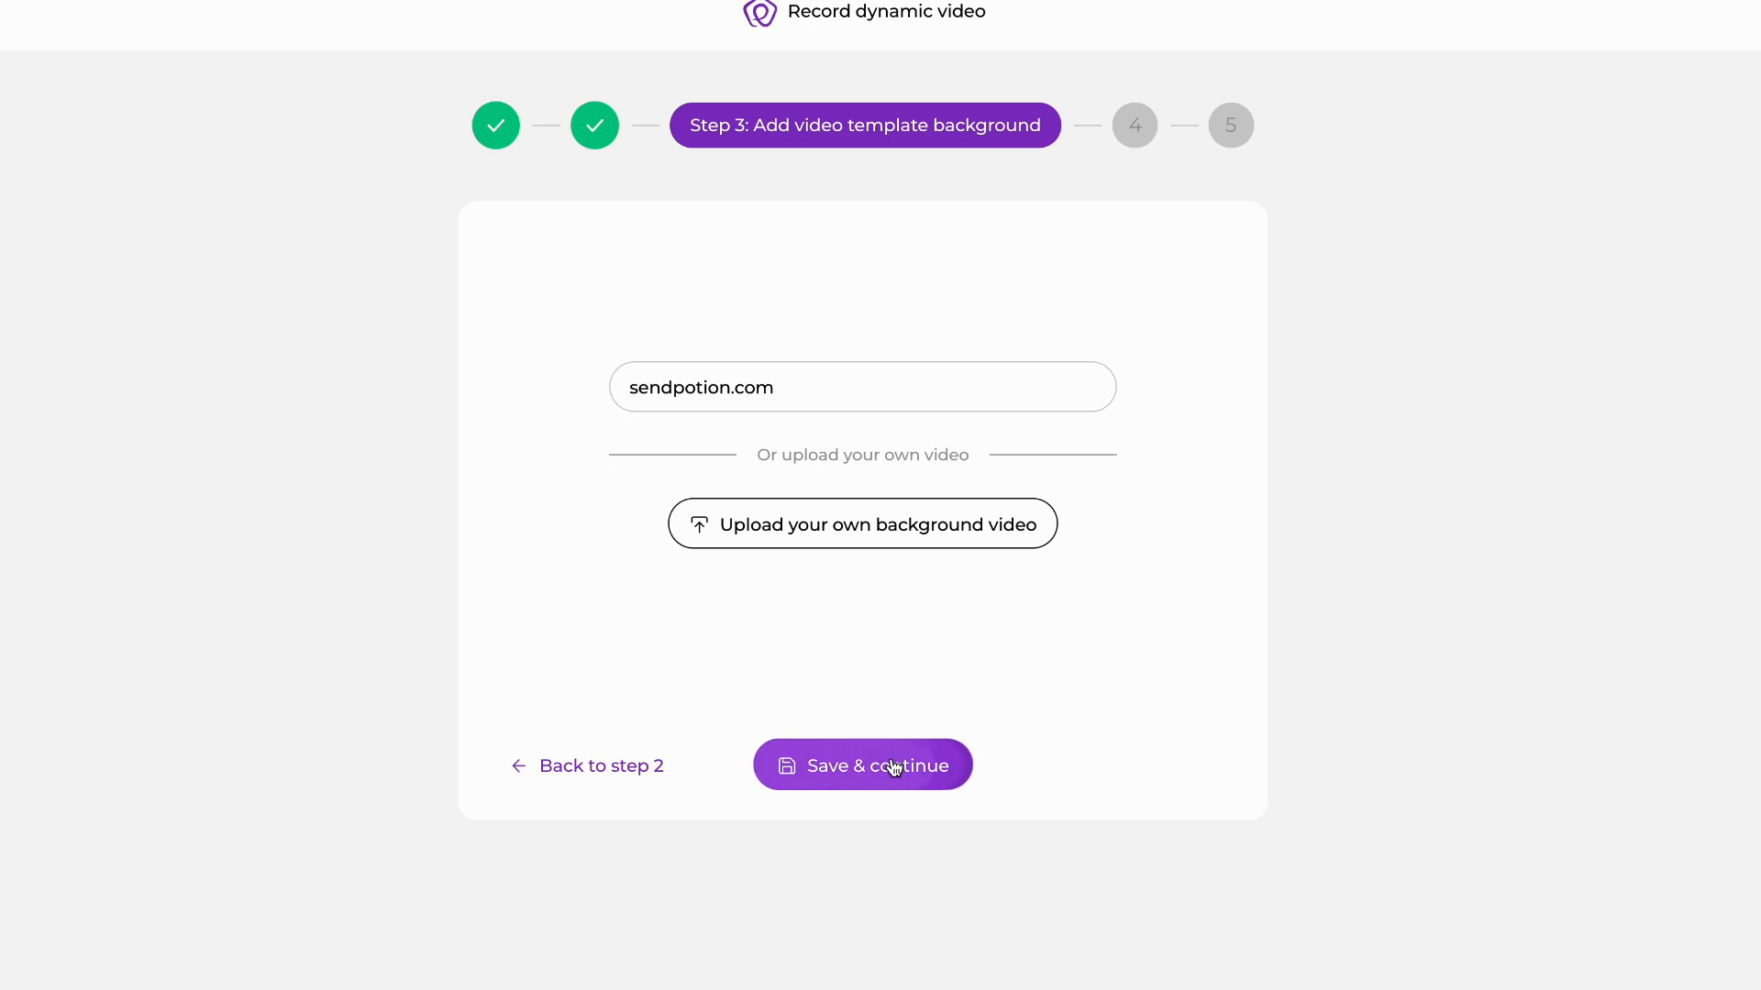
{"action": "left_click", "coordinate": [861, 765]}
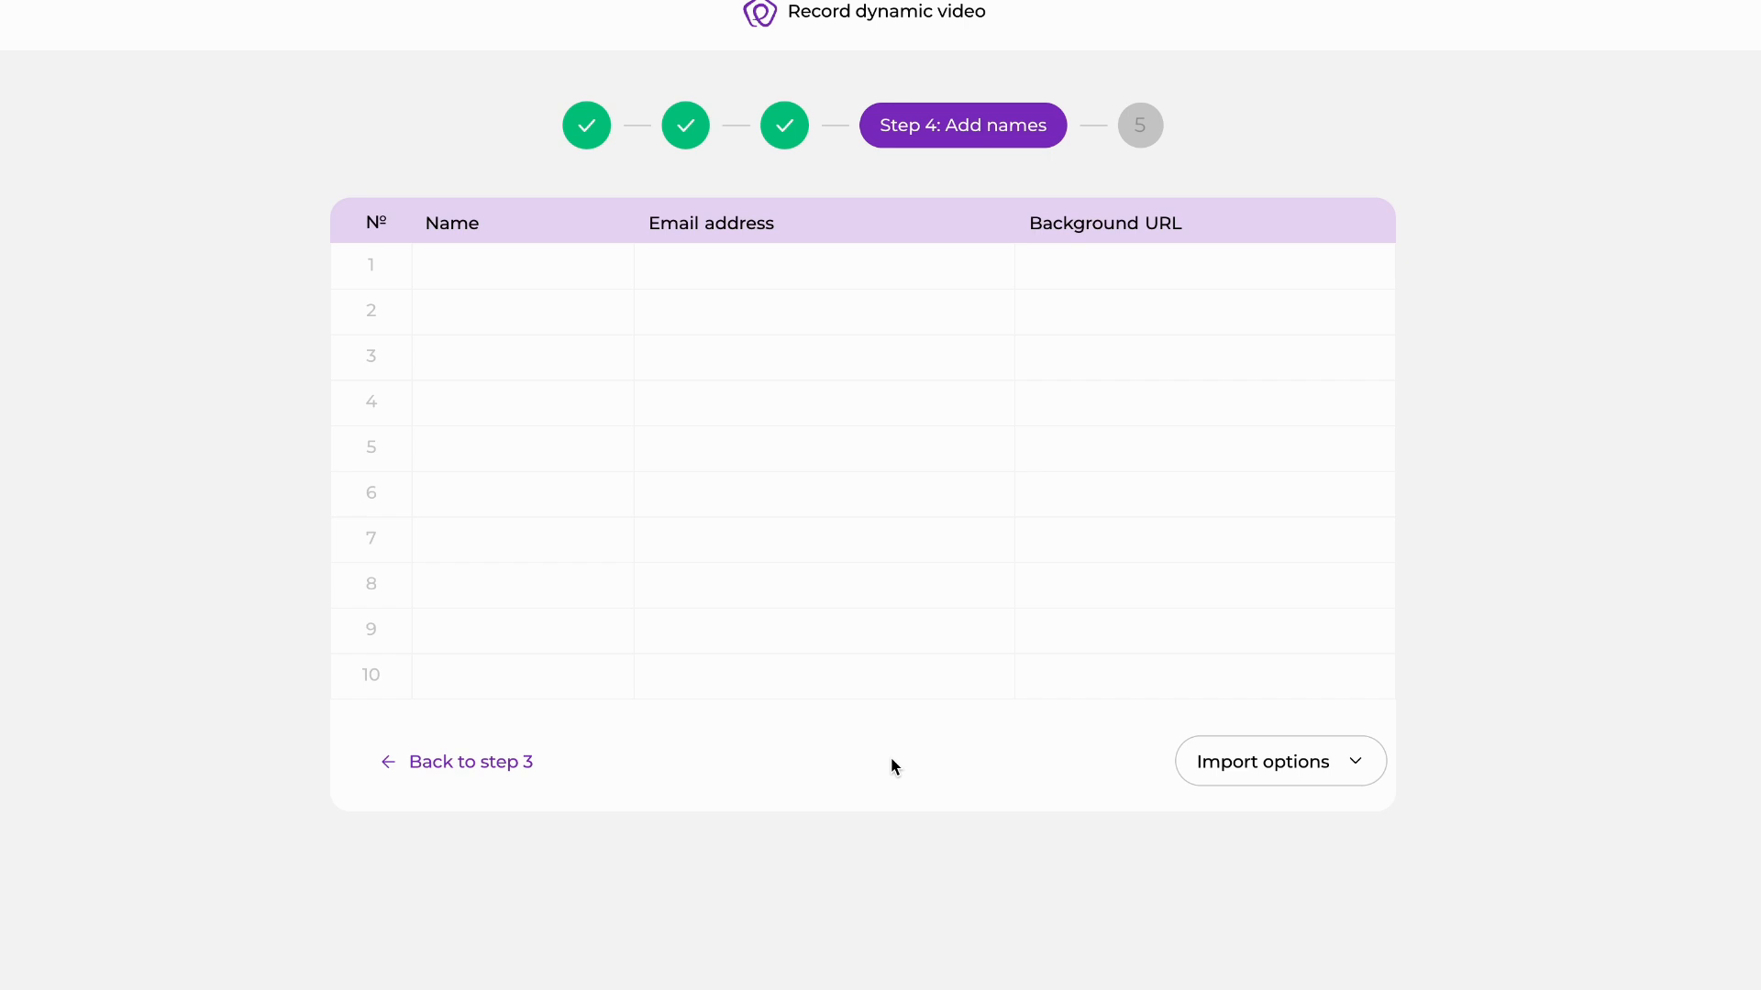
Import Bart, Lisa and Maggie from a CSV with background URLs and save.
{"action": "left_click", "coordinate": [1279, 761]}
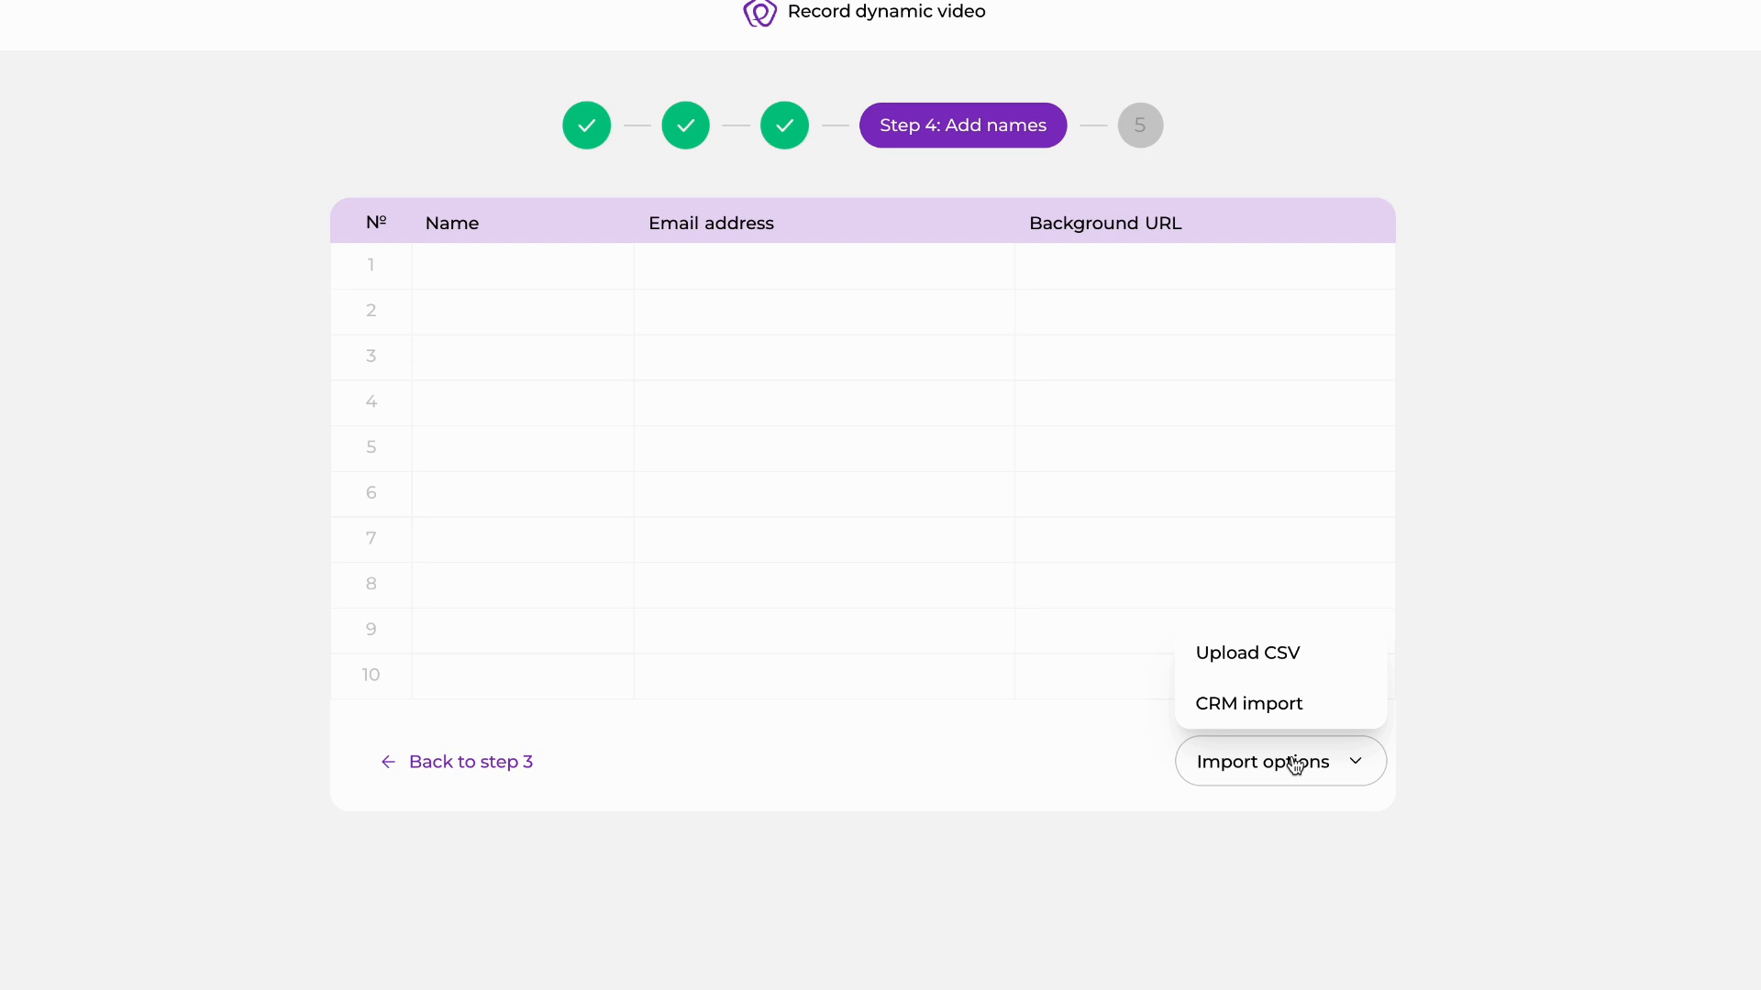
{"action": "left_click", "coordinate": [522, 266]}
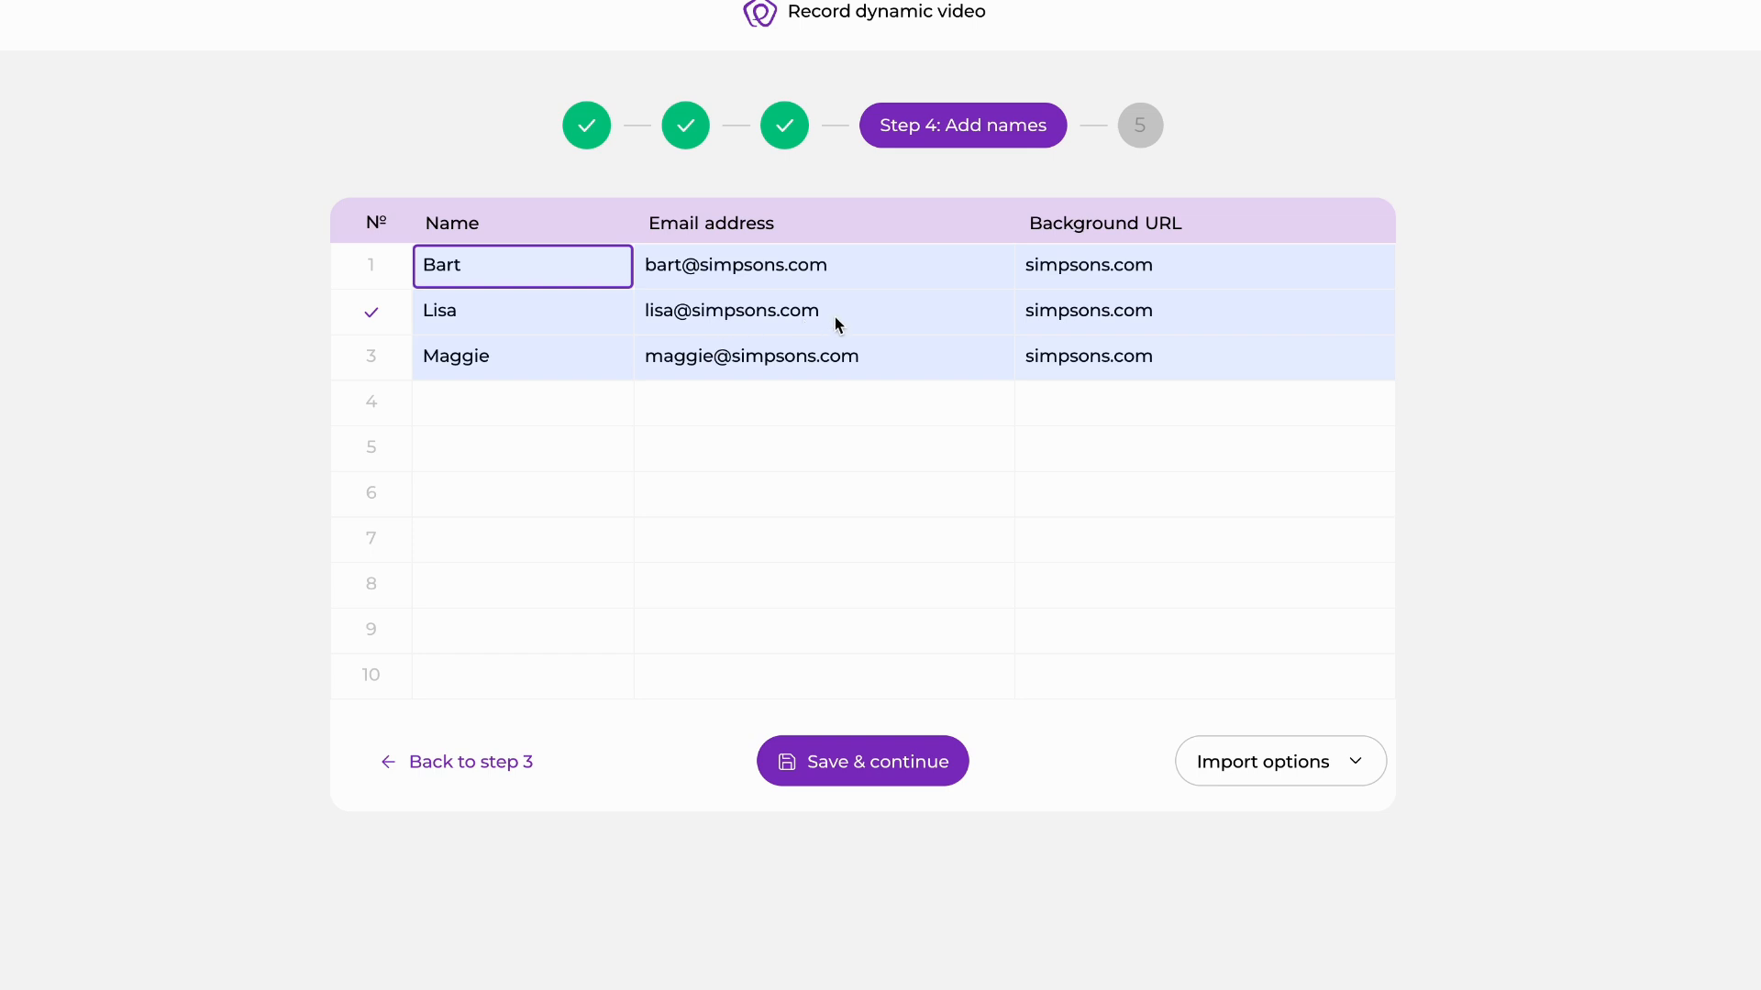
{"action": "mouse_move", "coordinate": [370, 322]}
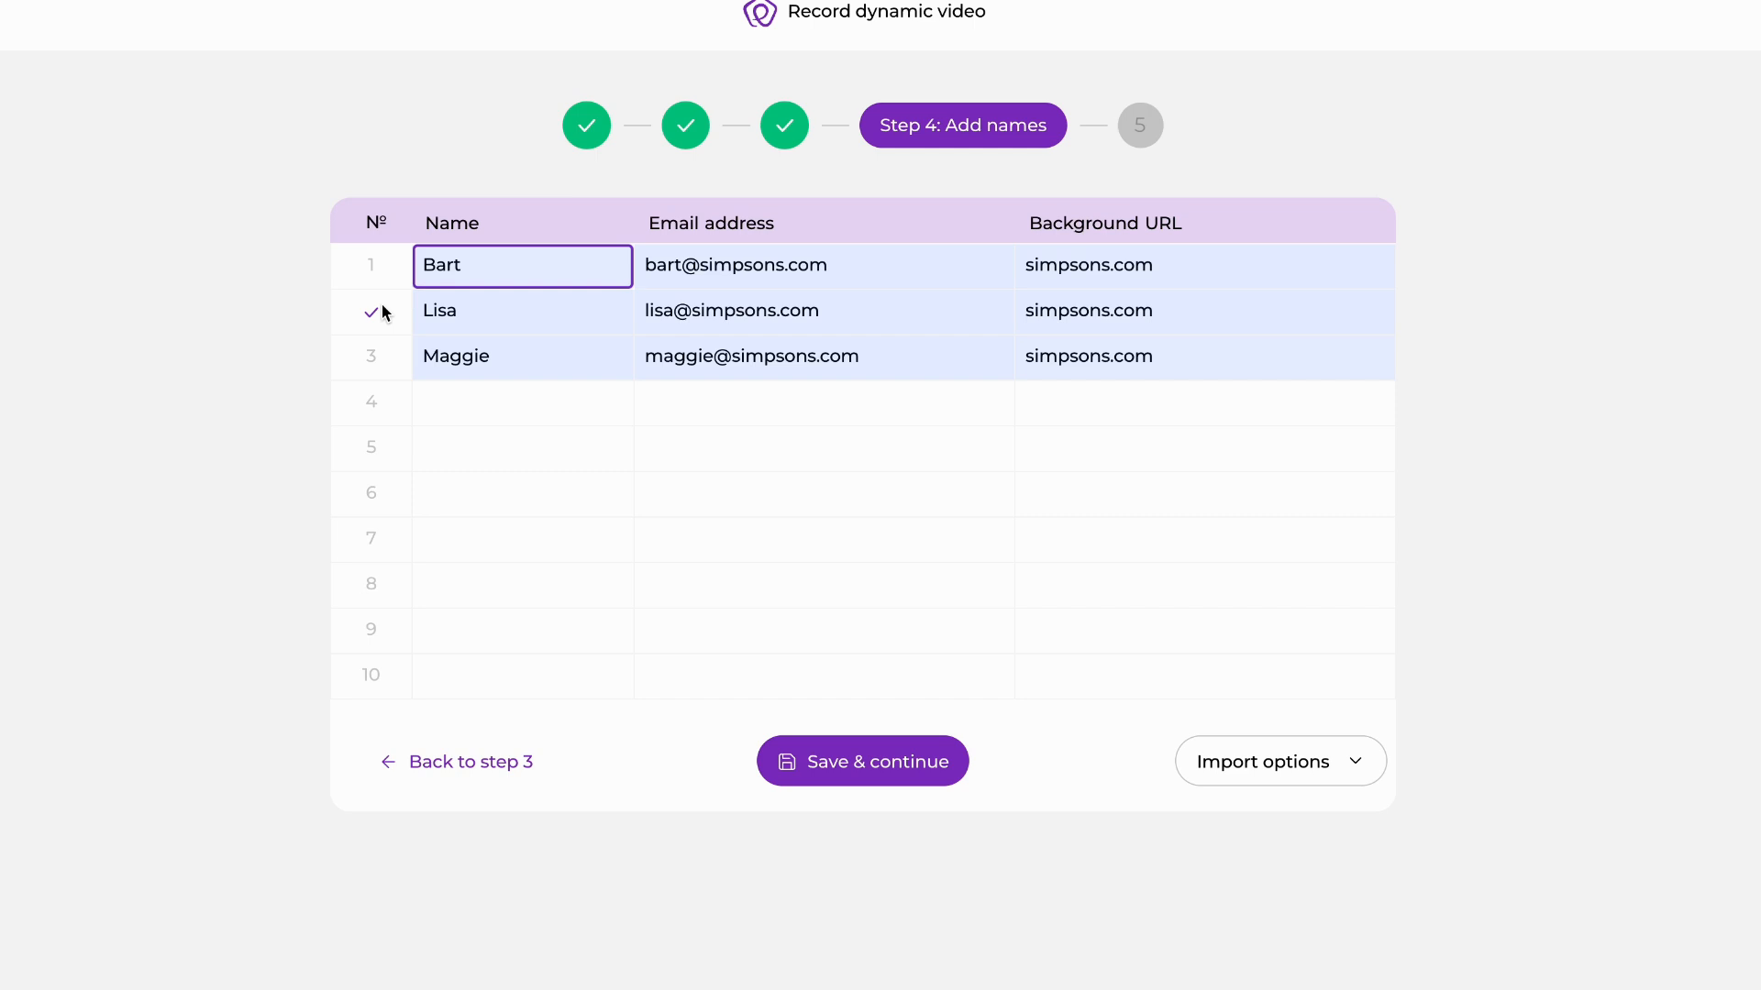
{"action": "mouse_move", "coordinate": [441, 385]}
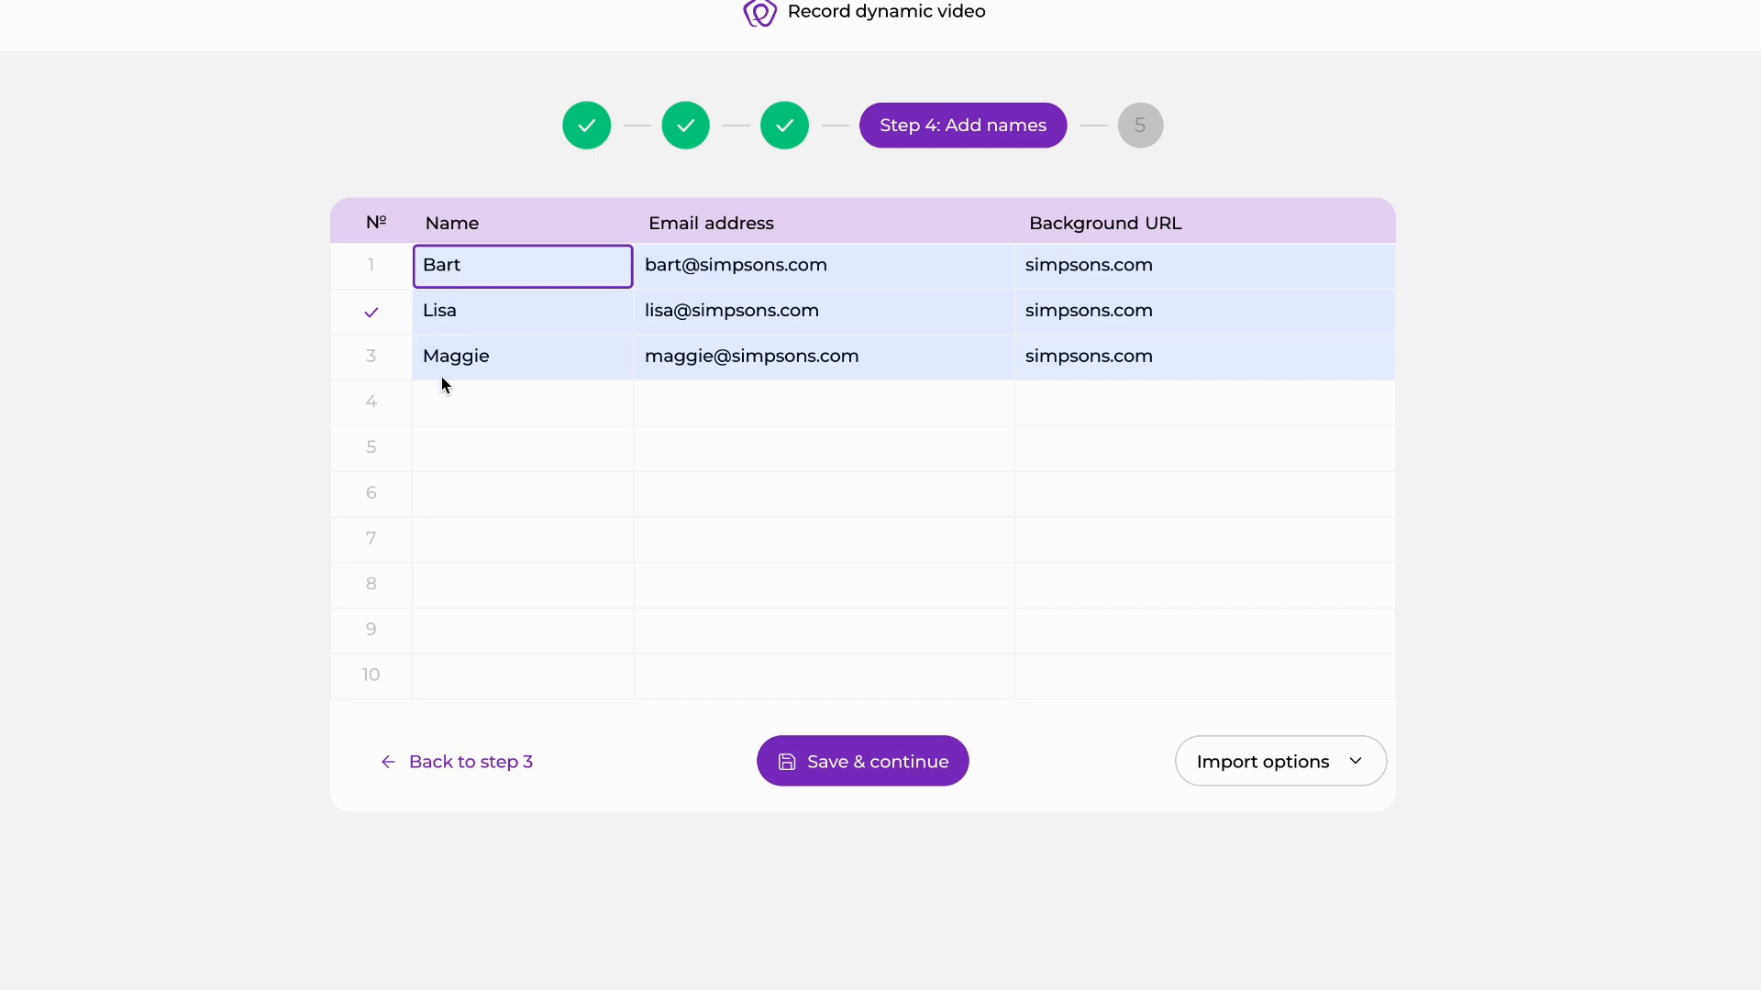
{"action": "left_click", "coordinate": [521, 401]}
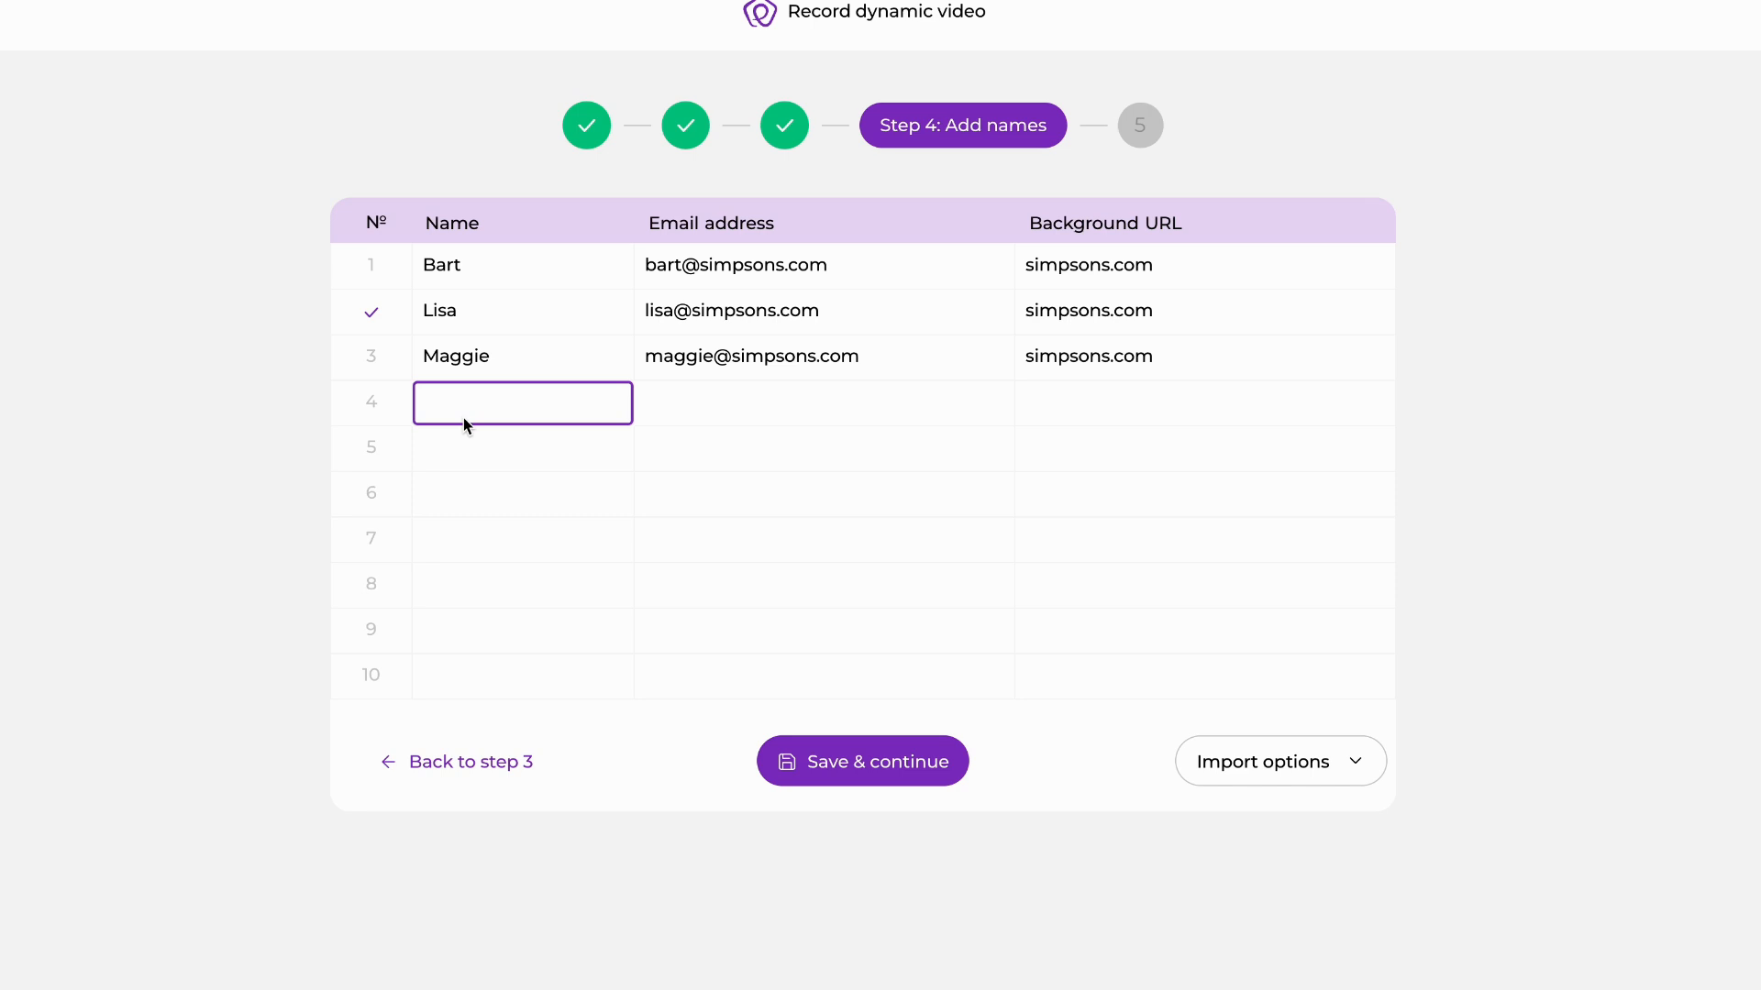
{"action": "left_click", "coordinate": [861, 761]}
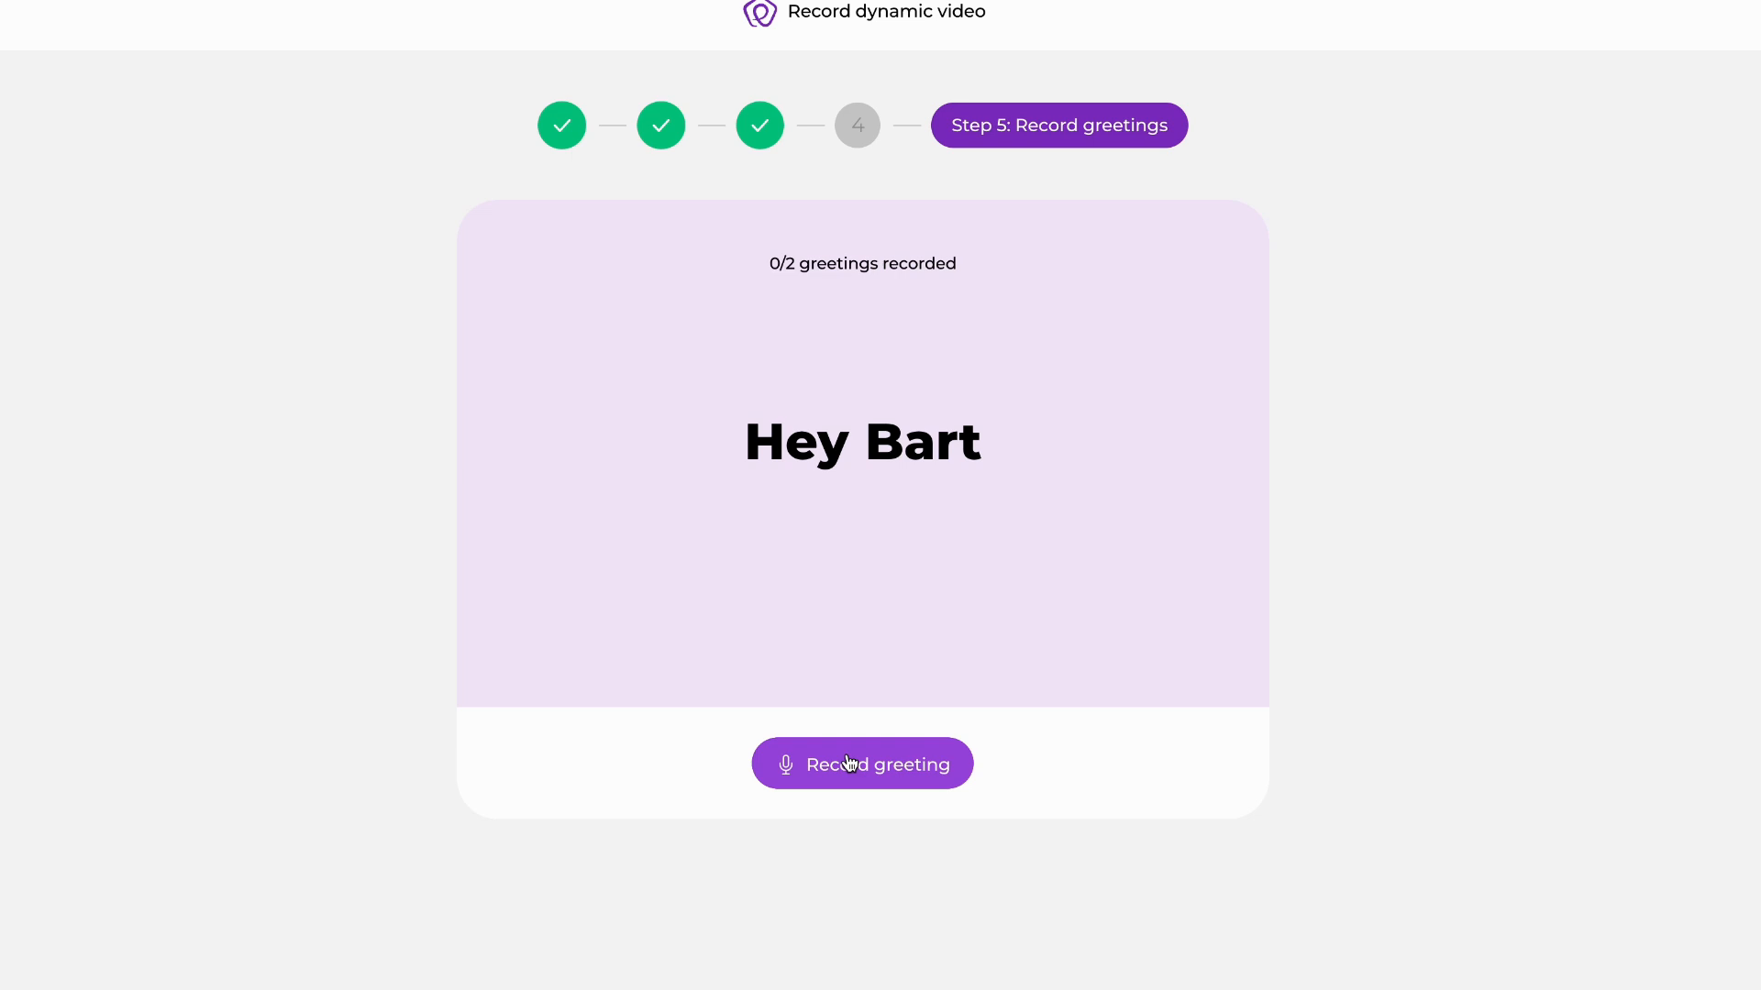
Record the greetings and generate videos for Maggie, Lisa and Bart.
{"action": "left_click", "coordinate": [861, 764]}
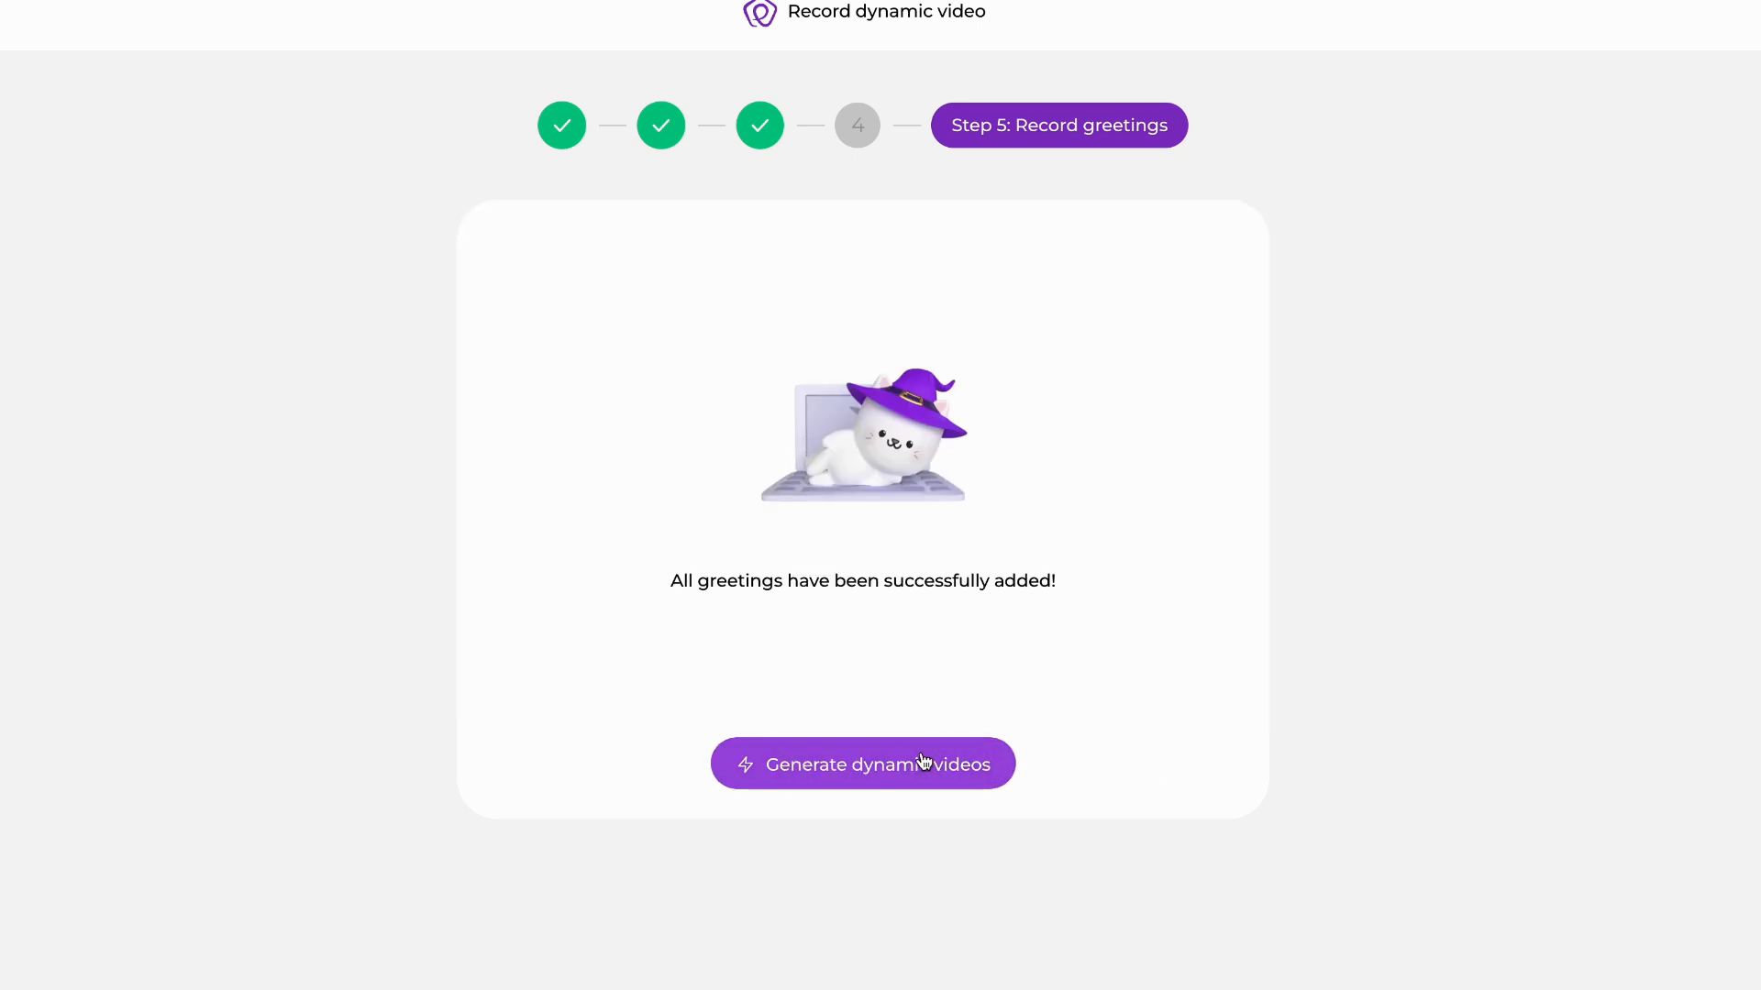
{"action": "left_click", "coordinate": [861, 763]}
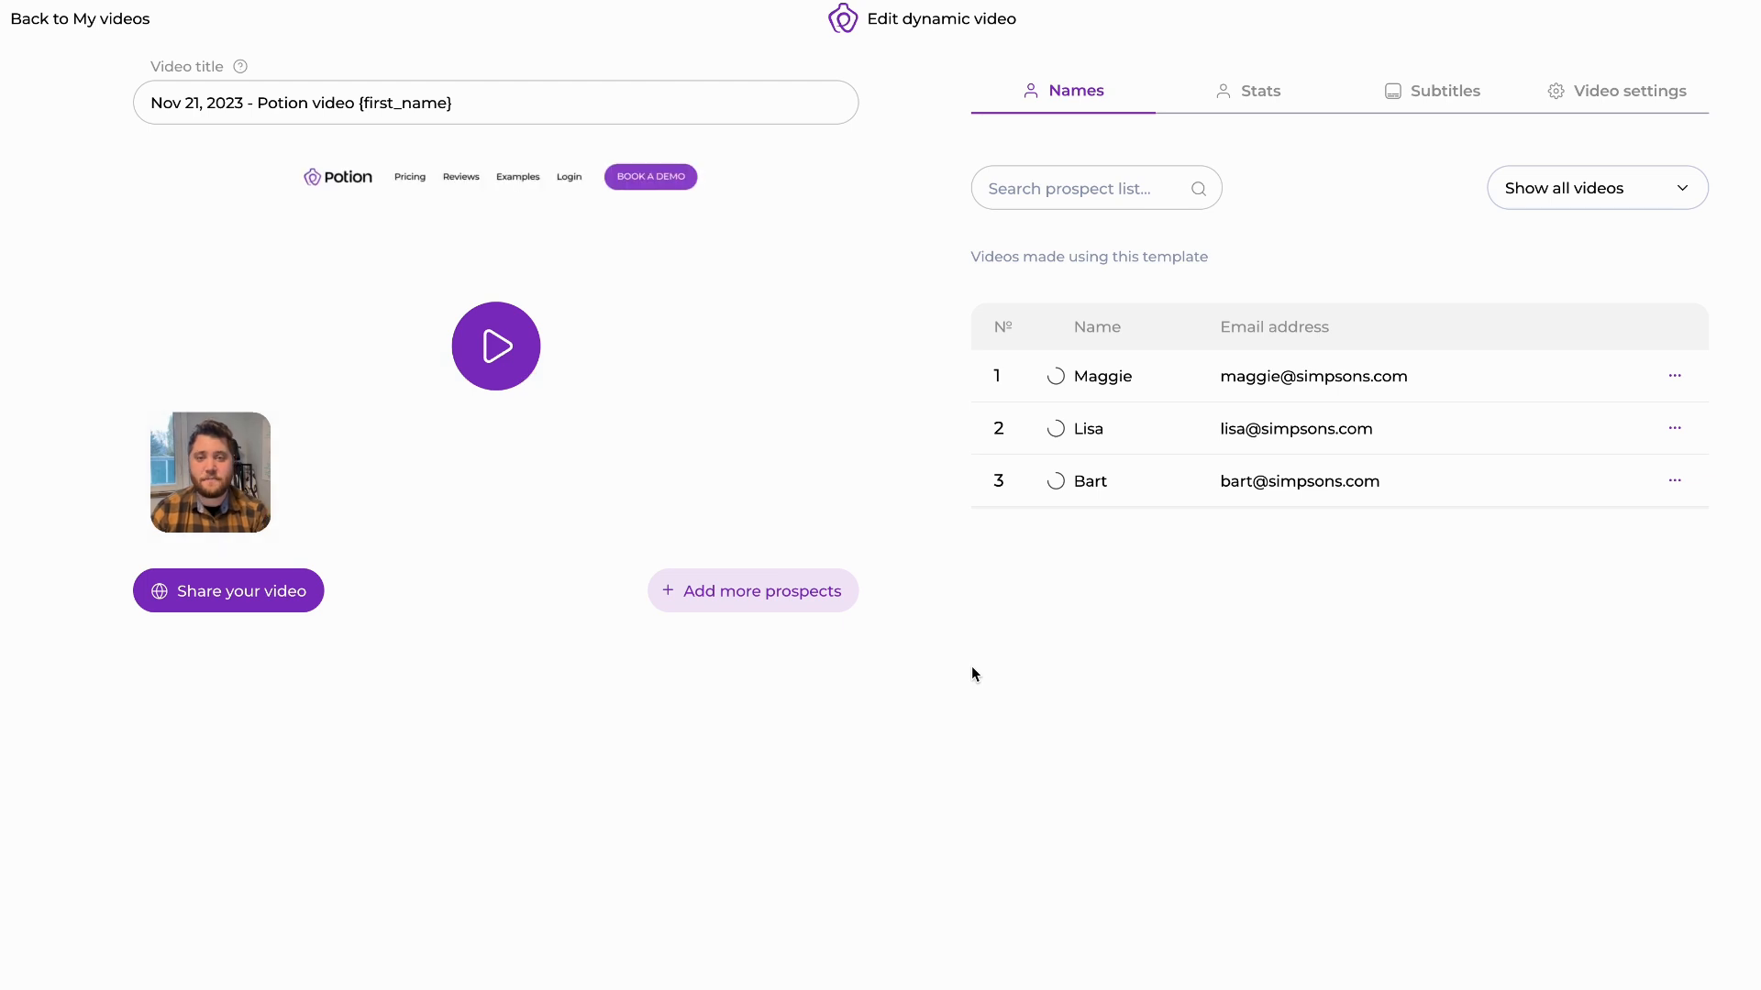
Replace the date and default title wording with 'Quick video for {first_name}'.
{"action": "left_click", "coordinate": [495, 346]}
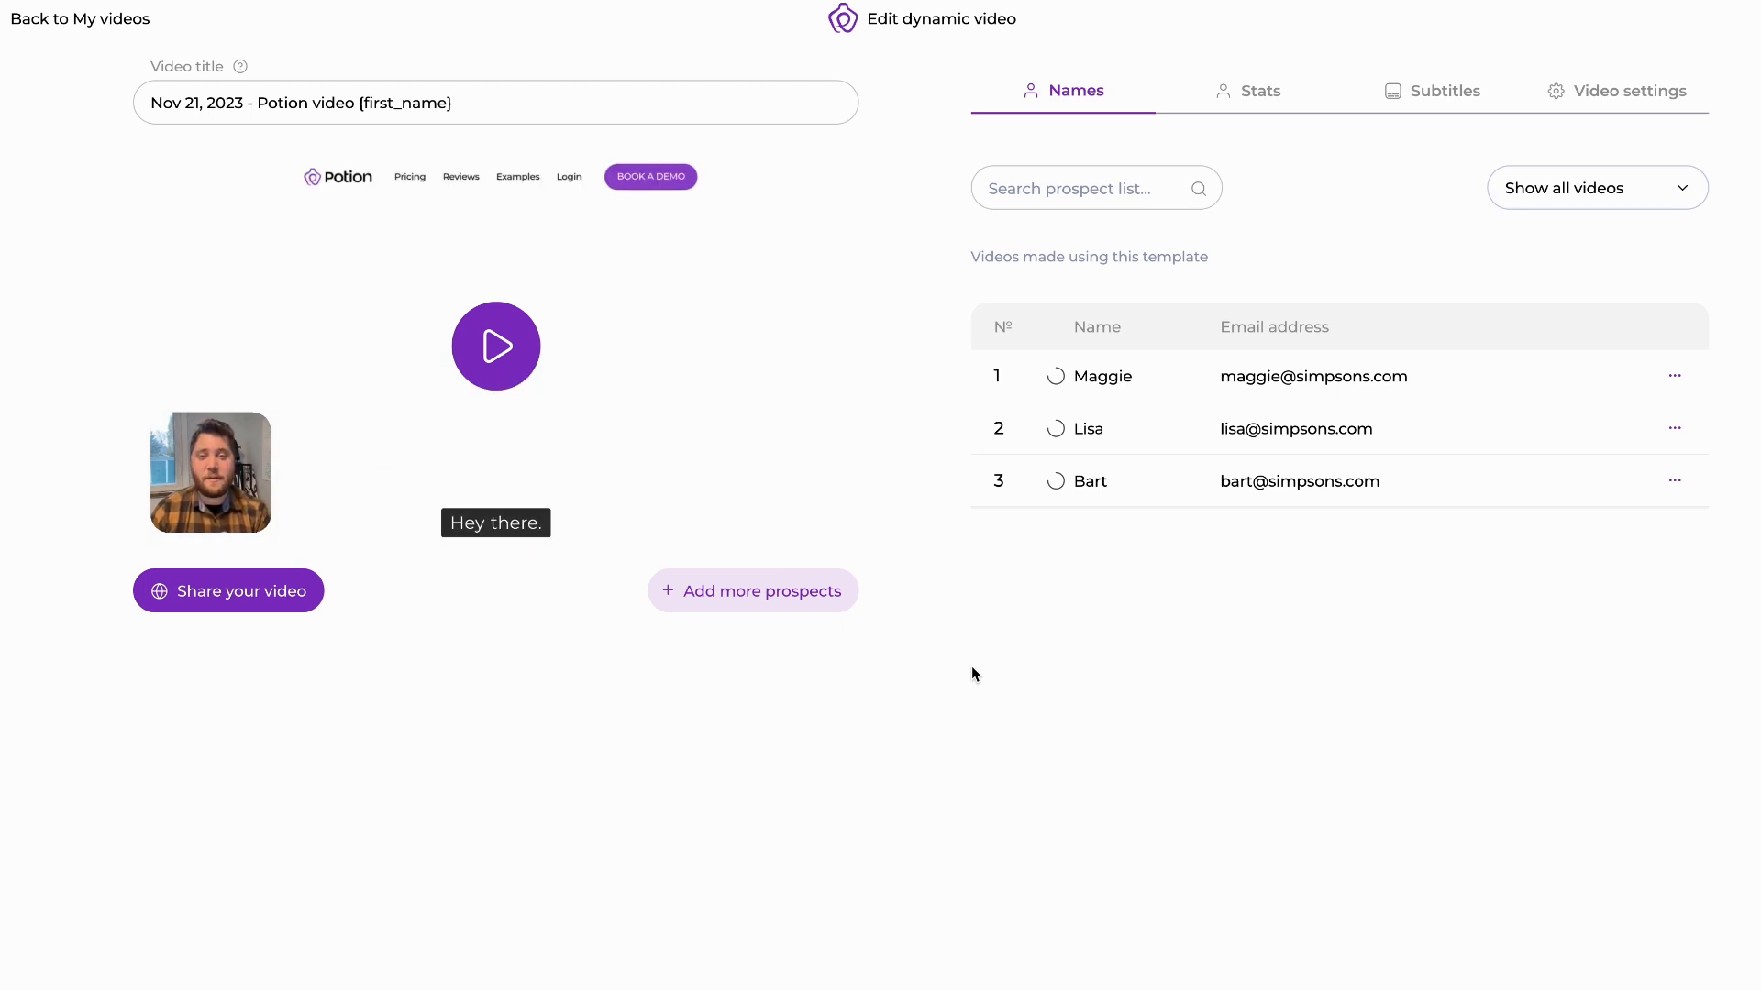
{"action": "left_click", "coordinate": [495, 346]}
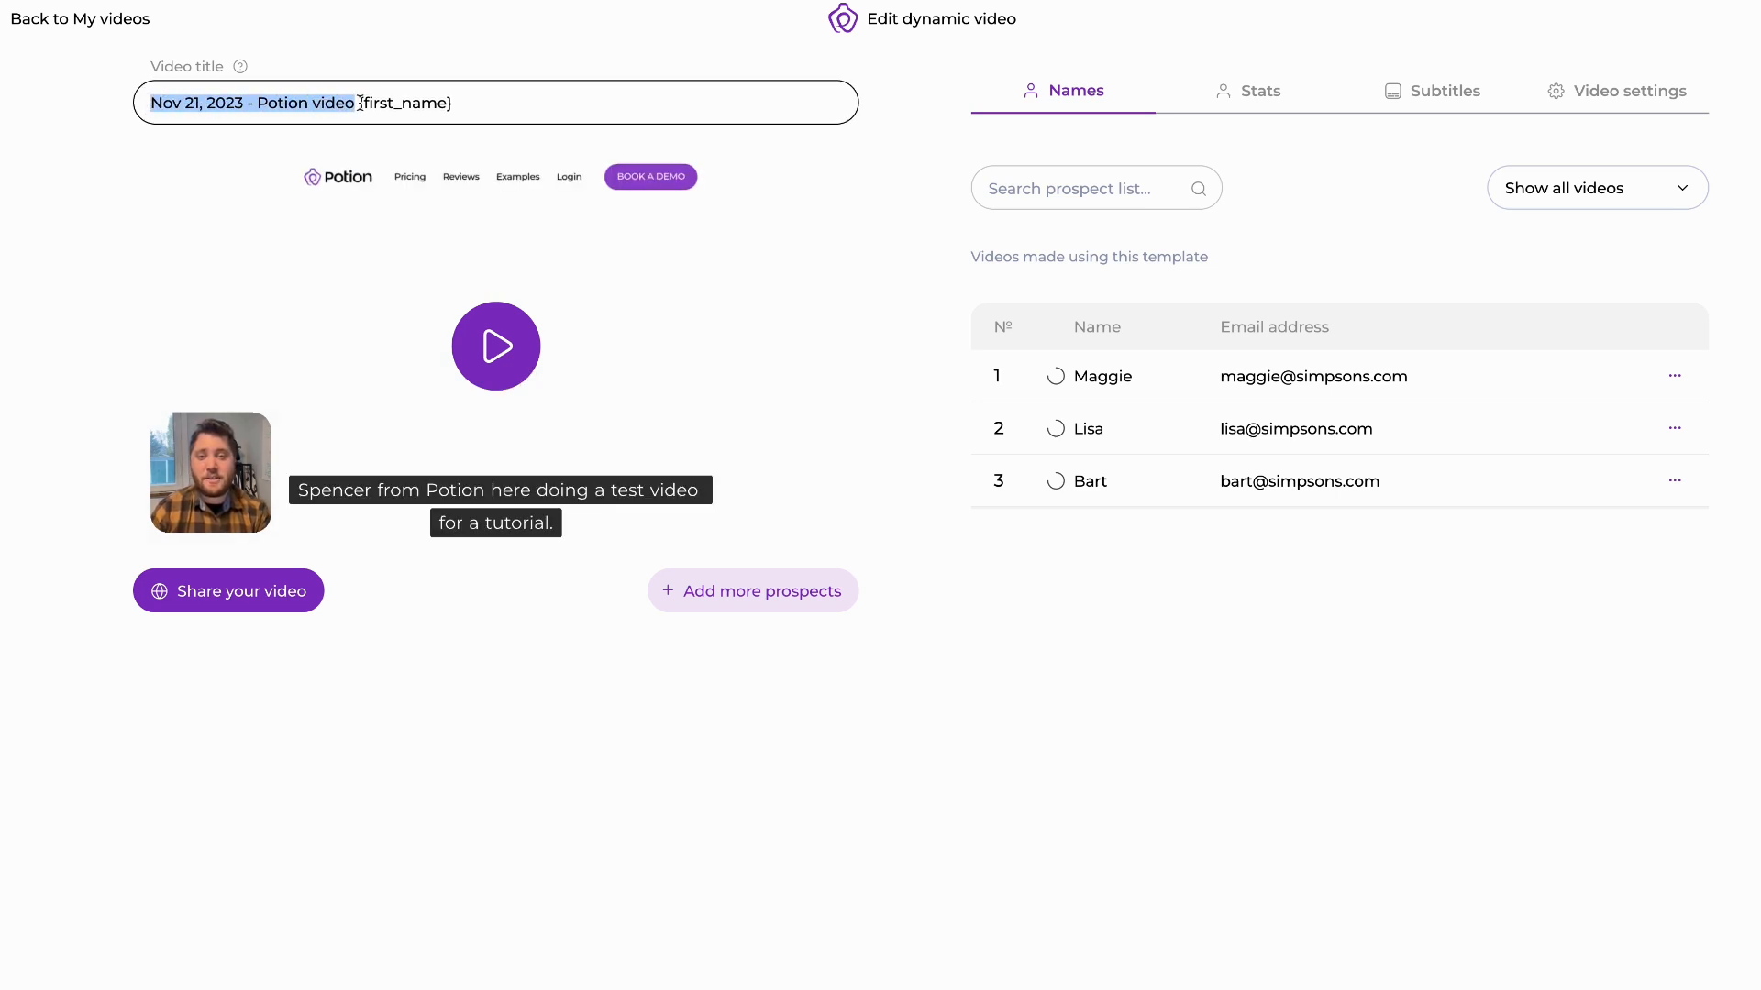
{"action": "type", "text": "{first_n"}
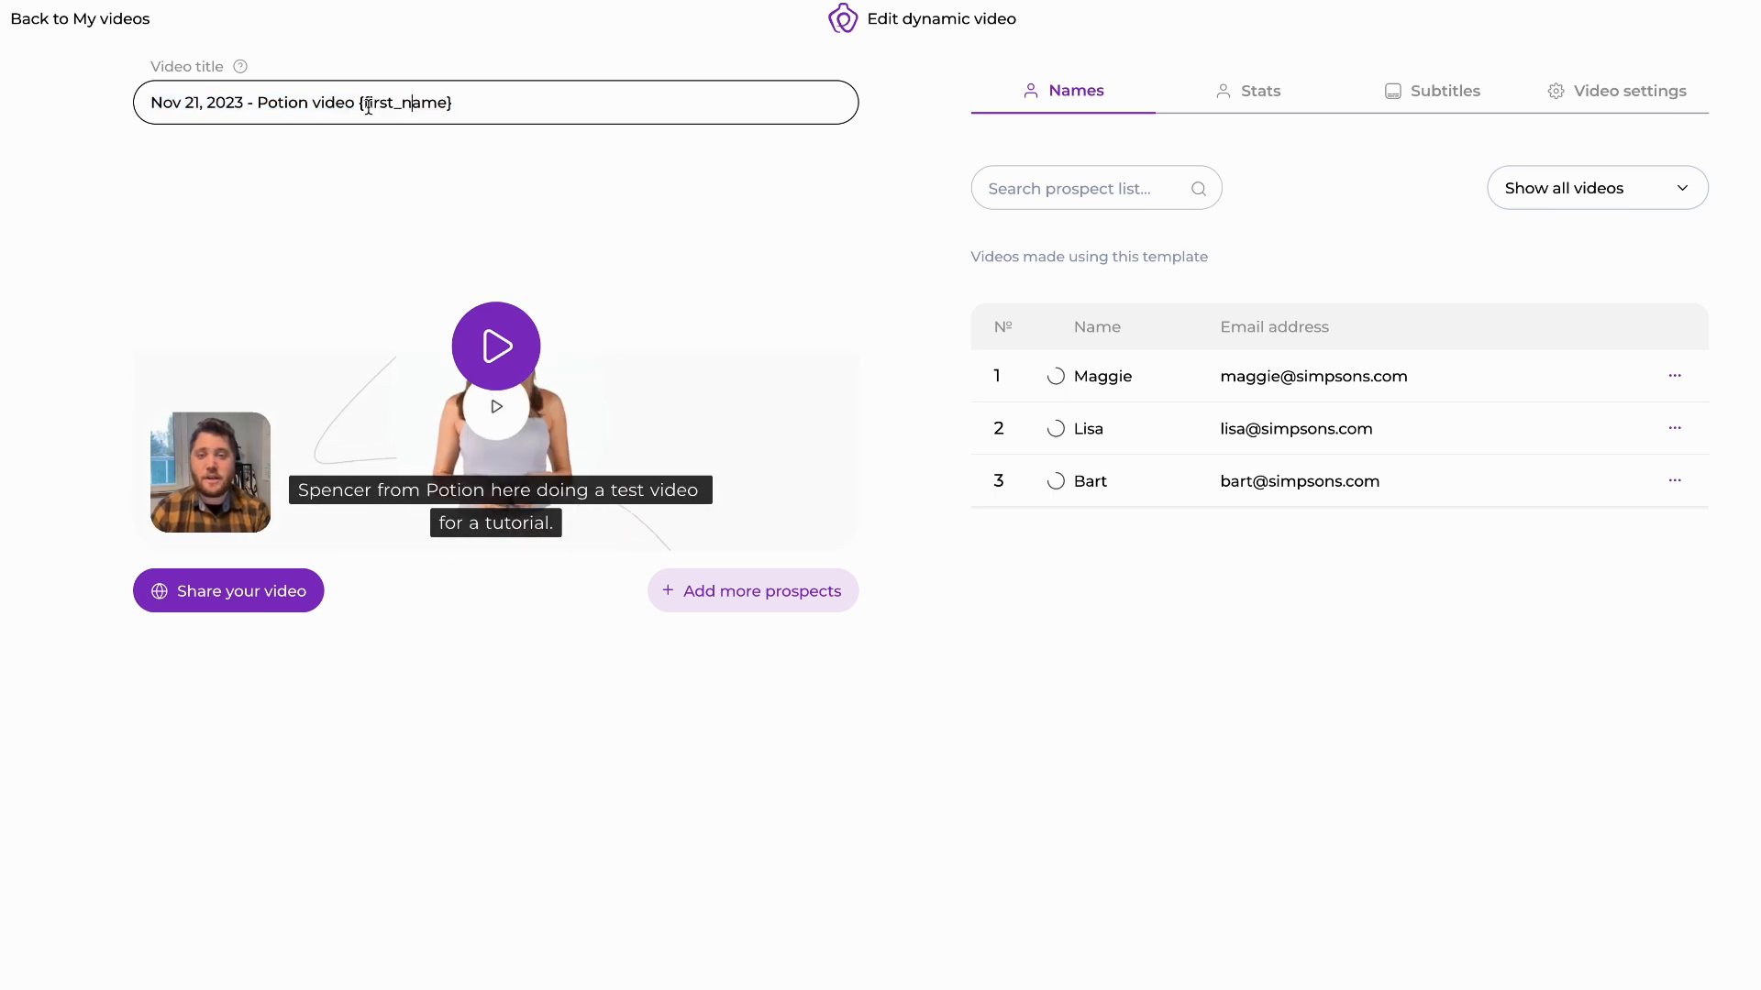
{"action": "left_click", "coordinate": [1119, 376]}
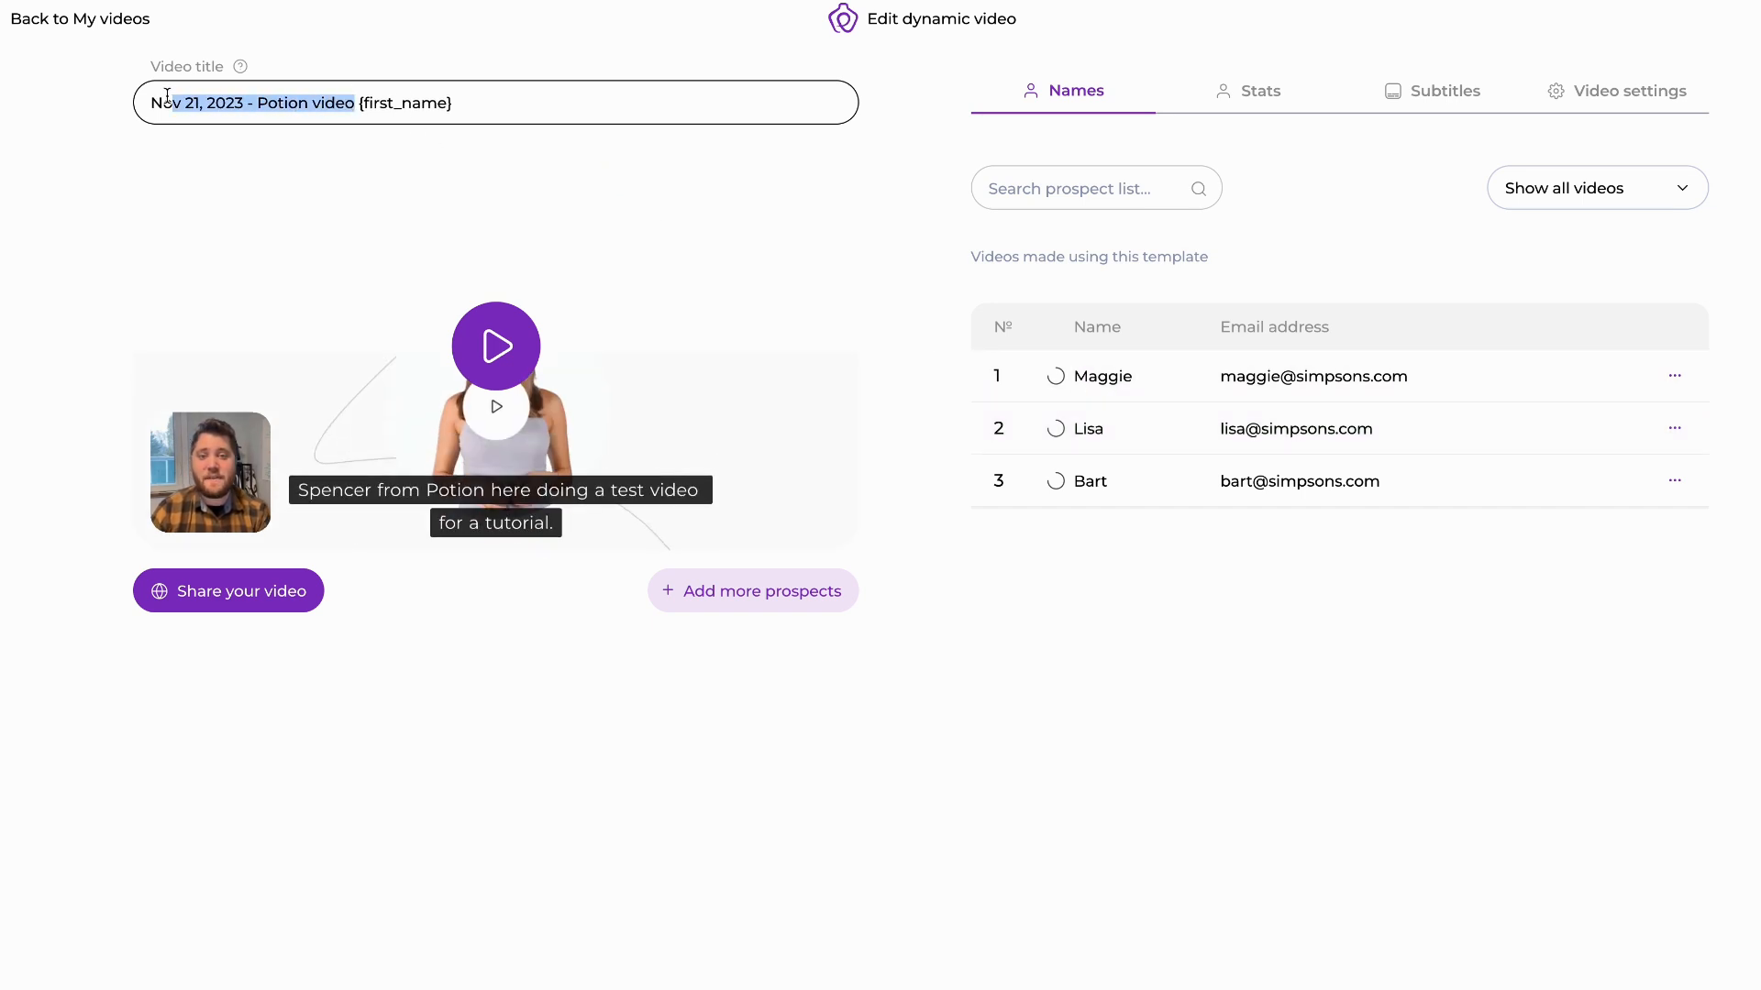
{"action": "type", "text": "Quick f {first_name"}
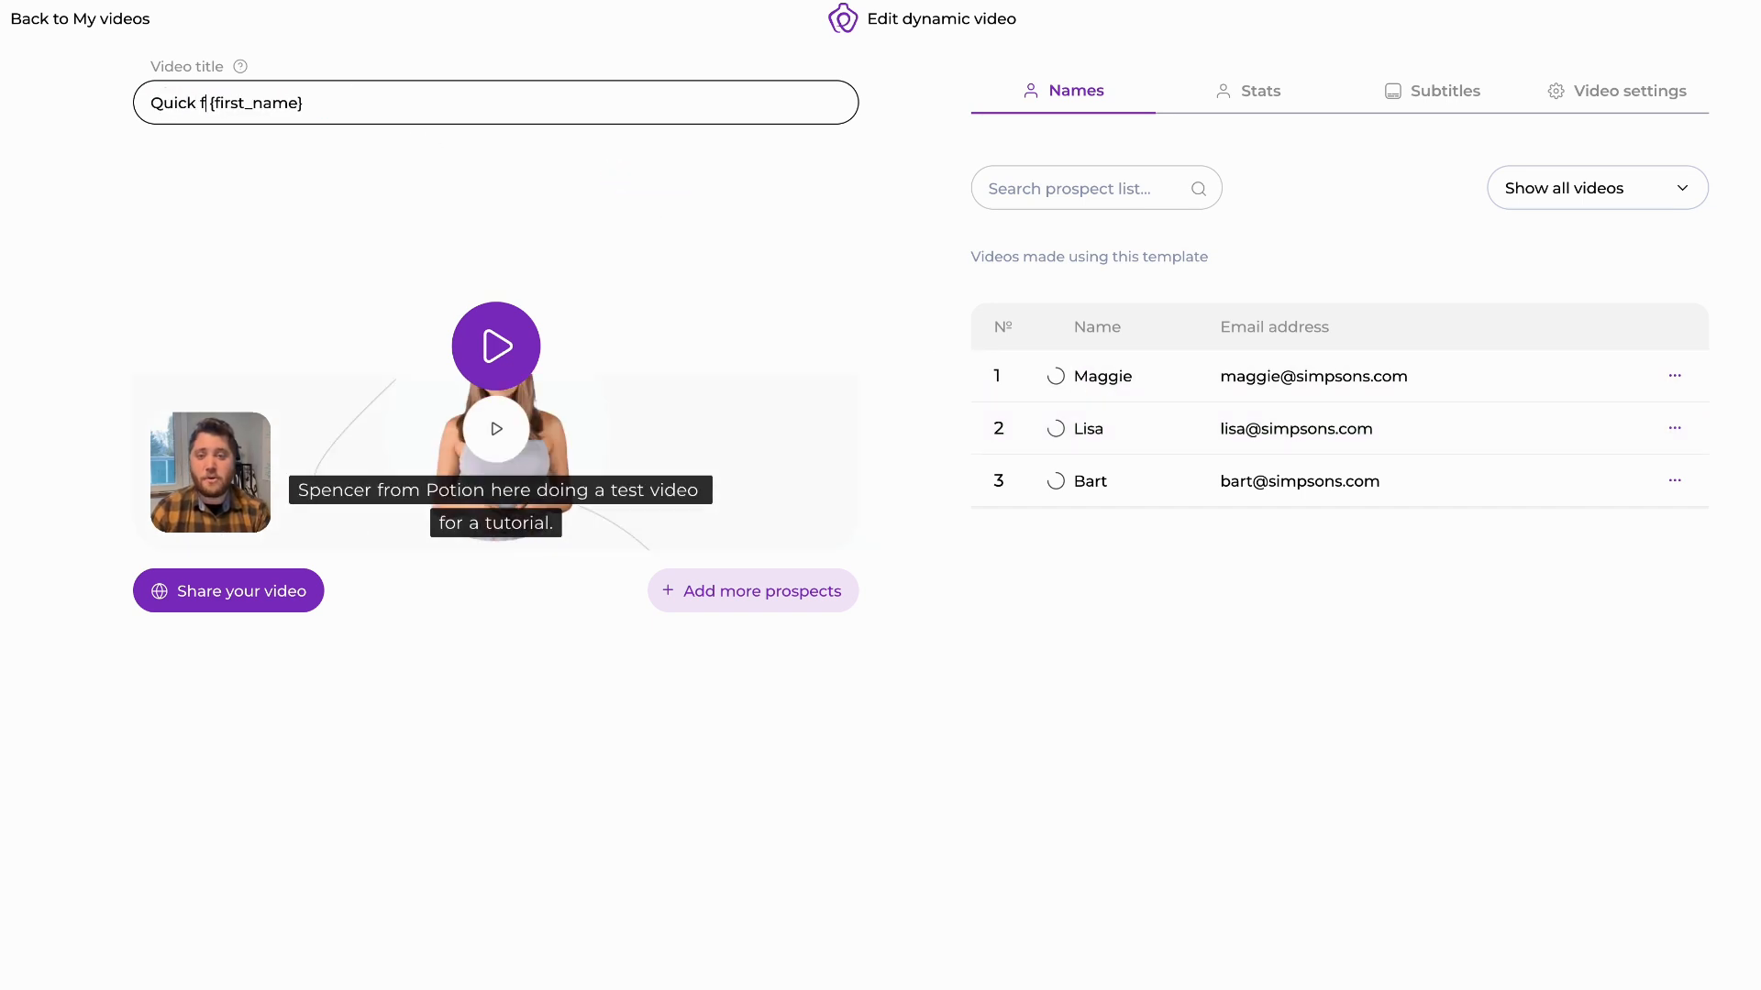
{"action": "type", "text": "video for"}
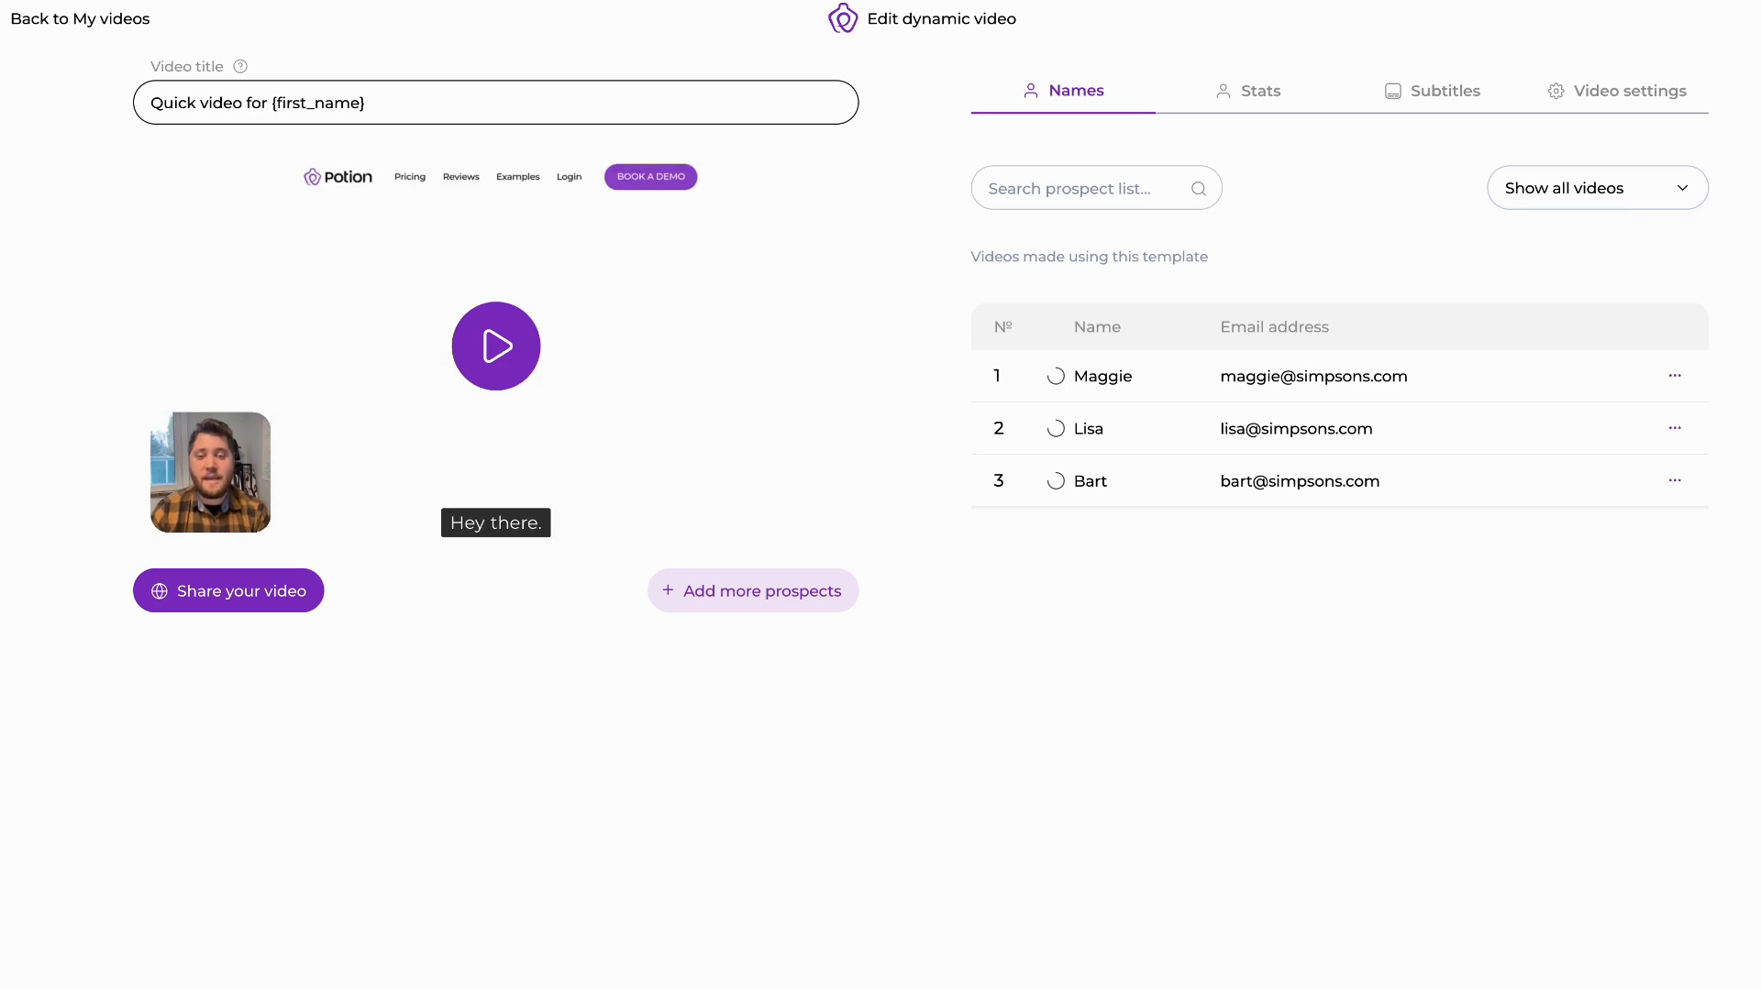
{"action": "left_click", "coordinate": [495, 345]}
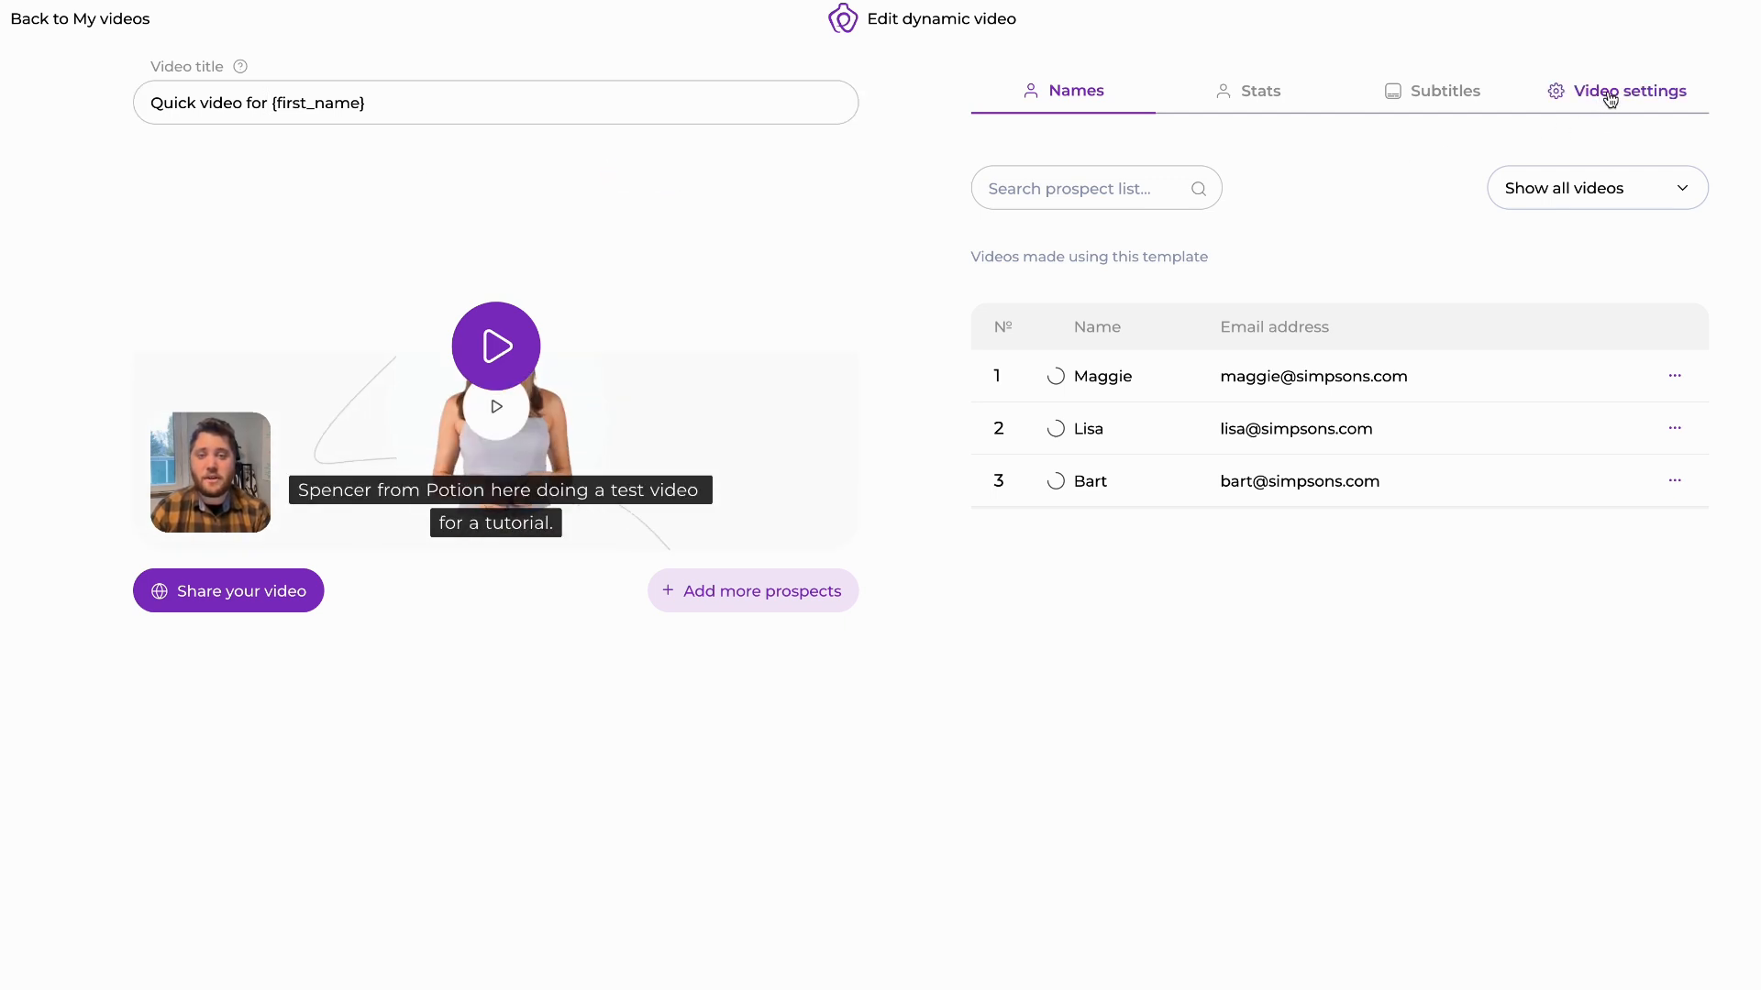
{"action": "left_click", "coordinate": [1629, 91]}
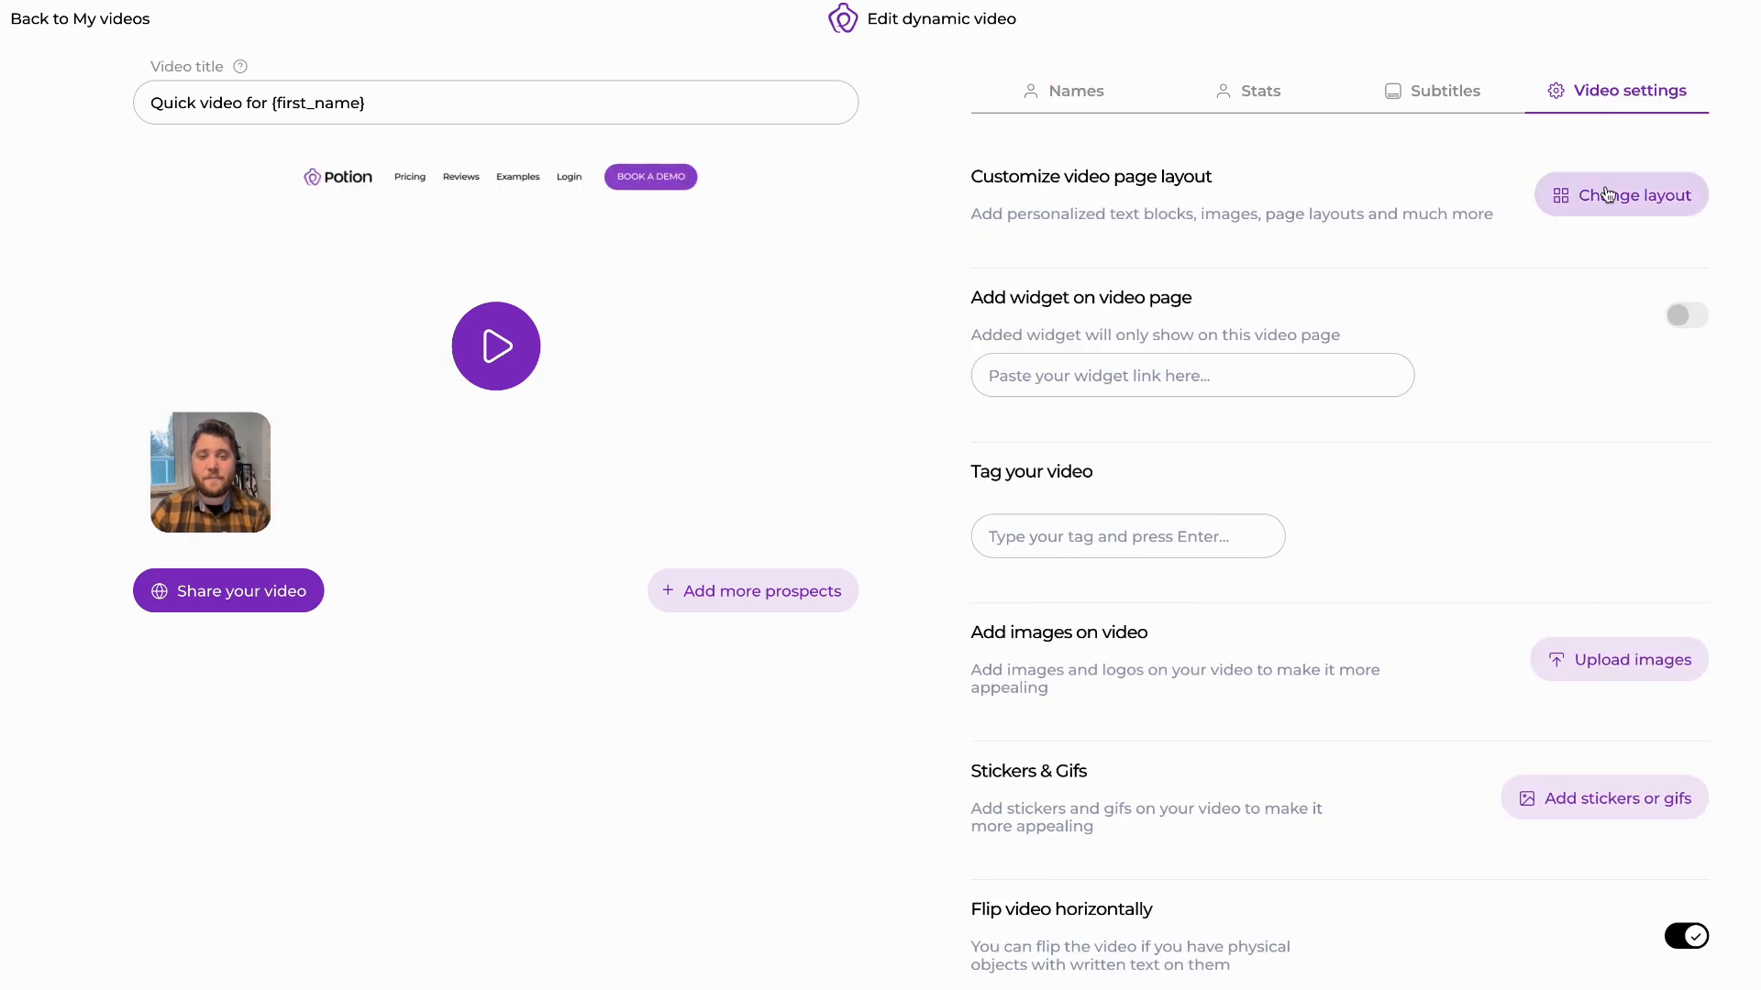
{"action": "left_click", "coordinate": [1621, 195]}
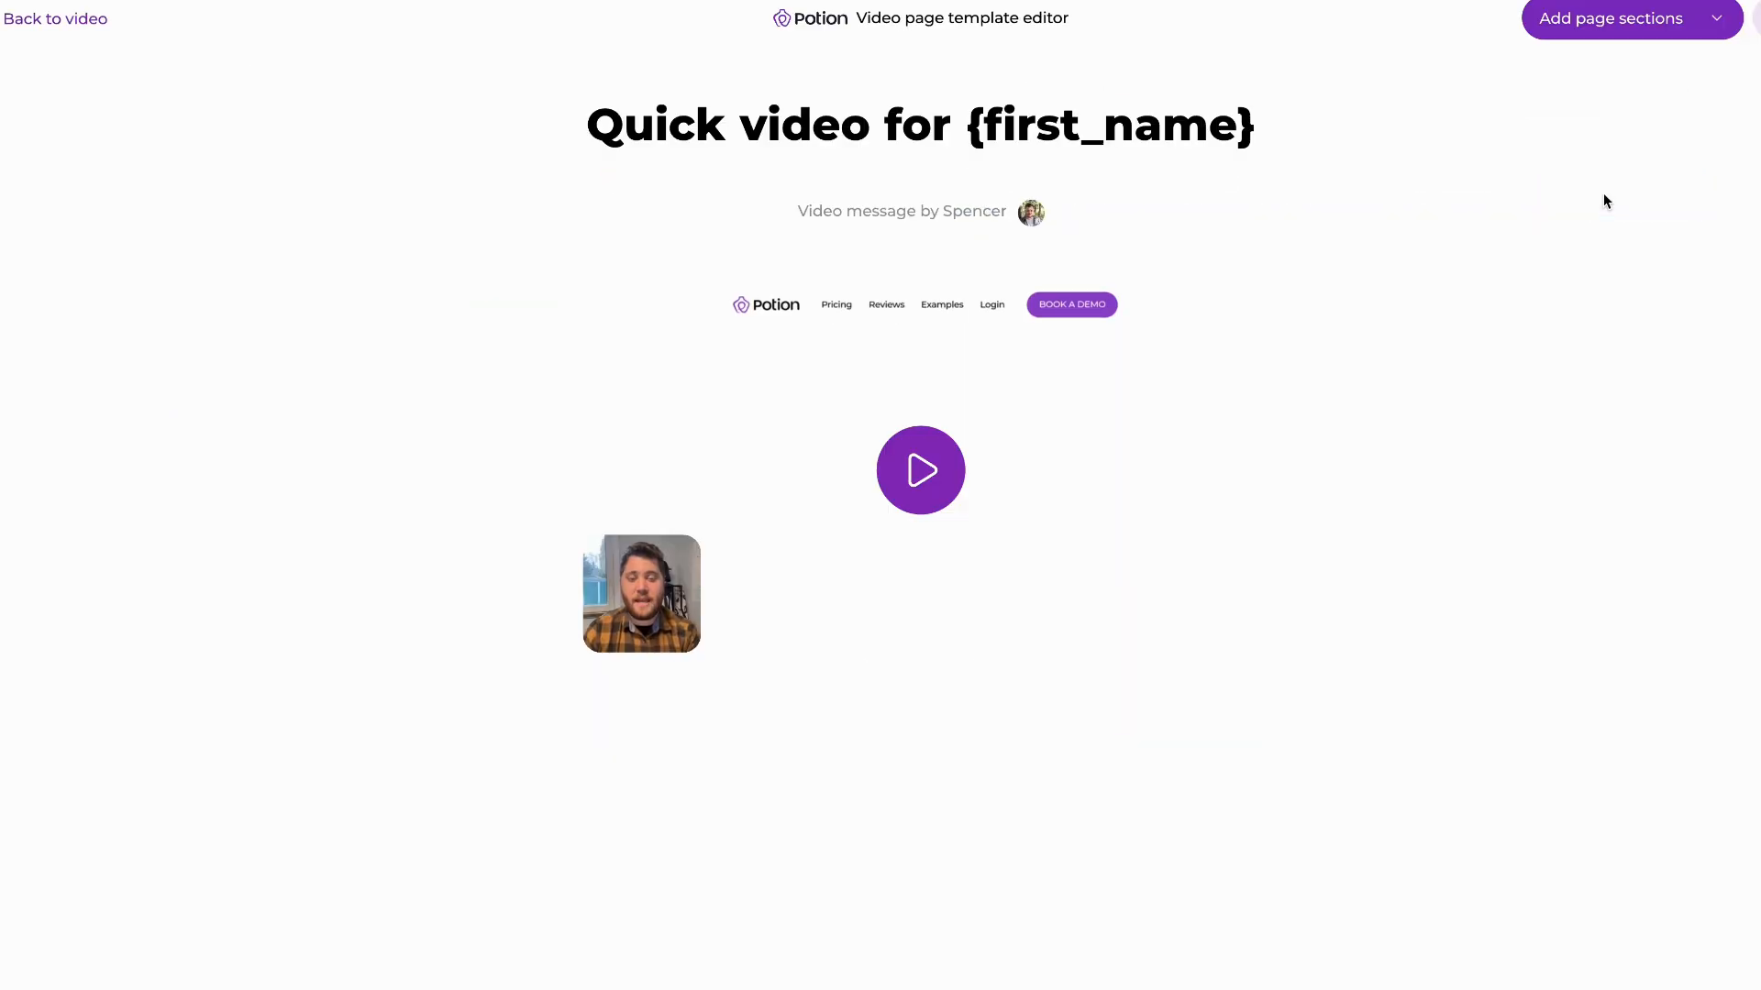
{"action": "left_click", "coordinate": [1631, 19]}
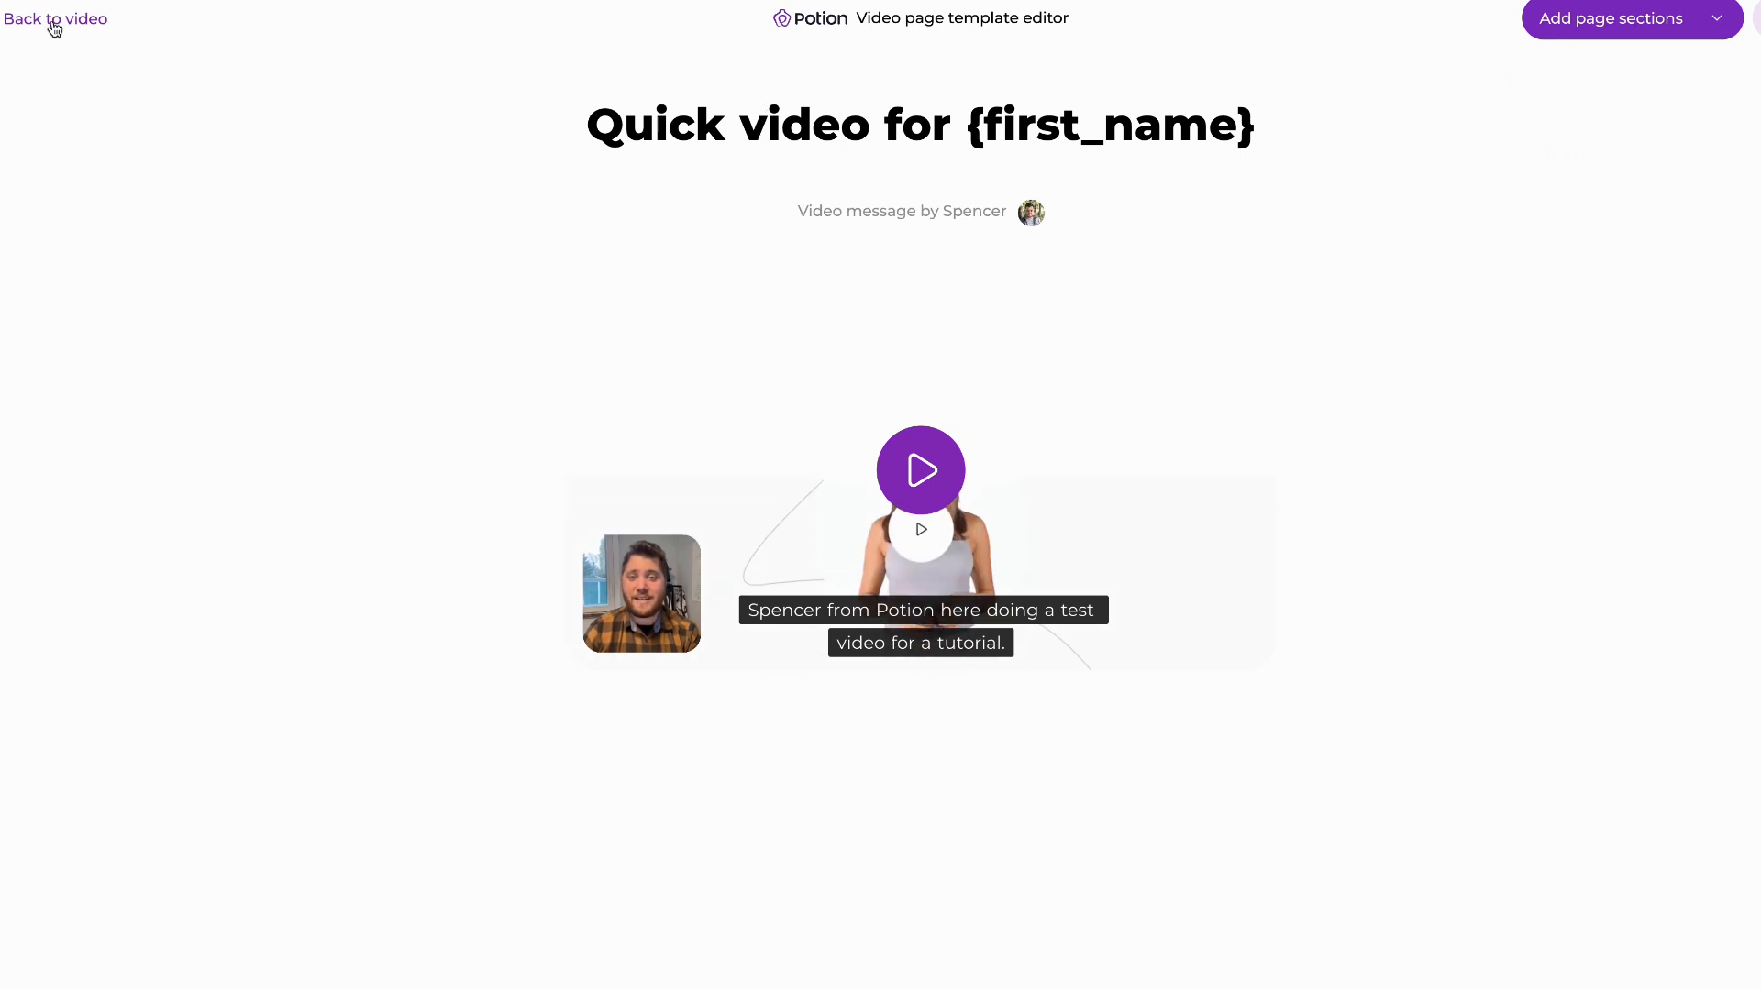
{"action": "left_click", "coordinate": [55, 19]}
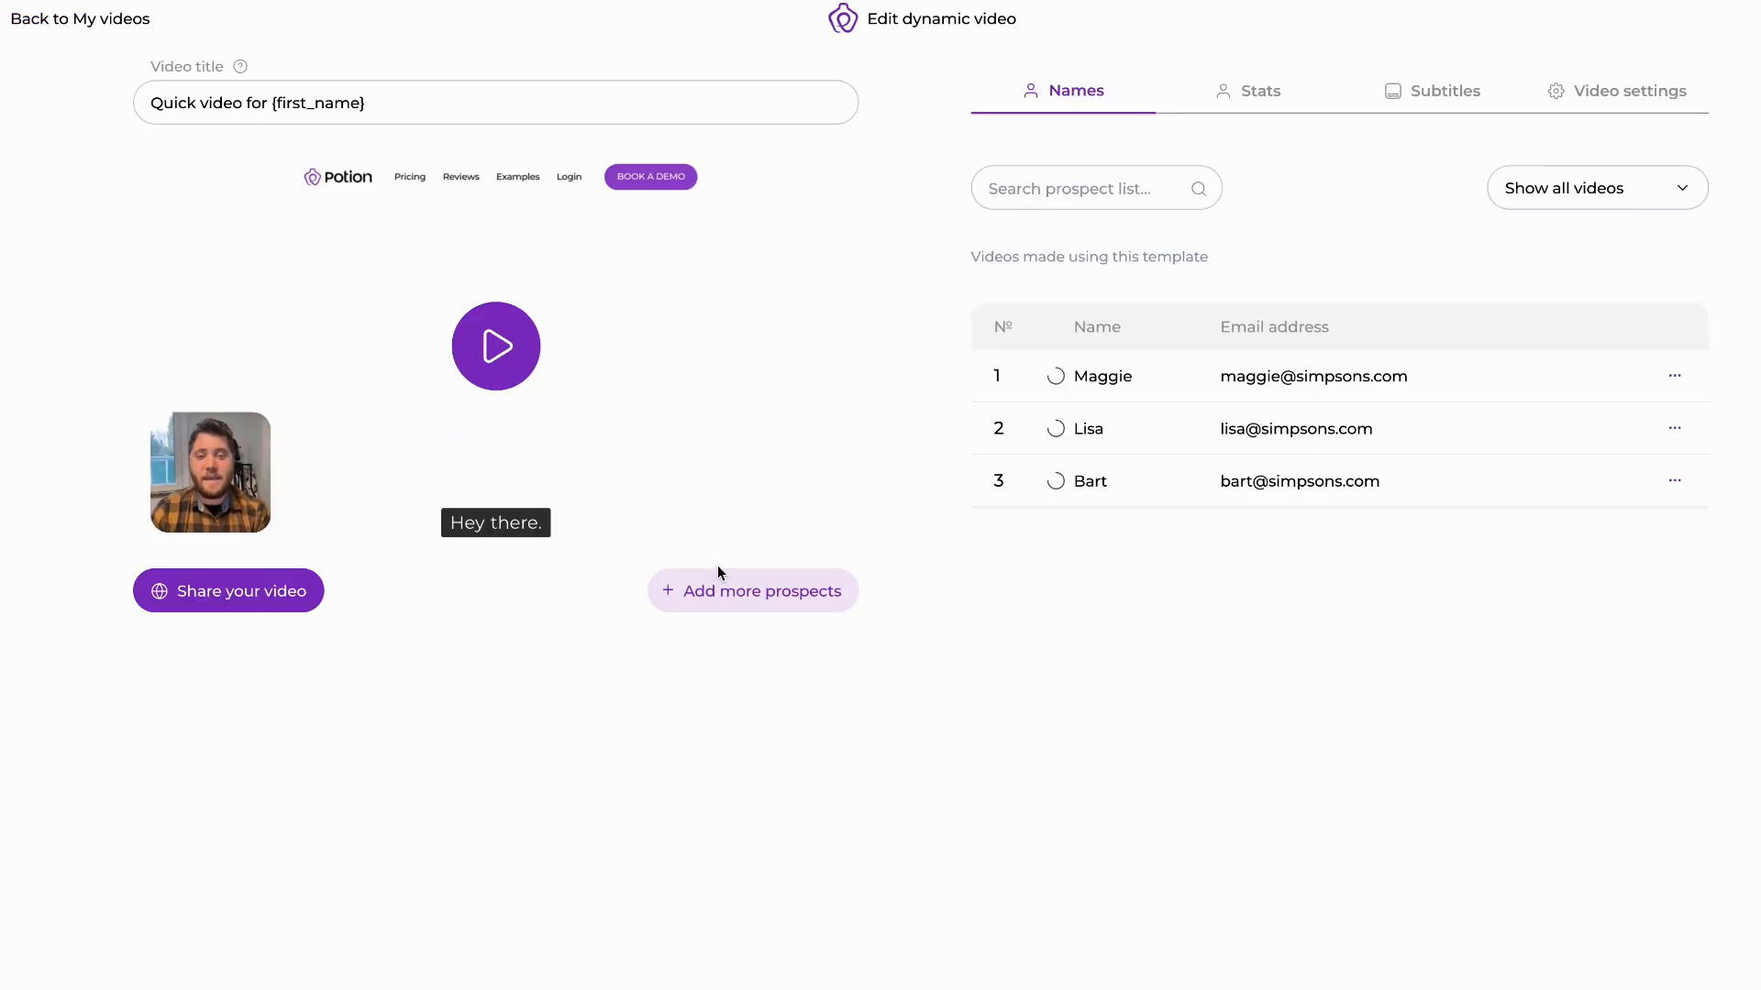
{"action": "left_click", "coordinate": [495, 346]}
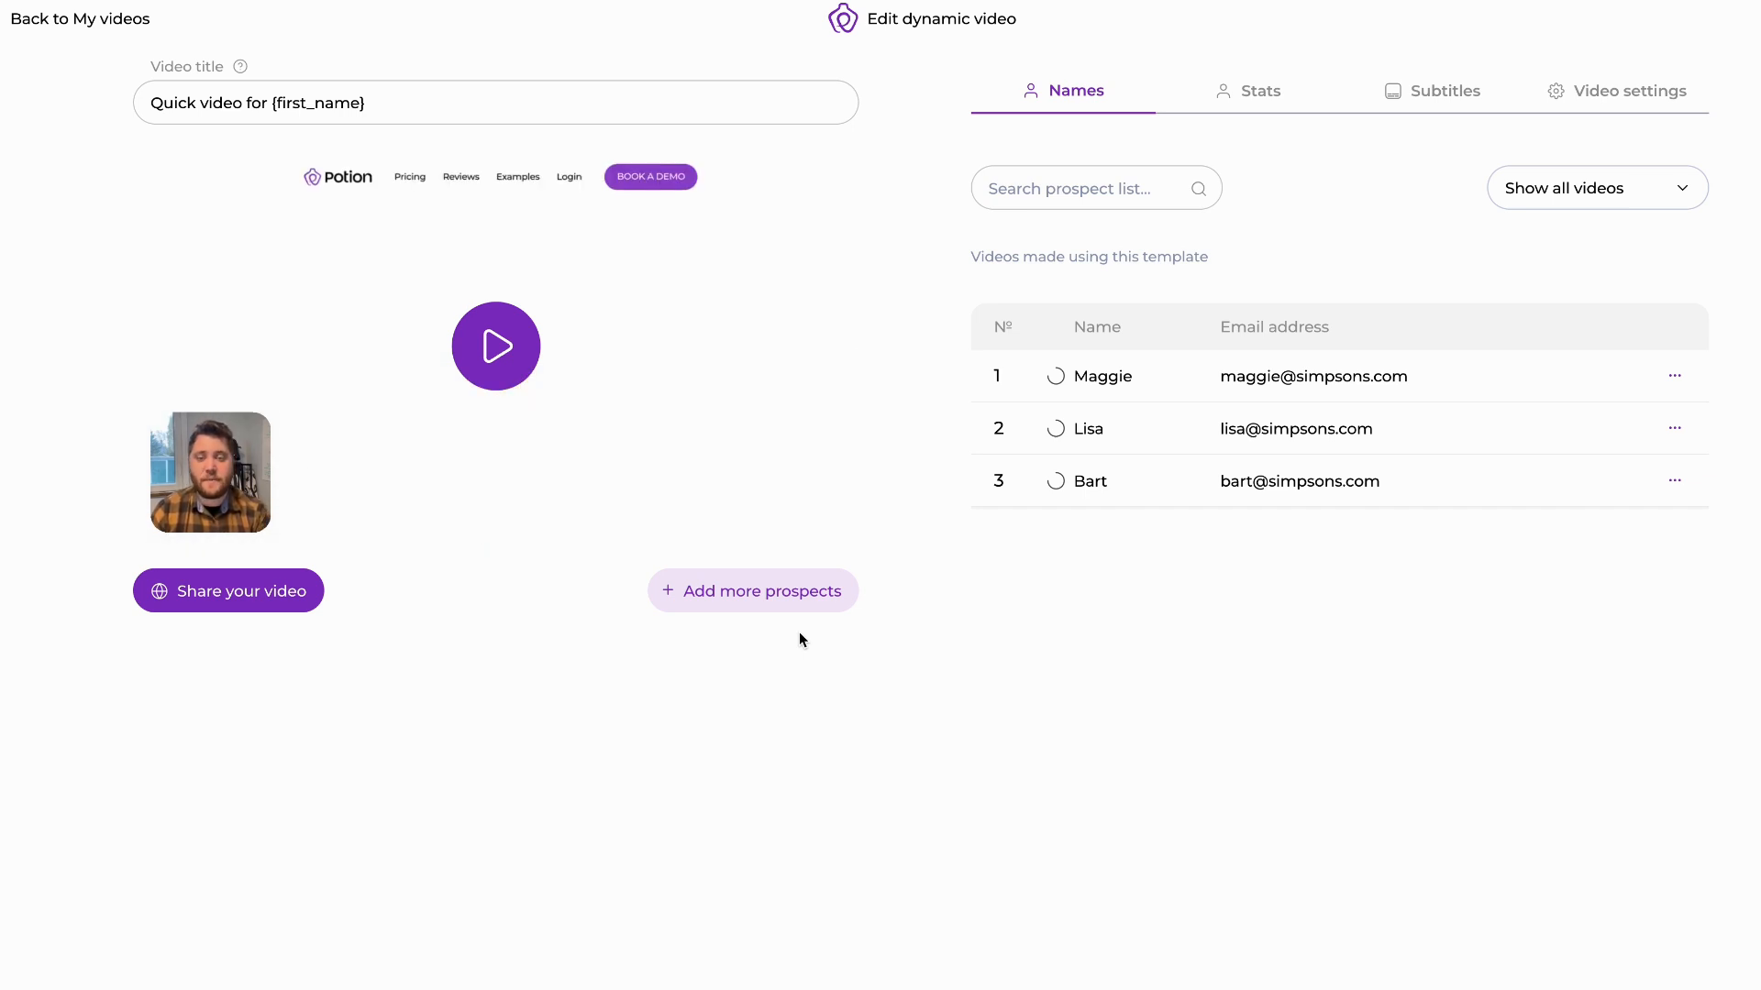
{"action": "left_click", "coordinate": [495, 345]}
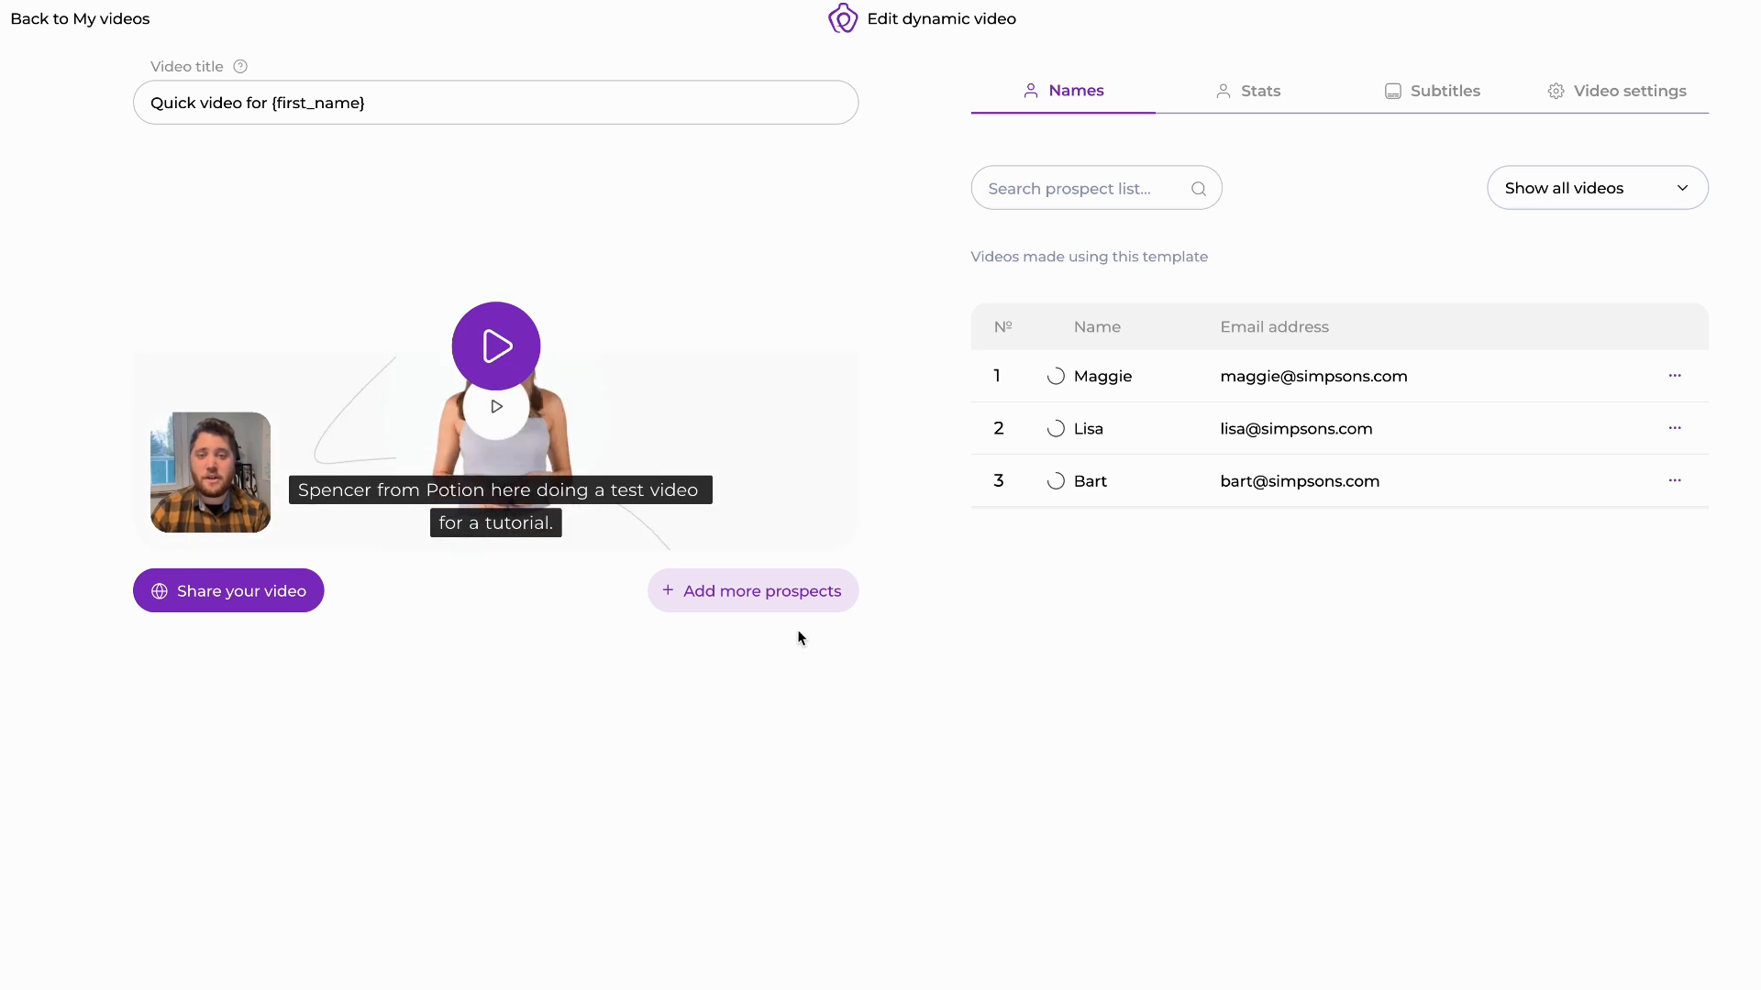
{"action": "left_click", "coordinate": [752, 590]}
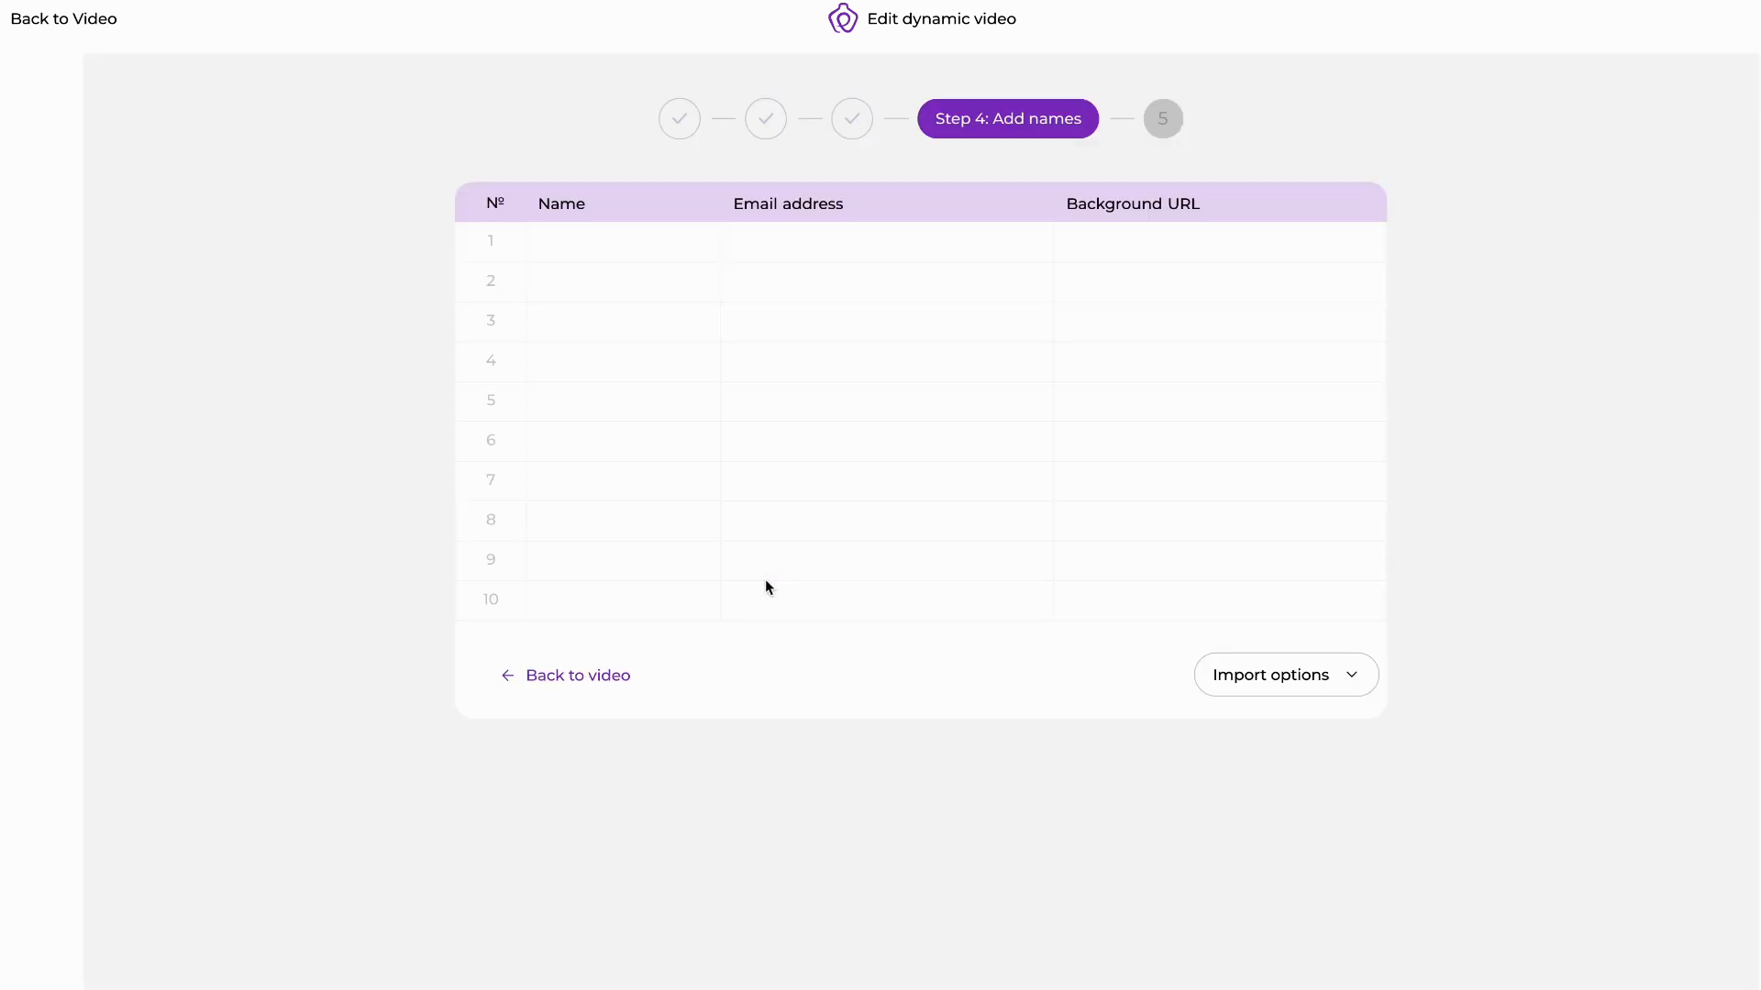
{"action": "mouse_move", "coordinate": [1307, 689]}
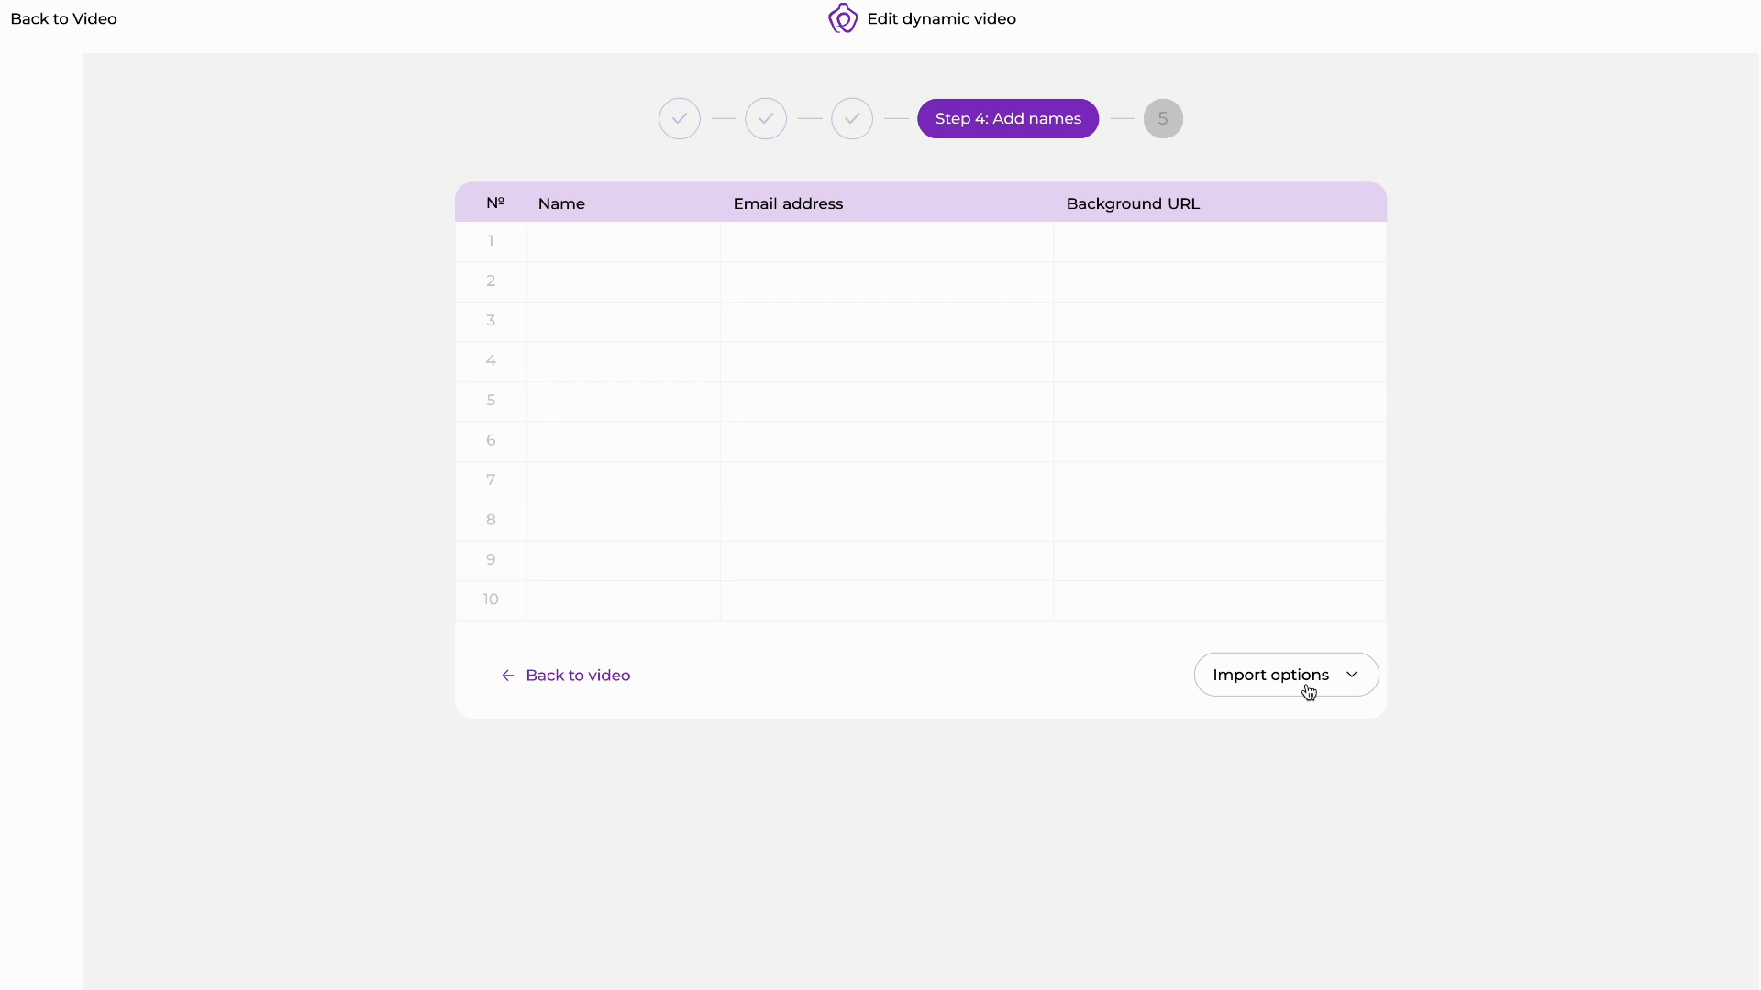
{"action": "left_click", "coordinate": [1285, 675]}
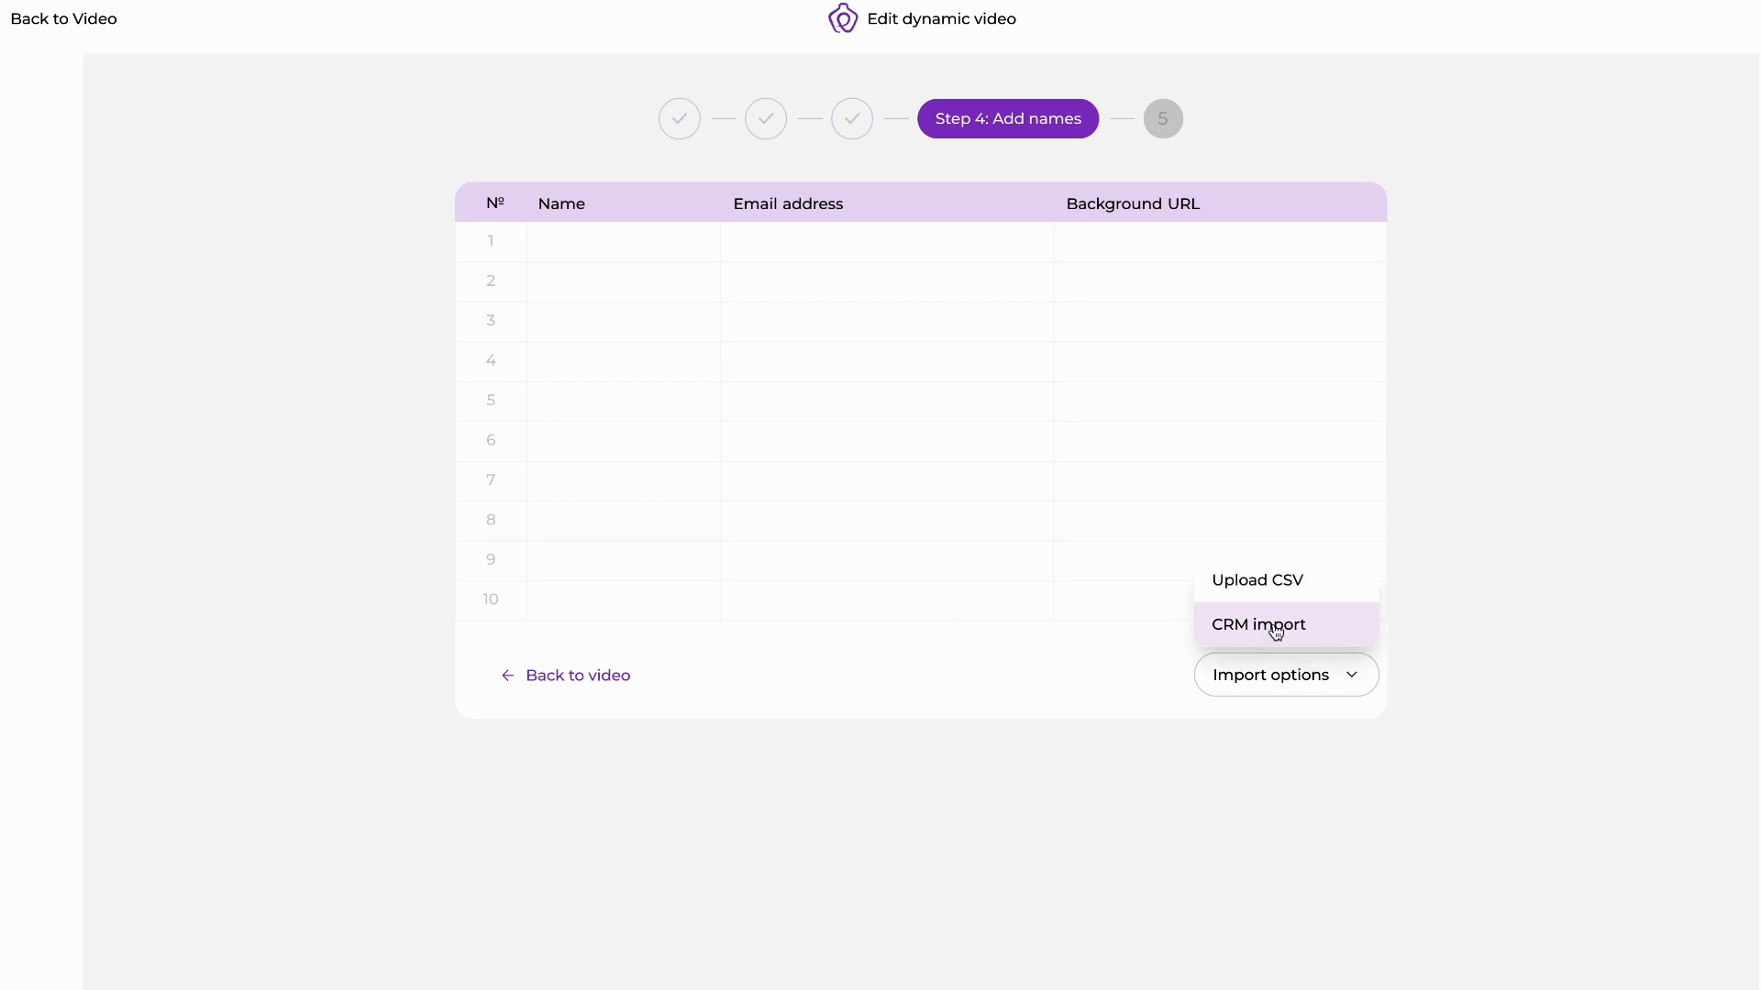
{"action": "mouse_move", "coordinate": [696, 81]}
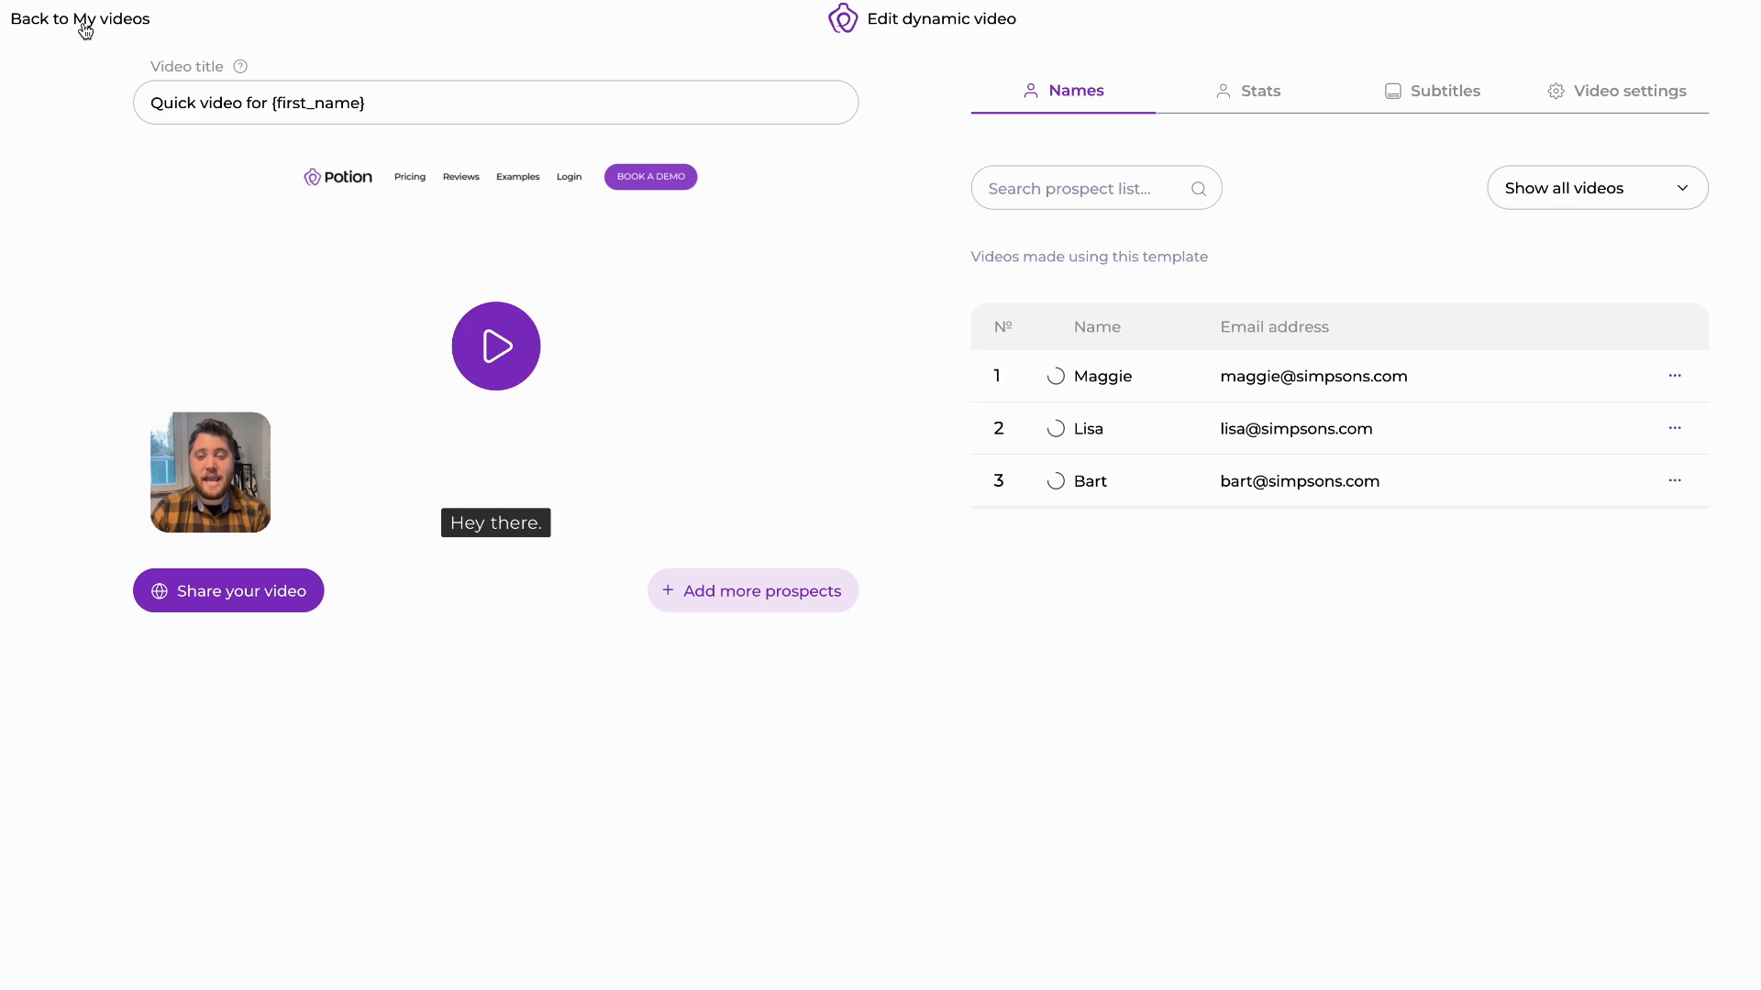
Open the Share your video dialog and scroll through its integration snippets.
{"action": "left_click", "coordinate": [495, 346]}
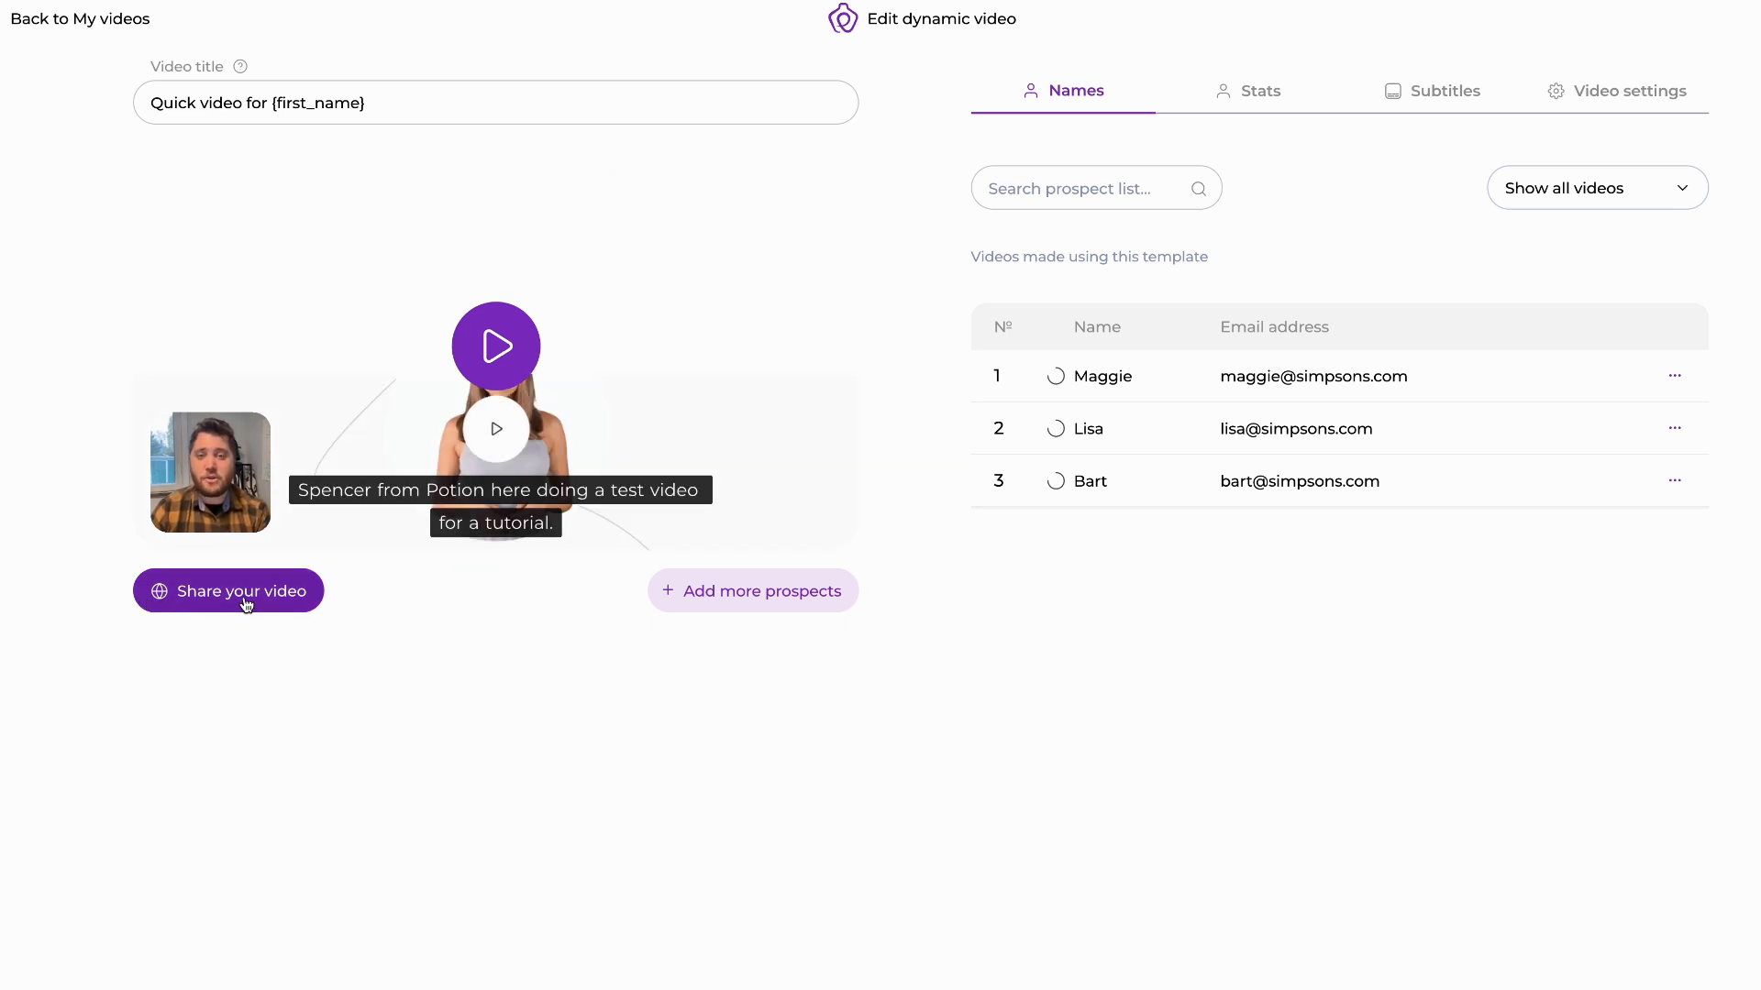
{"action": "left_click", "coordinate": [228, 591]}
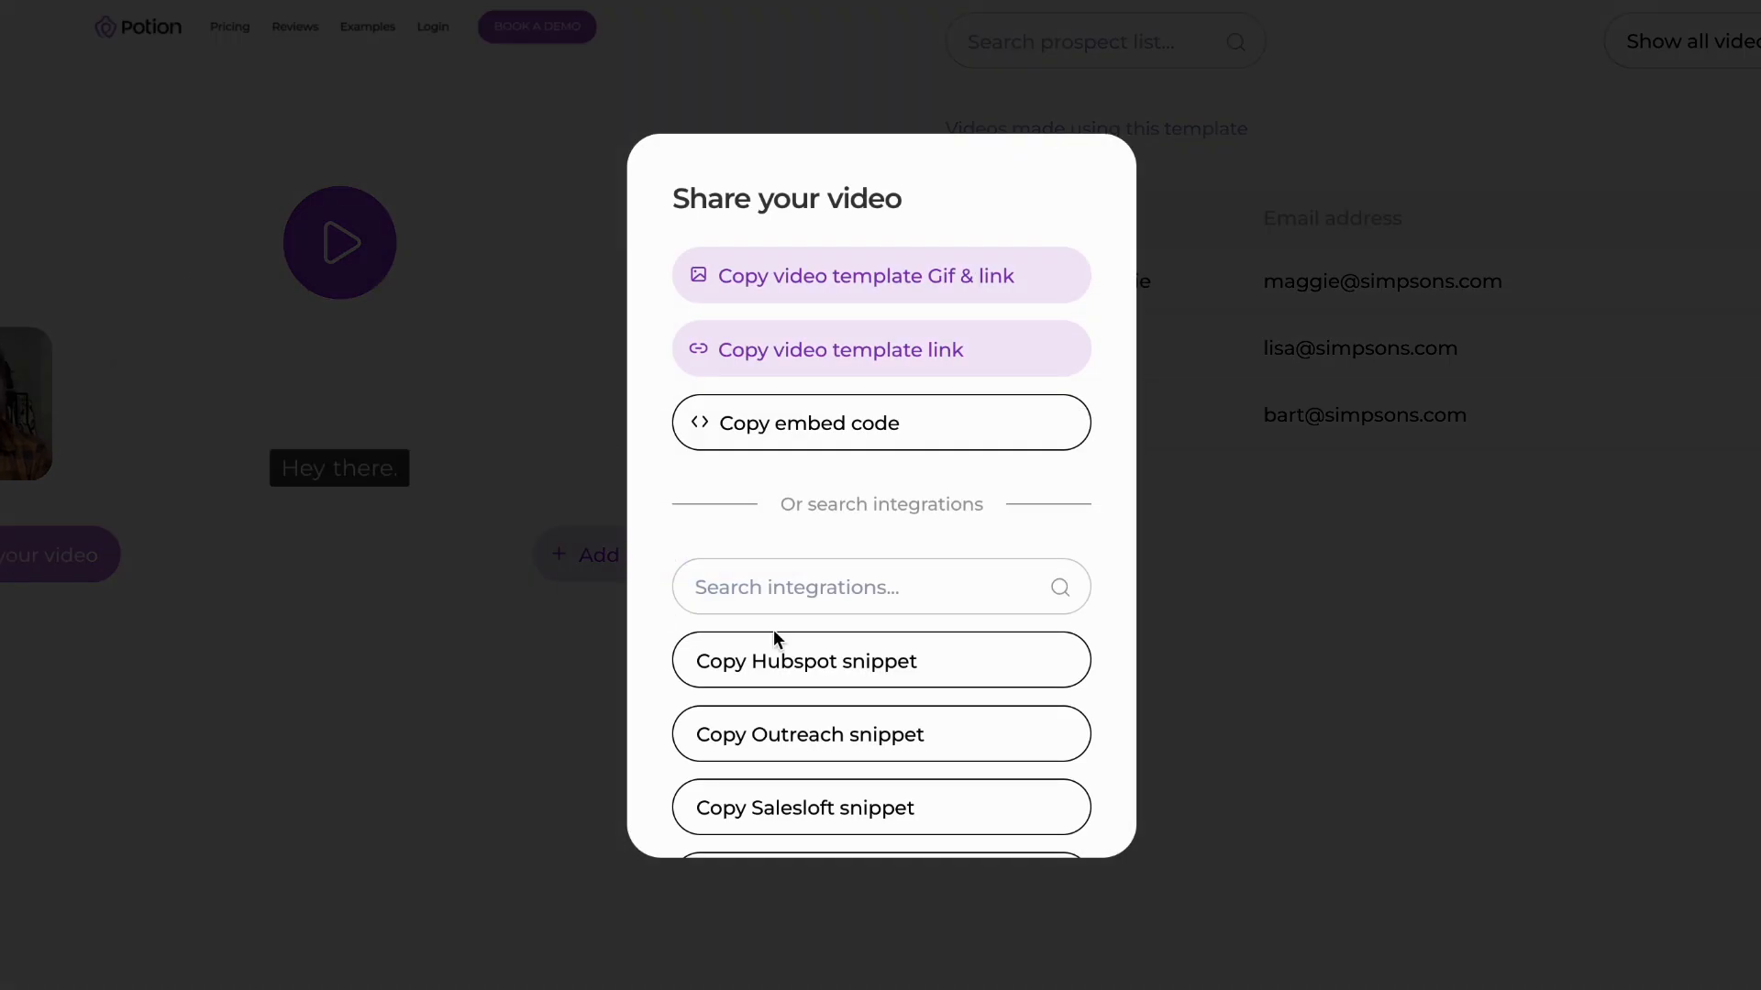
{"action": "scroll", "scroll_direction": "down", "scroll_amount": 3}
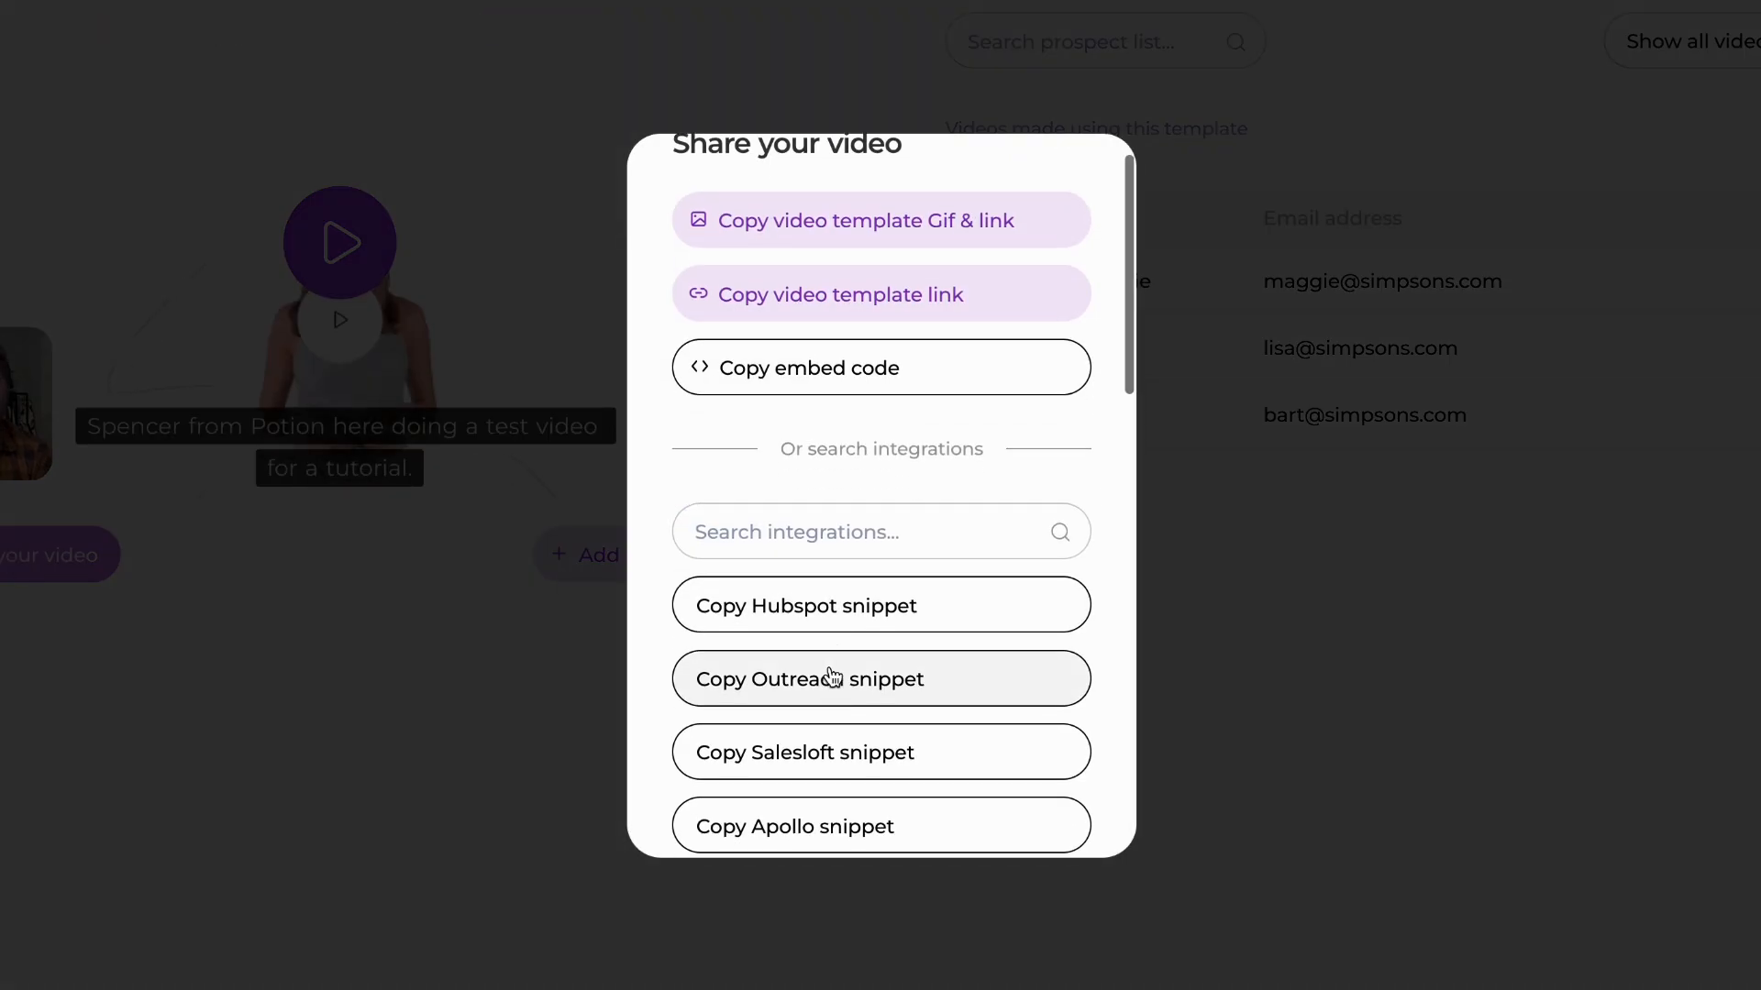
{"action": "mouse_move", "coordinate": [831, 641]}
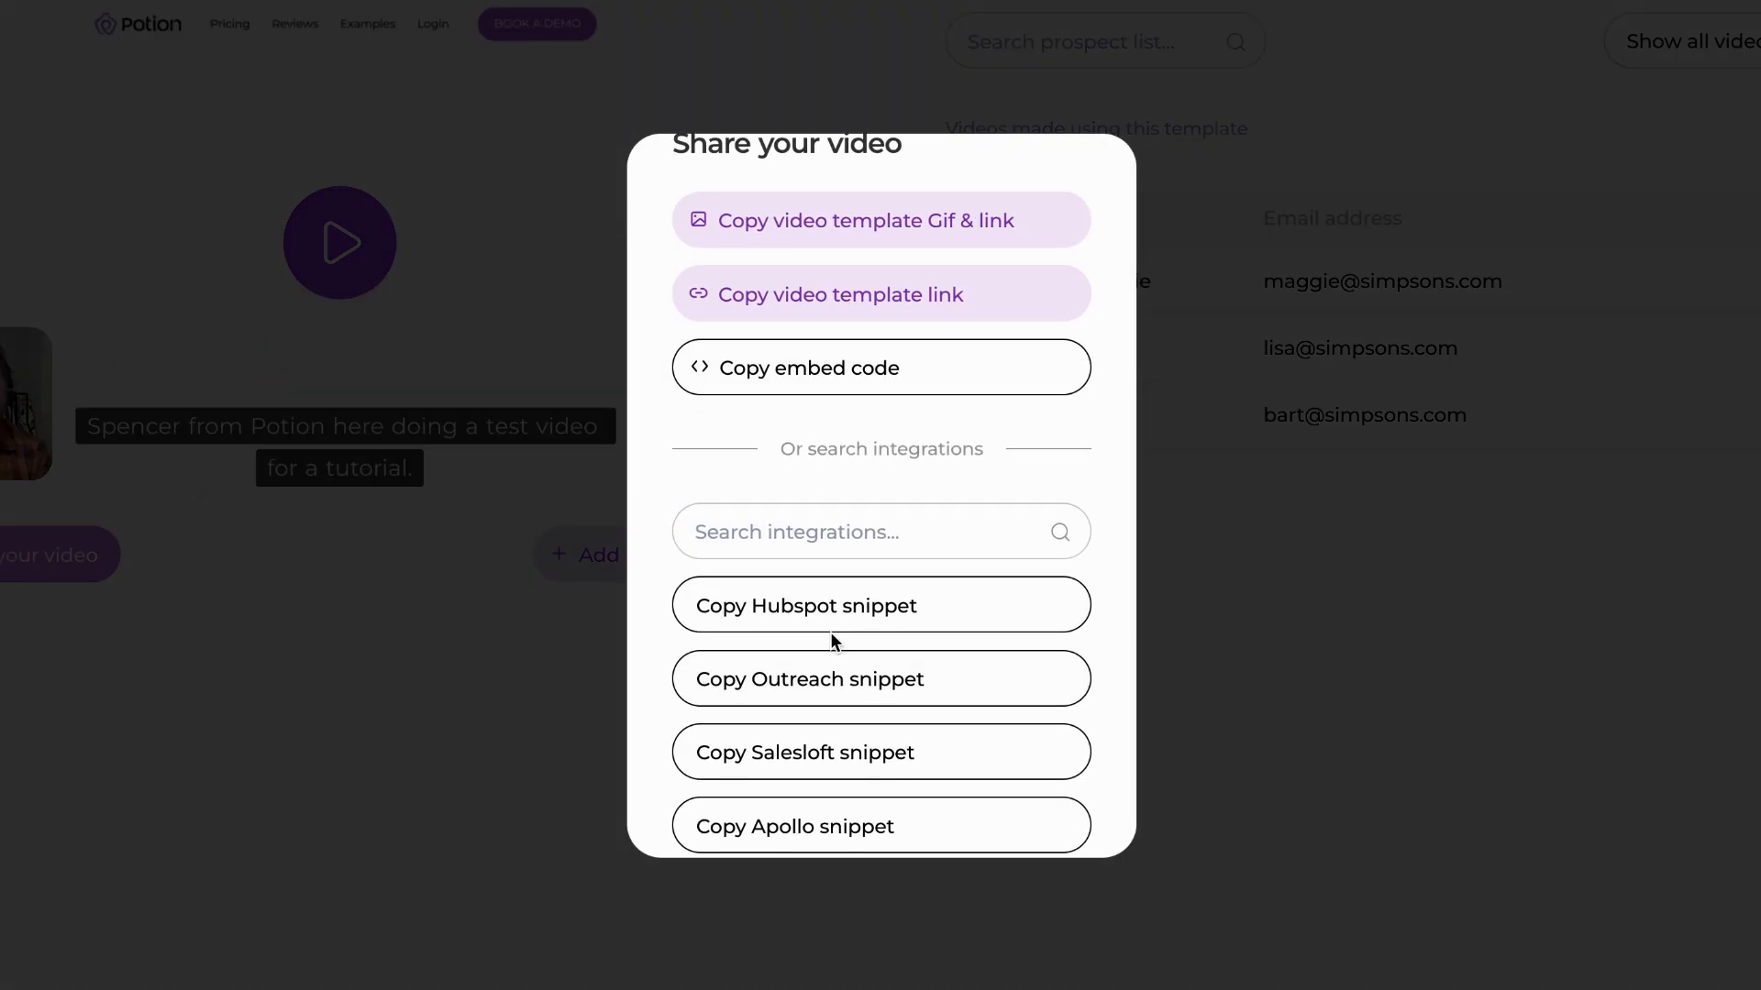